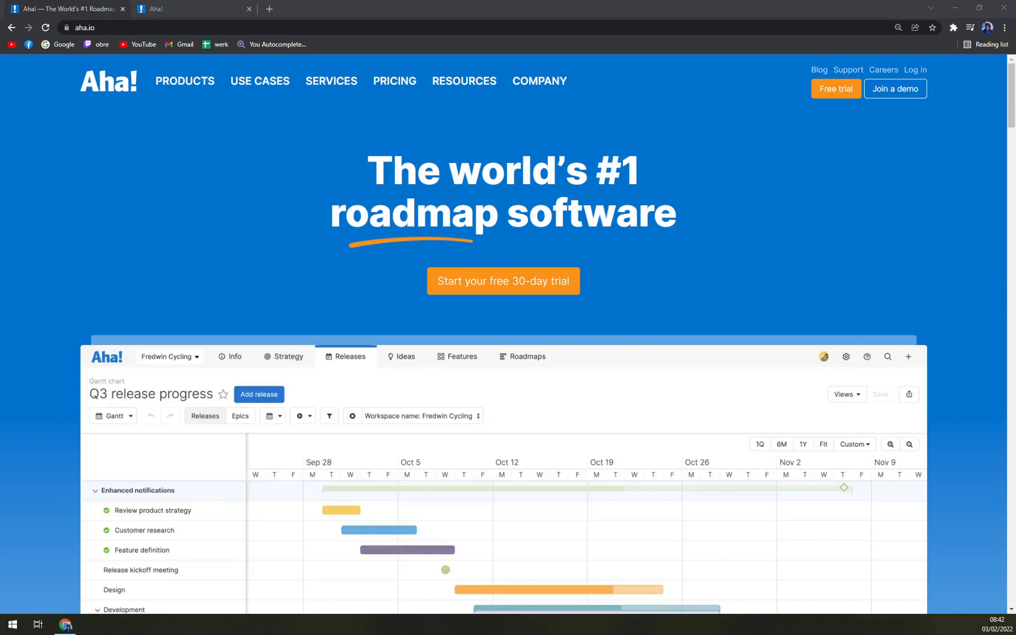
{"action": "mouse_move", "coordinate": [319, 227]}
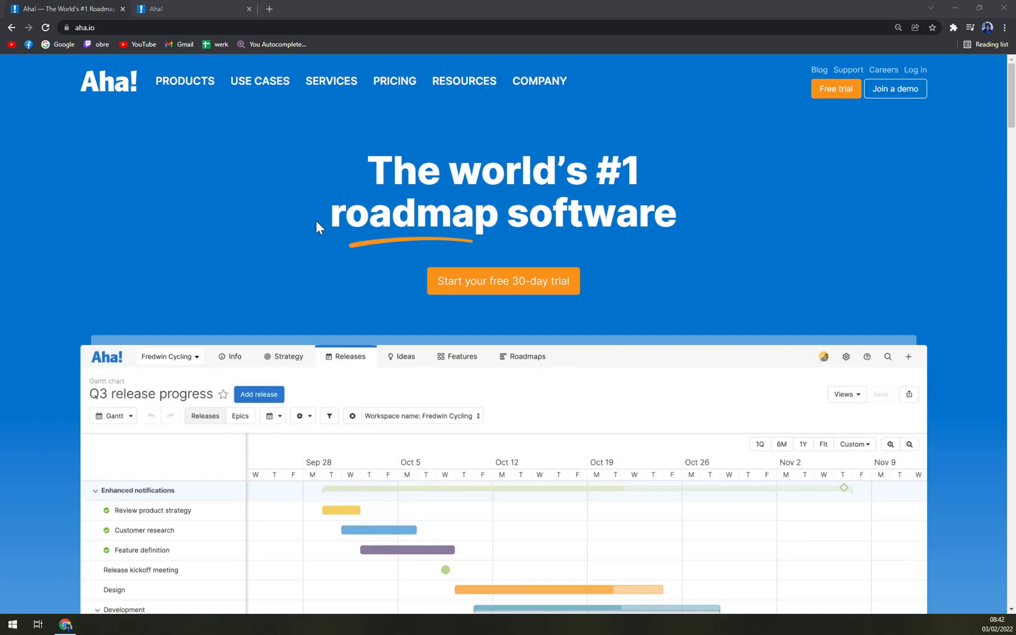
{"action": "mouse_move", "coordinate": [432, 110]}
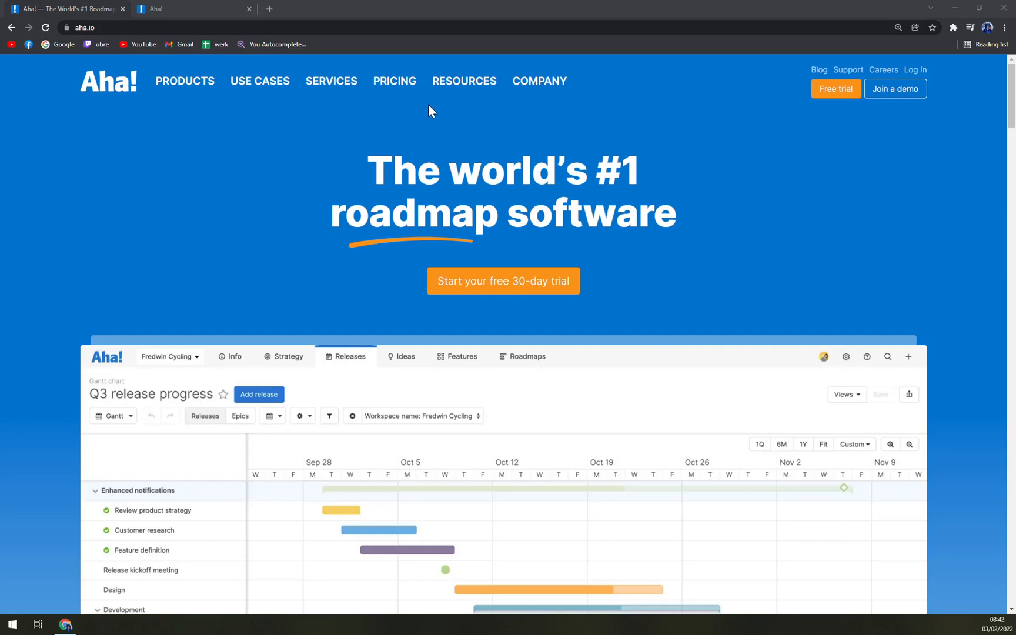
{"action": "mouse_move", "coordinate": [191, 292]}
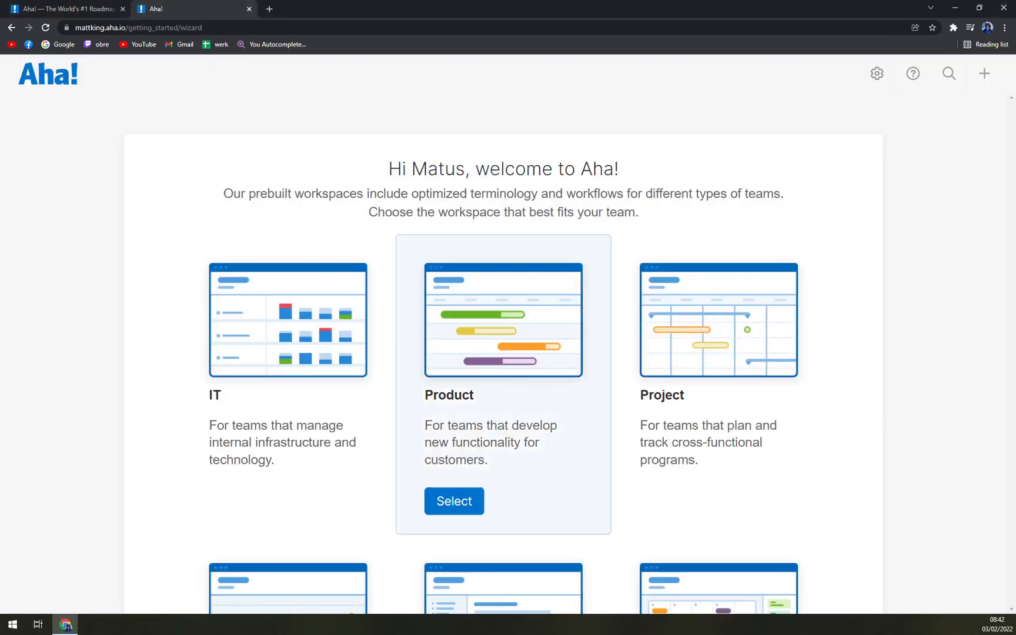
Scroll down through the Aha! homepage content
{"action": "left_click", "coordinate": [62, 8]}
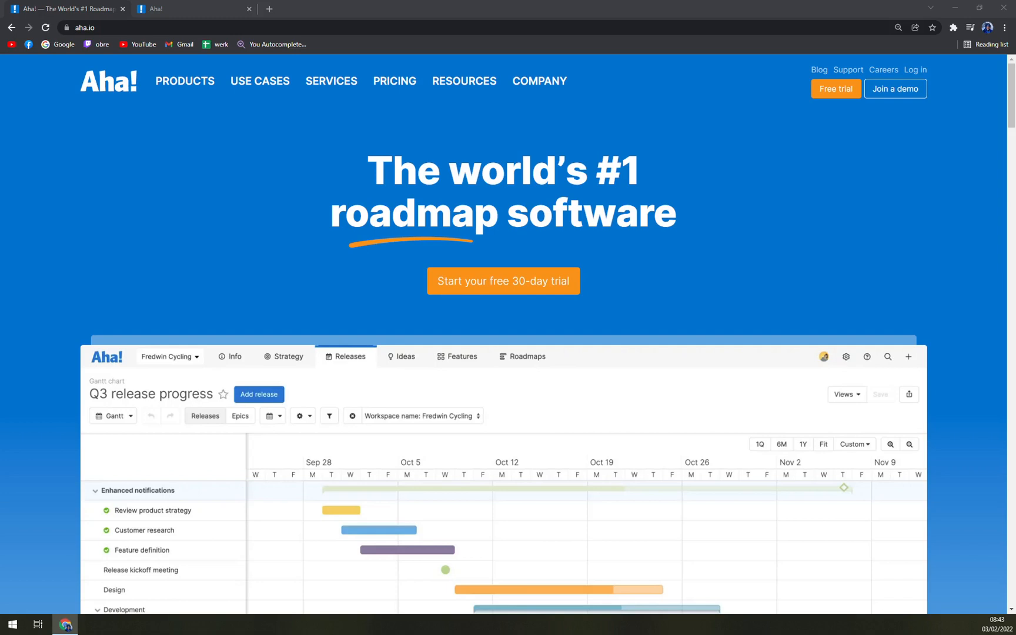
{"action": "scroll", "scroll_direction": "down", "scroll_amount": 3}
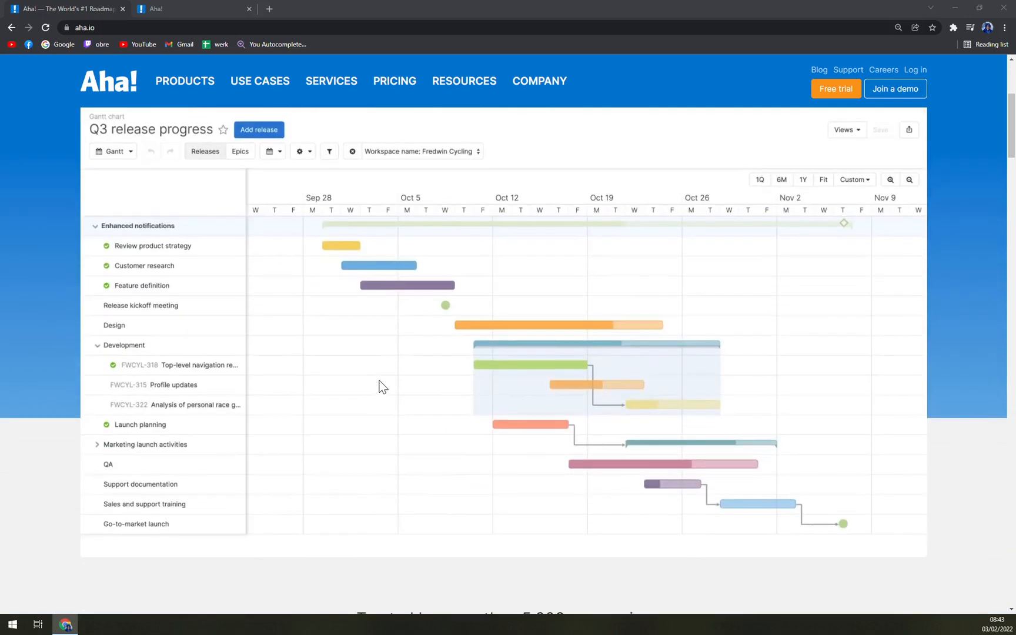
{"action": "scroll", "scroll_direction": "down", "scroll_amount": 3}
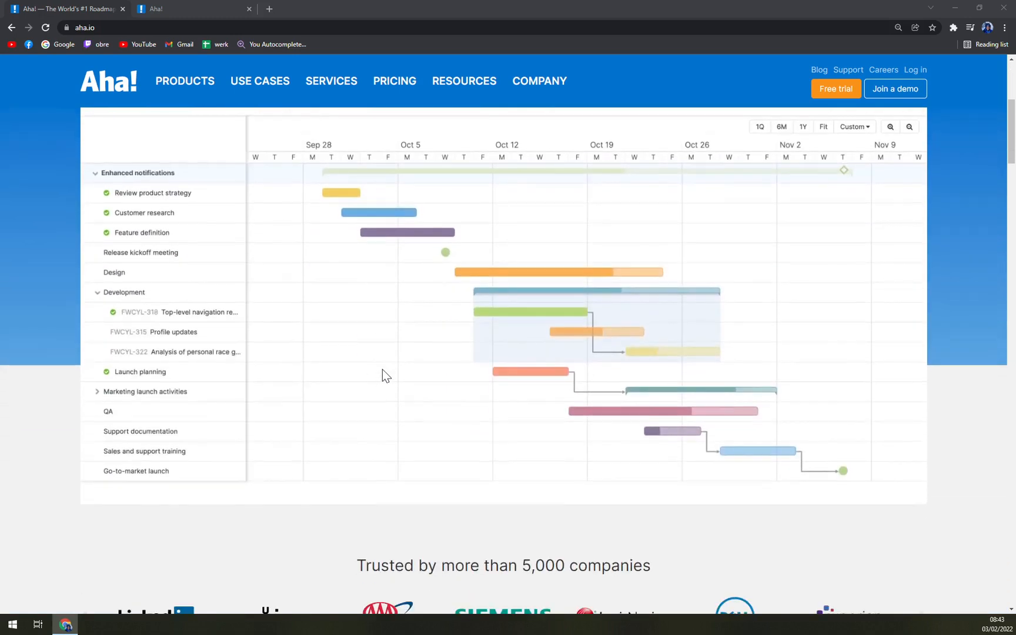
{"action": "scroll", "scroll_direction": "down", "scroll_amount": 3}
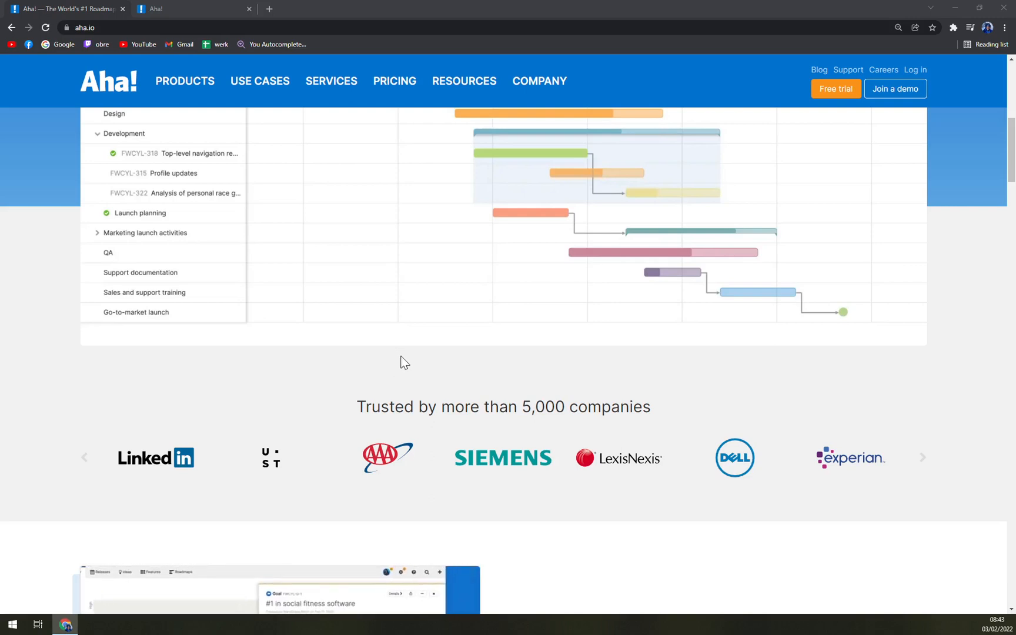
{"action": "scroll", "scroll_direction": "down", "scroll_amount": 3}
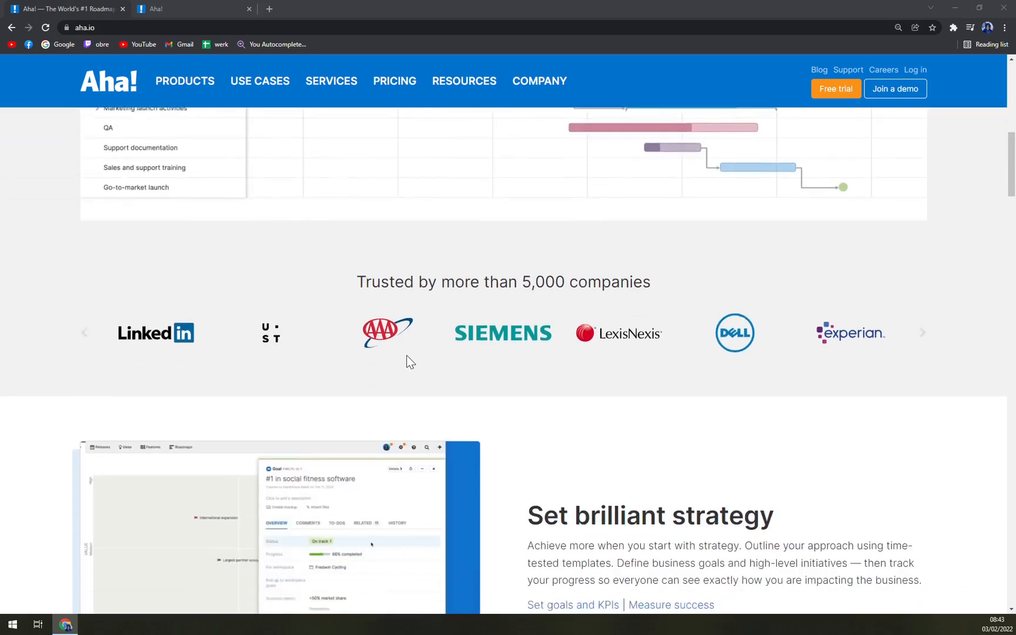
{"action": "scroll", "scroll_direction": "down", "scroll_amount": 3}
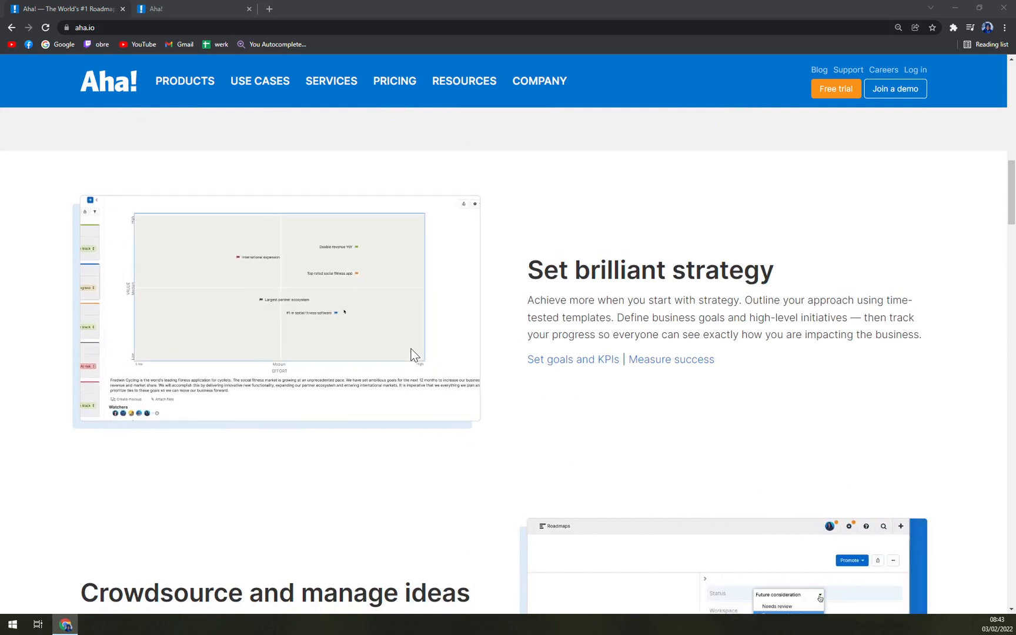
{"action": "scroll", "scroll_direction": "down", "scroll_amount": 3}
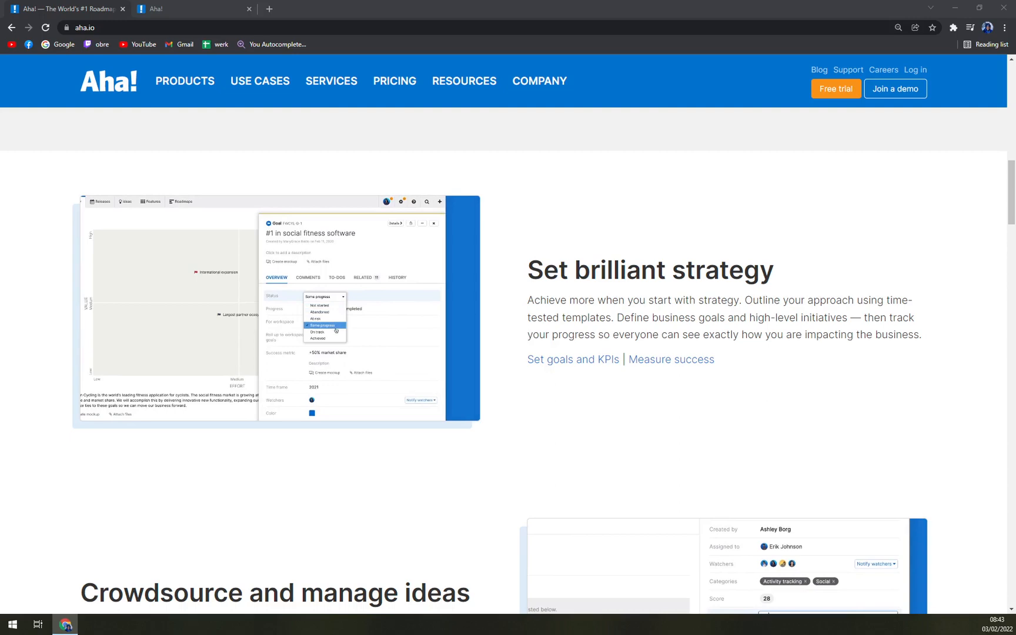
Finish scrolling, then open the Aha! Roadmaps, Ideas and Develop overview
{"action": "scroll", "scroll_direction": "down", "scroll_amount": 3}
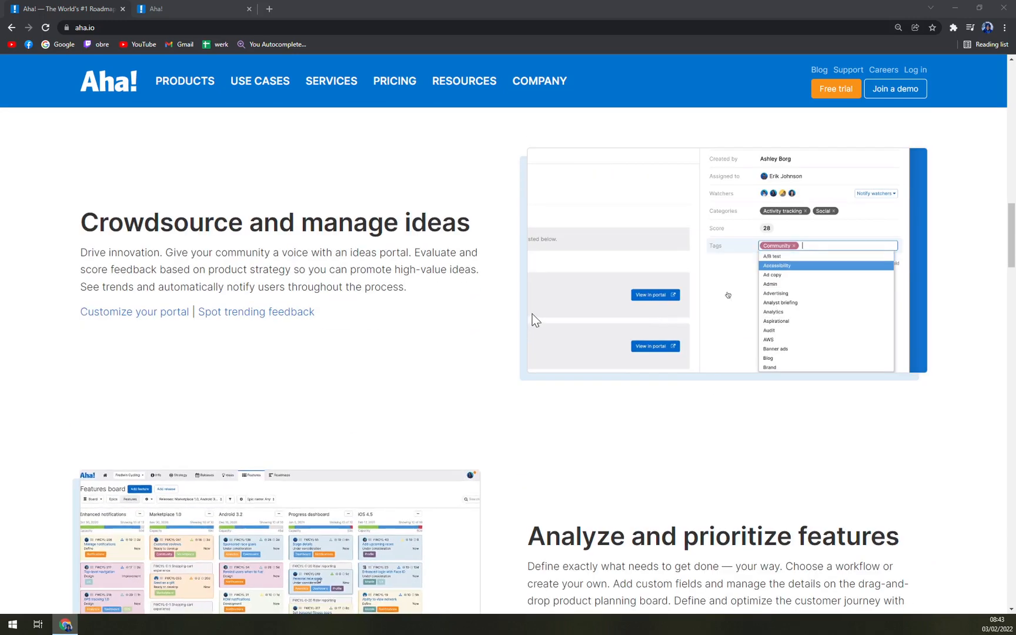
{"action": "scroll", "scroll_direction": "down", "scroll_amount": 3}
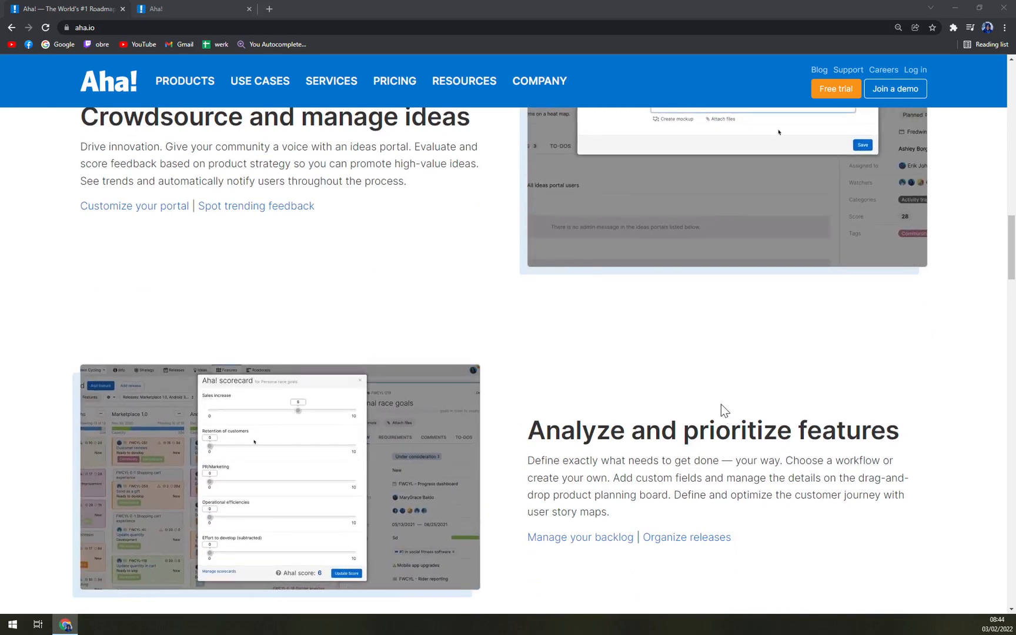
{"action": "scroll", "scroll_direction": "down", "scroll_amount": 3}
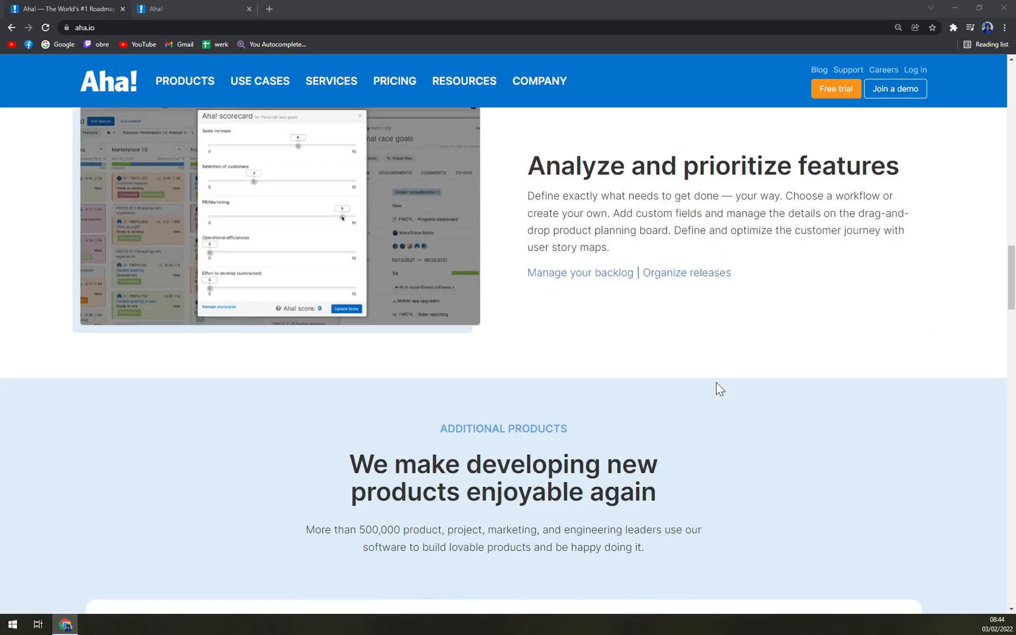
{"action": "scroll", "scroll_direction": "down", "scroll_amount": 3}
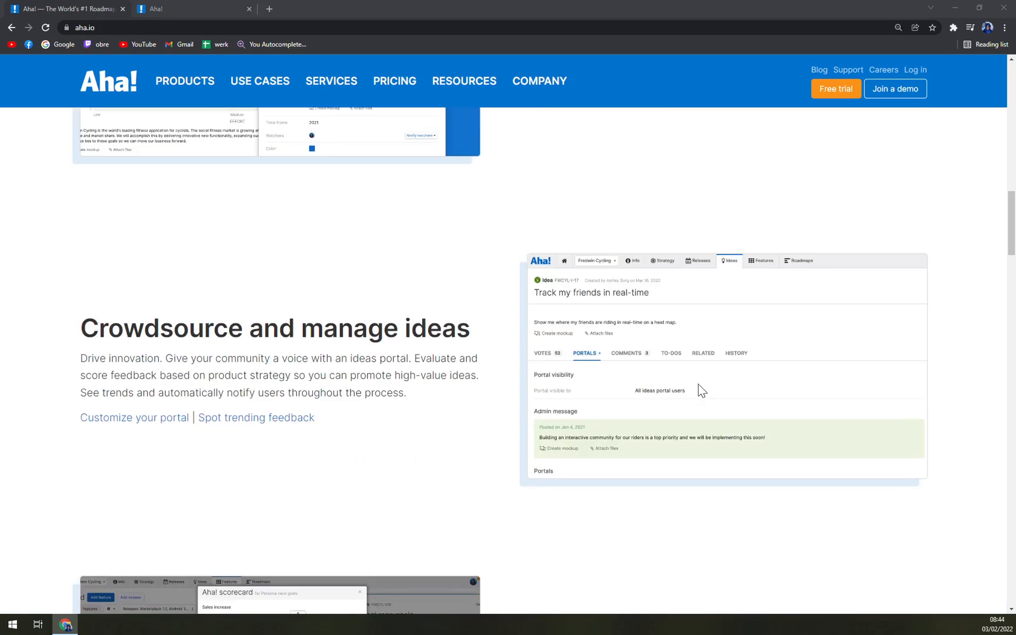
{"action": "scroll", "scroll_direction": "up", "scroll_amount": 3}
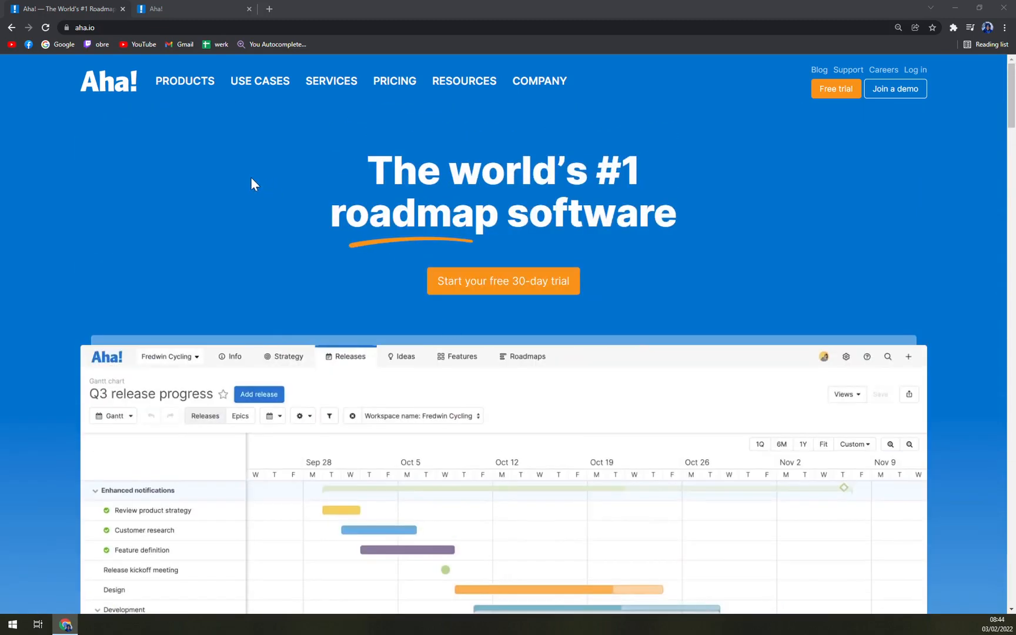
{"action": "left_click", "coordinate": [394, 81]}
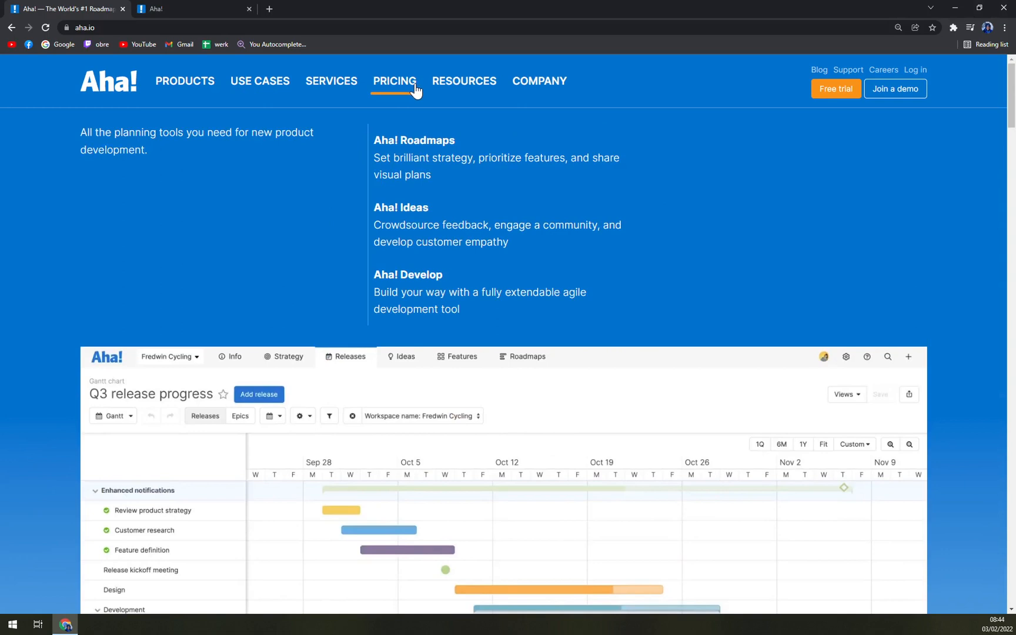
{"action": "mouse_move", "coordinate": [421, 84]}
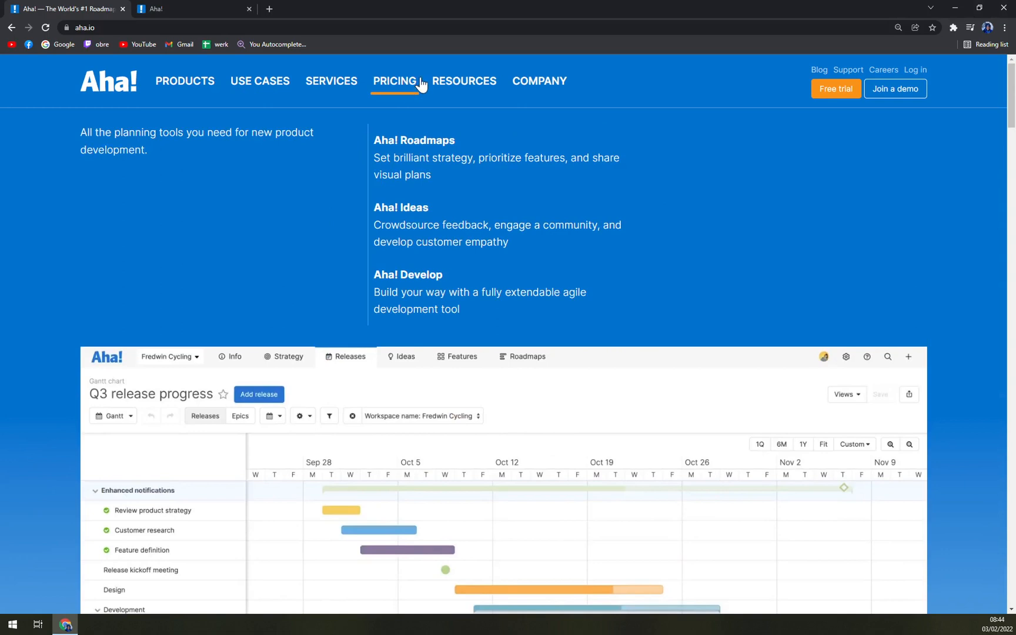
{"action": "mouse_move", "coordinate": [185, 81]}
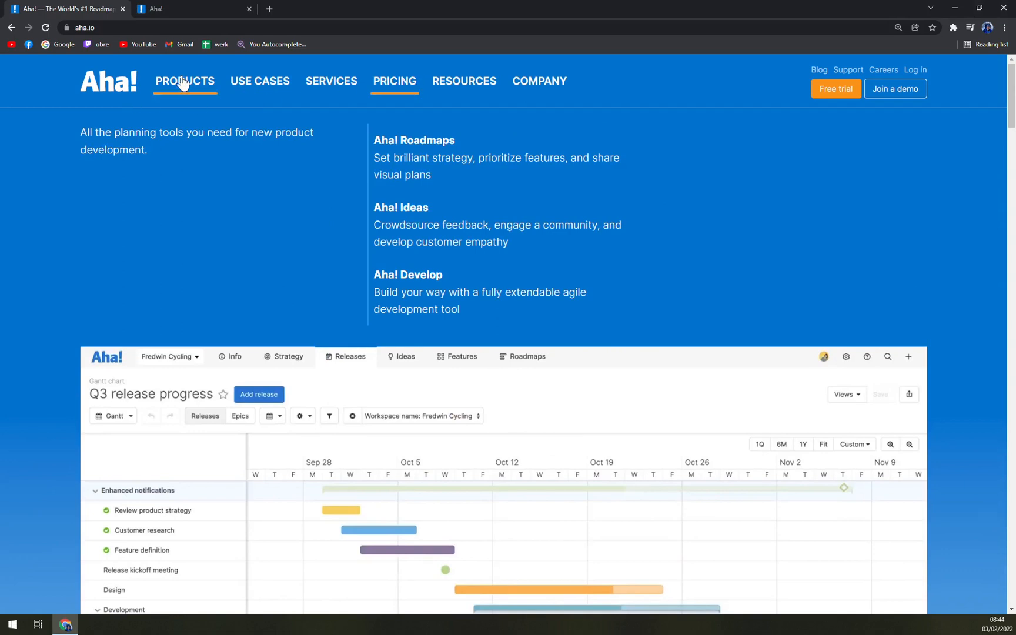
{"action": "mouse_move", "coordinate": [413, 140]}
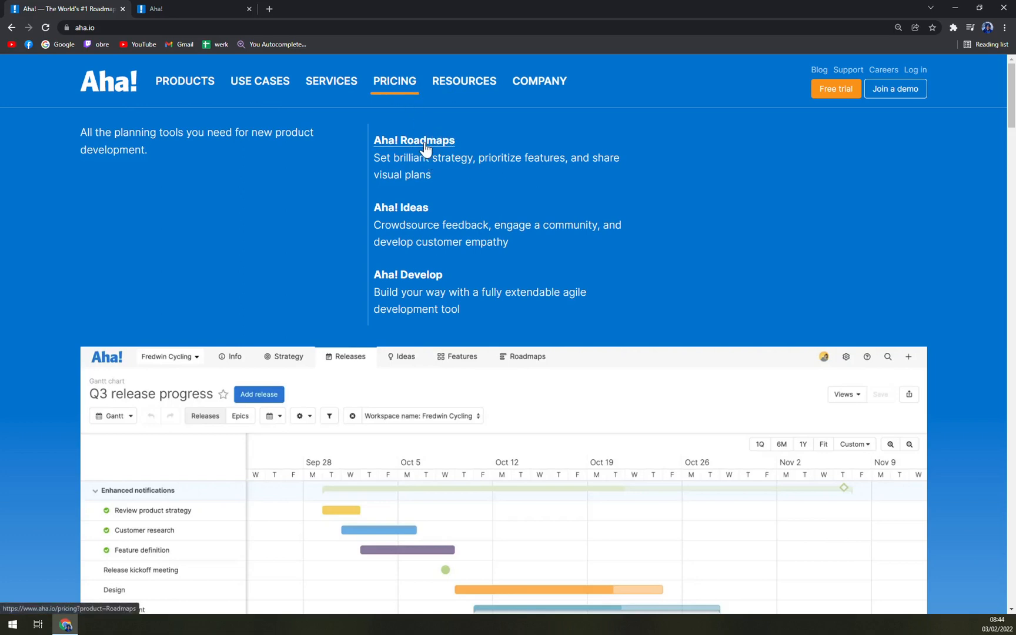
{"action": "mouse_move", "coordinate": [400, 207]}
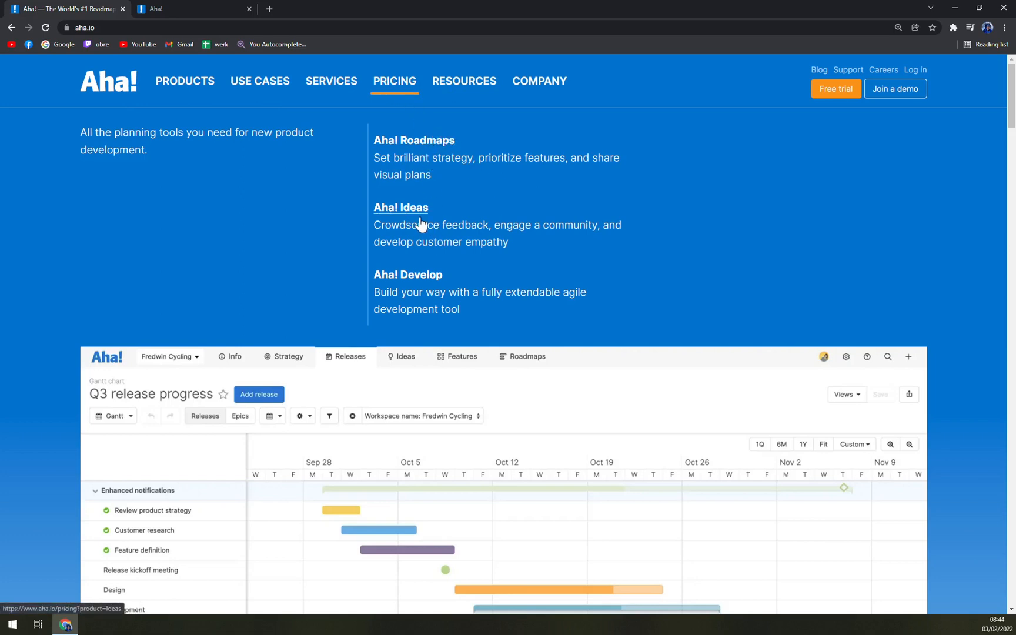
{"action": "mouse_move", "coordinate": [414, 140]}
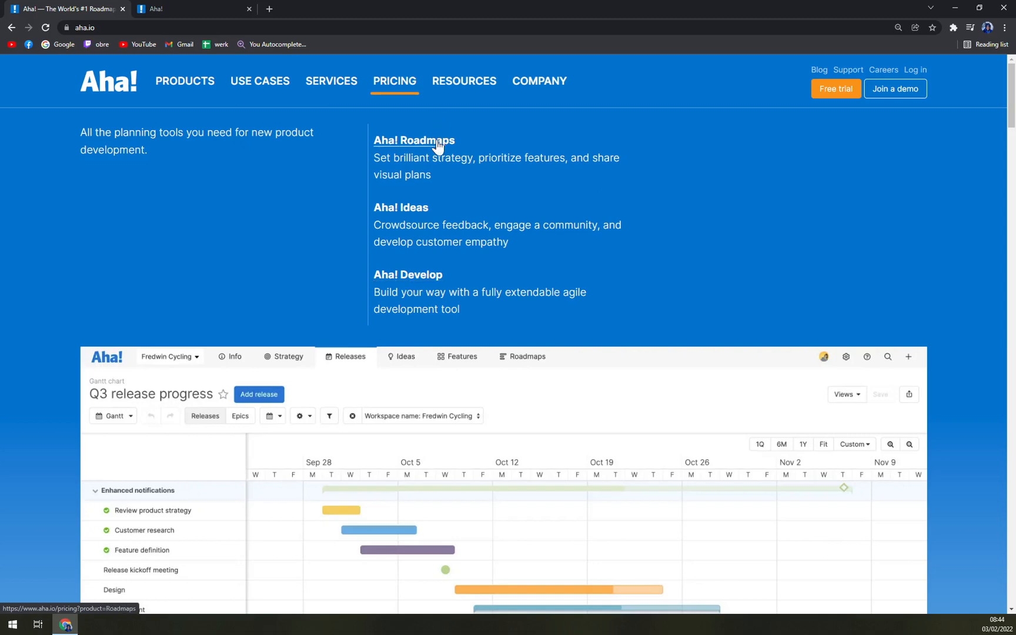
Show annual Roadmaps pricing: Premium $59, Enterprise $99, Enterprise+ $149 per month
{"action": "left_click", "coordinate": [414, 140]}
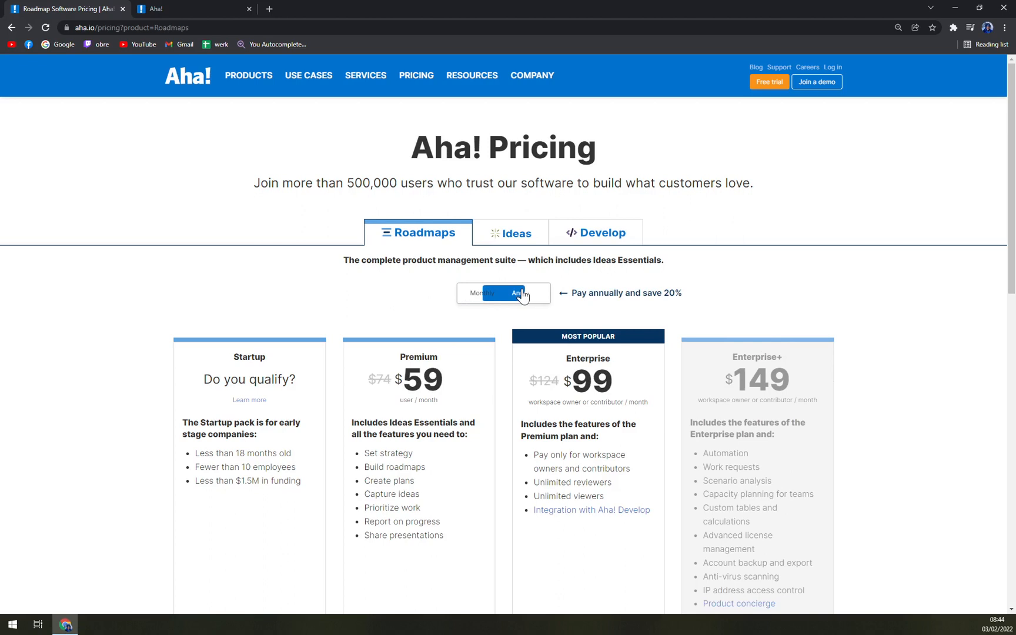
{"action": "left_click", "coordinate": [525, 293]}
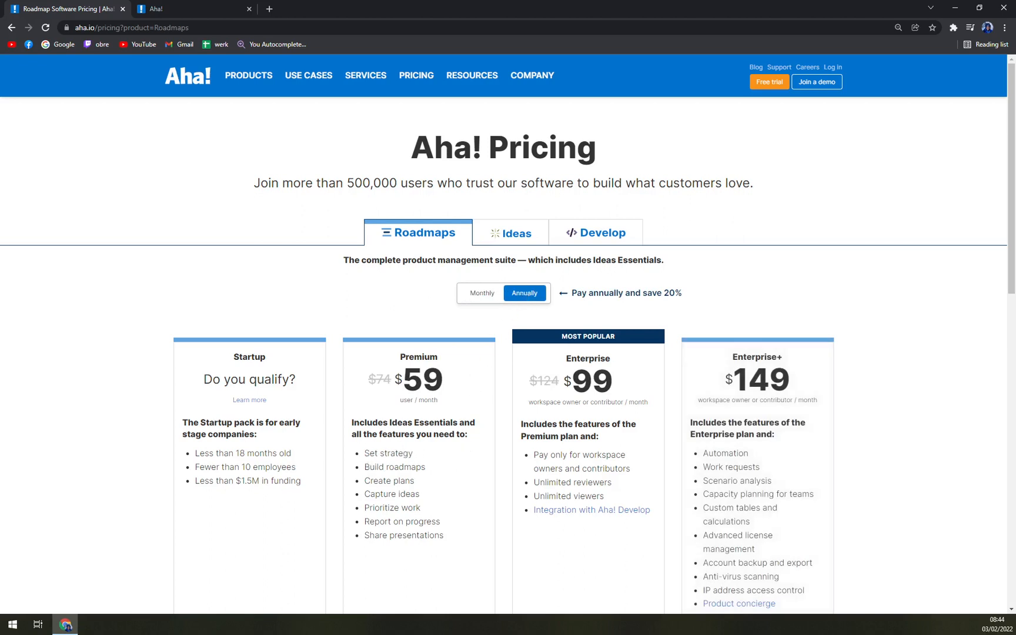
{"action": "scroll", "scroll_direction": "down", "scroll_amount": 3}
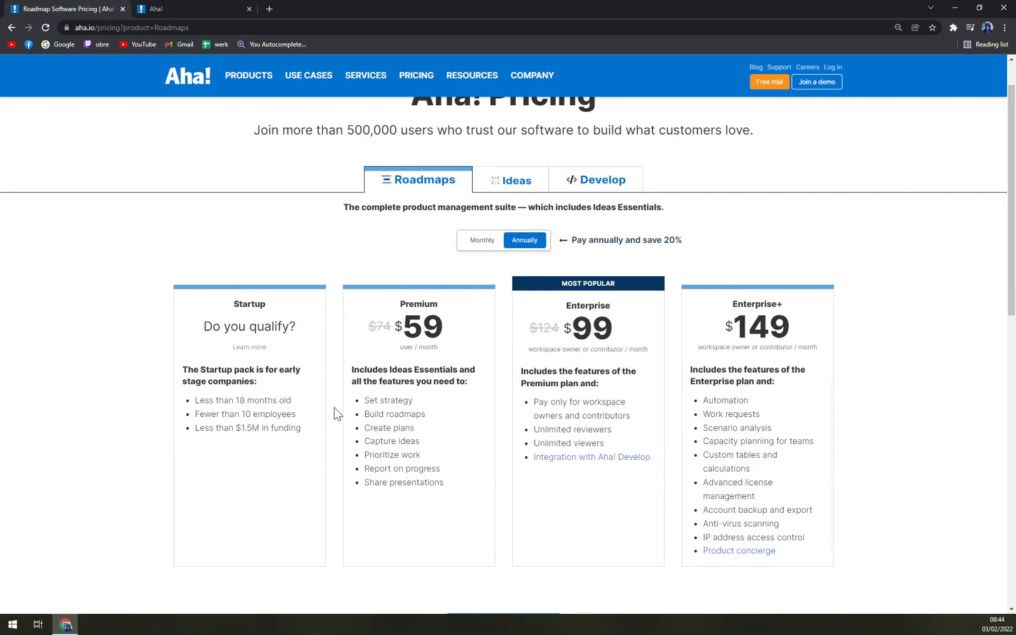
{"action": "mouse_move", "coordinate": [451, 434]}
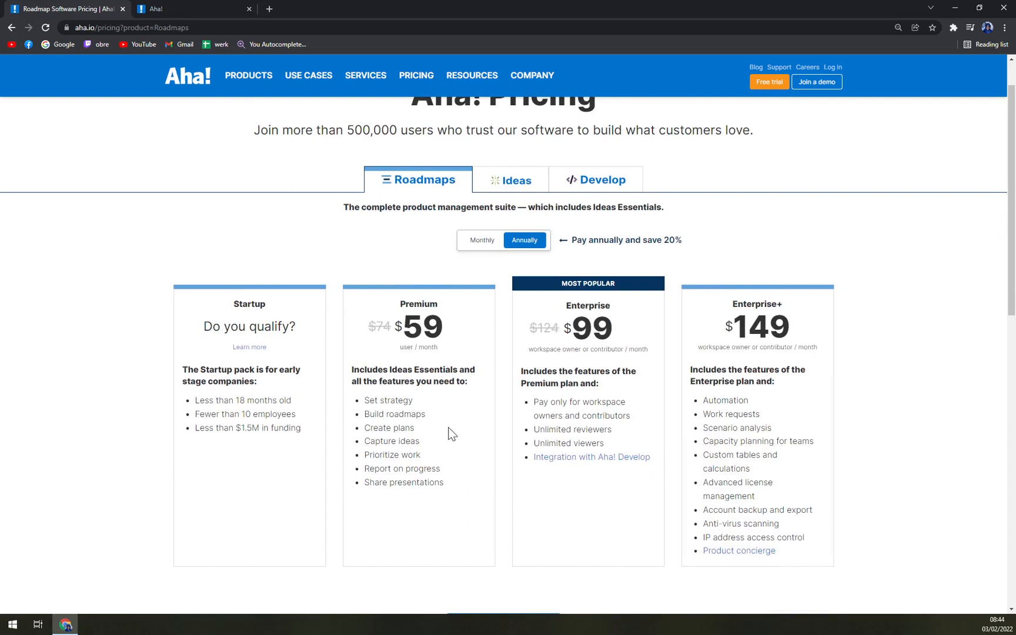
{"action": "double_click", "coordinate": [587, 305]}
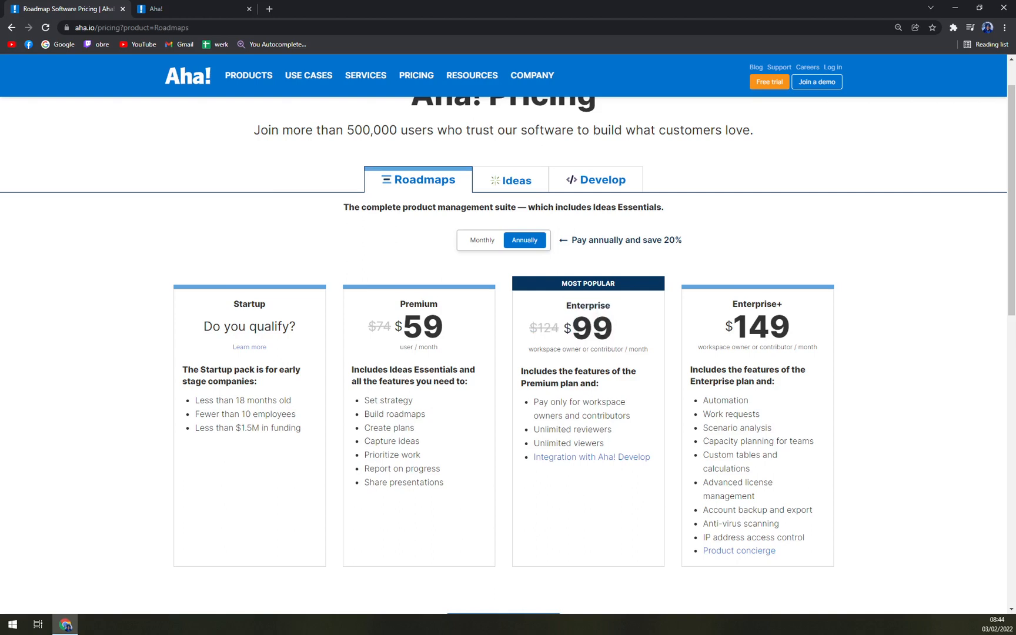
{"action": "mouse_move", "coordinate": [523, 240]}
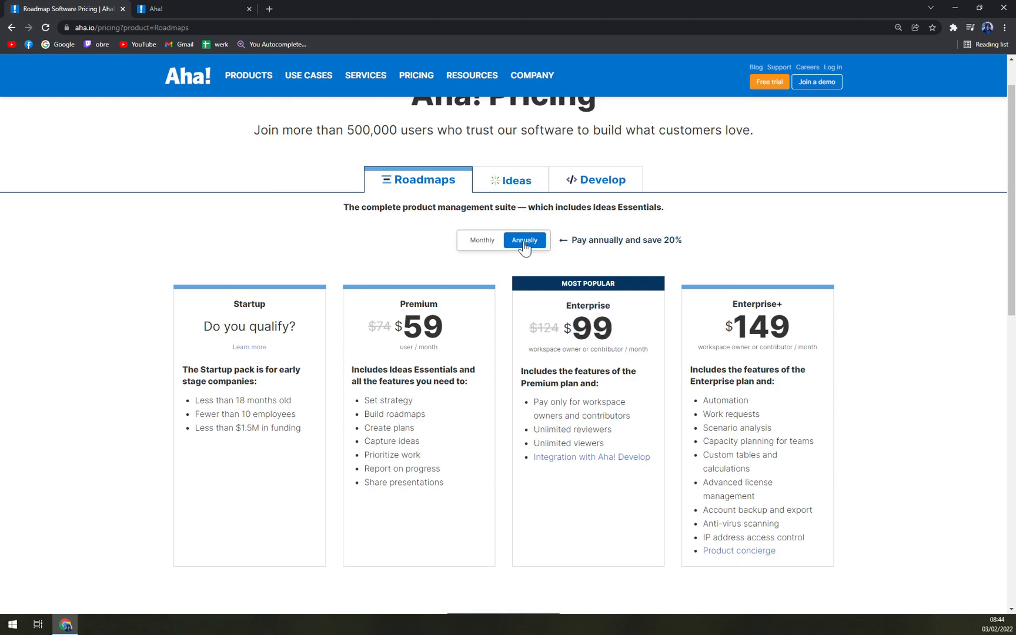
{"action": "mouse_move", "coordinate": [531, 240]}
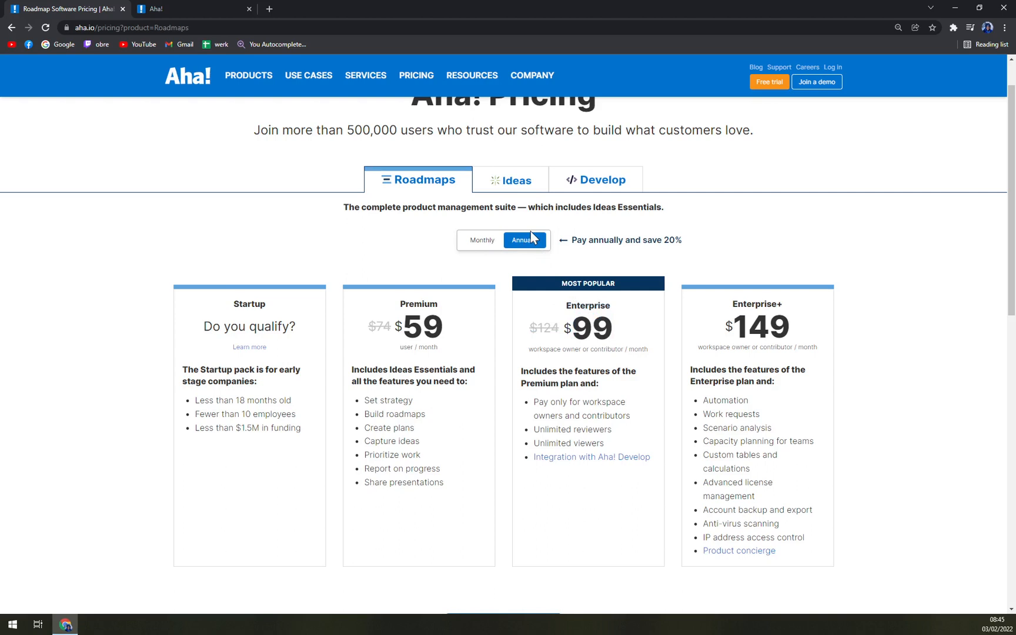
{"action": "left_click", "coordinate": [481, 240]}
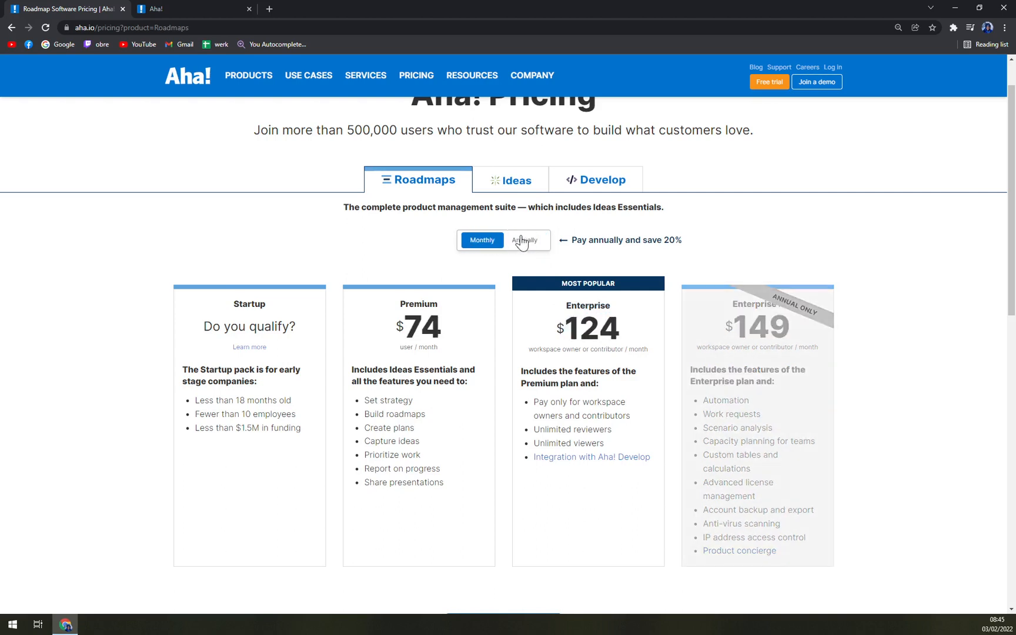
{"action": "left_click", "coordinate": [524, 240]}
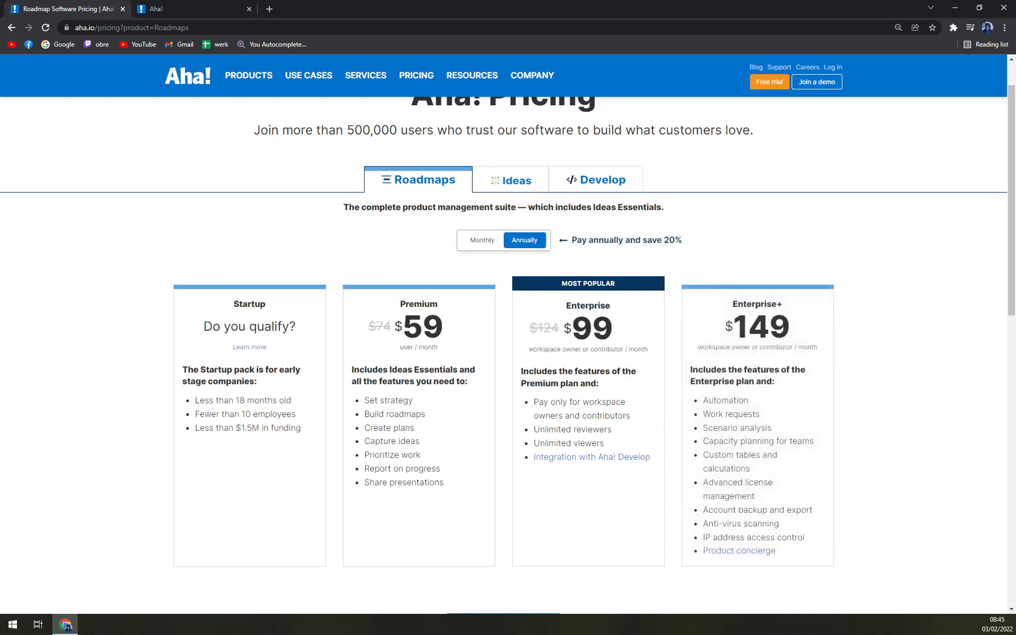
{"action": "mouse_move", "coordinate": [537, 253]}
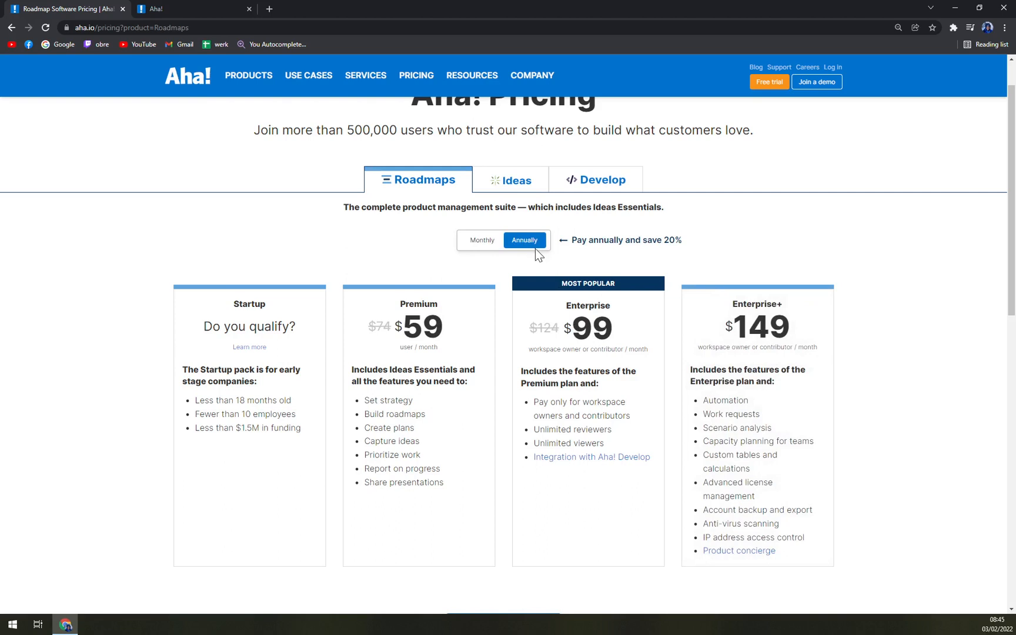
{"action": "mouse_move", "coordinate": [533, 253]}
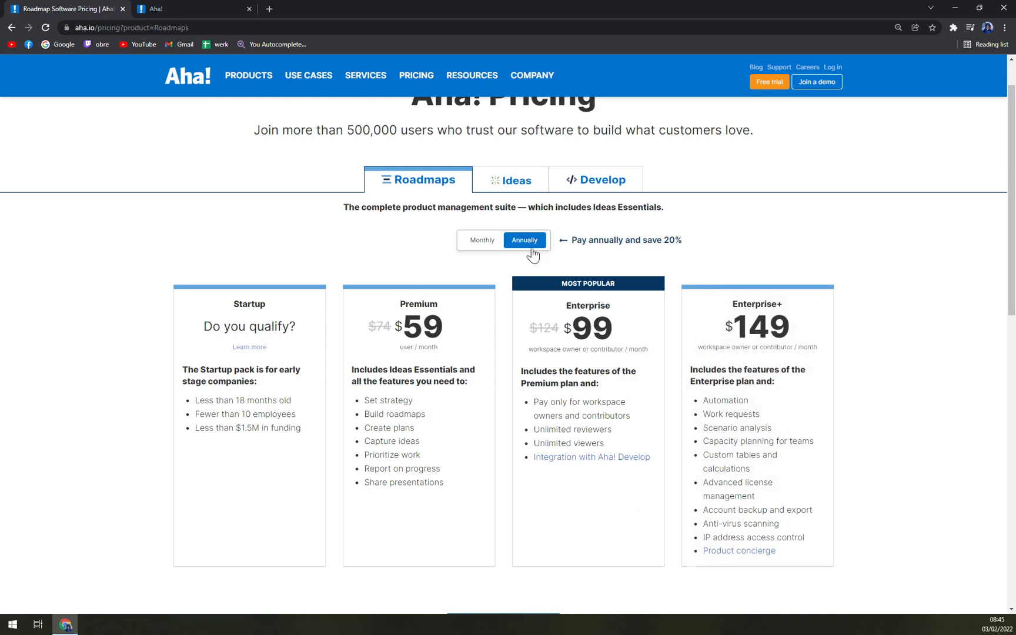
{"action": "mouse_move", "coordinate": [517, 185]}
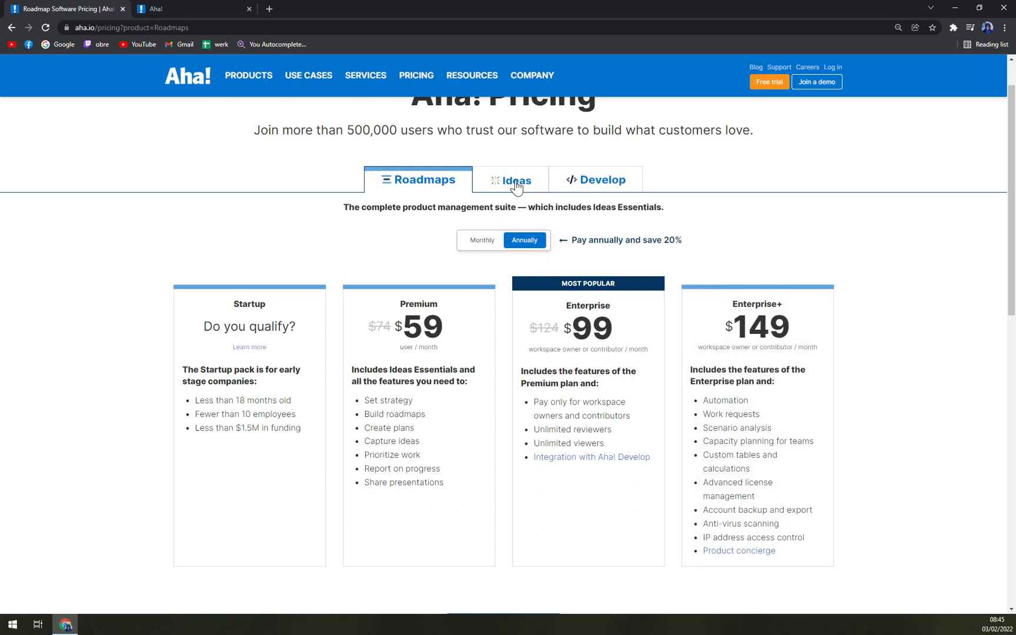
{"action": "left_click", "coordinate": [512, 180]}
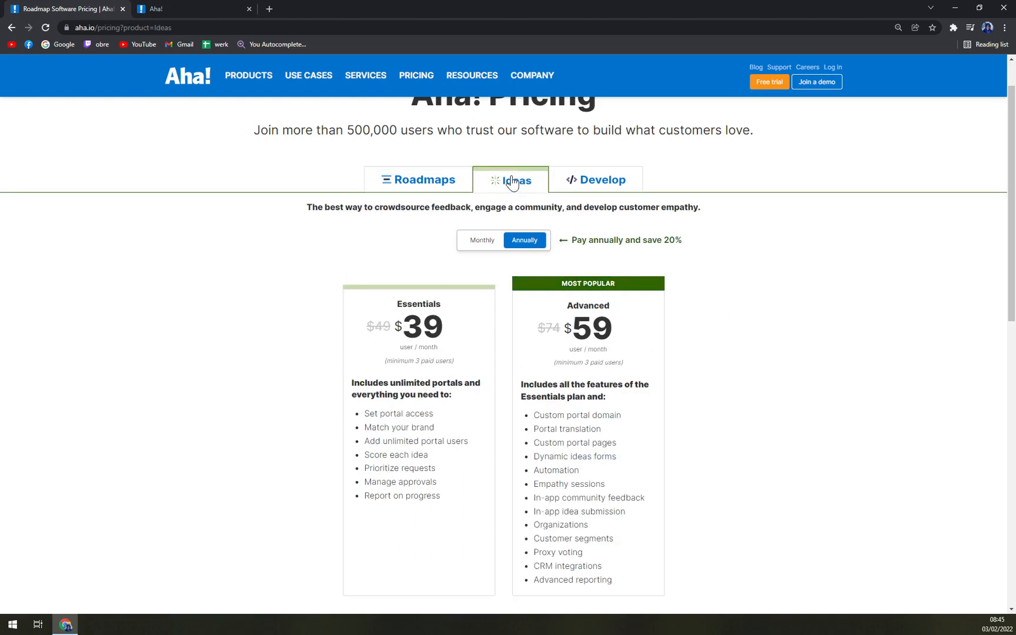
{"action": "mouse_move", "coordinate": [409, 193]}
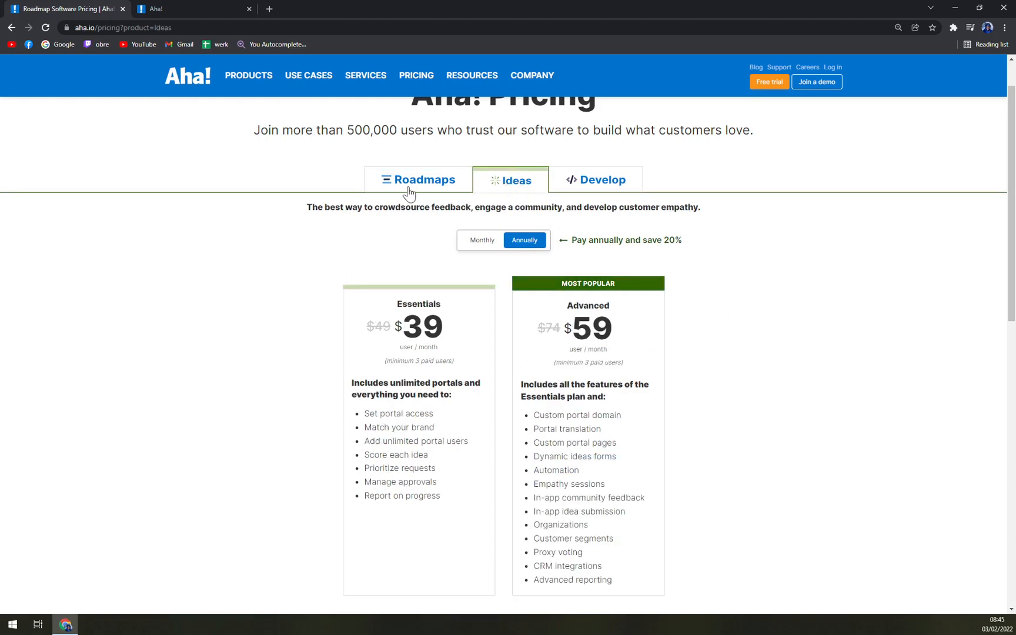
{"action": "mouse_move", "coordinate": [489, 246]}
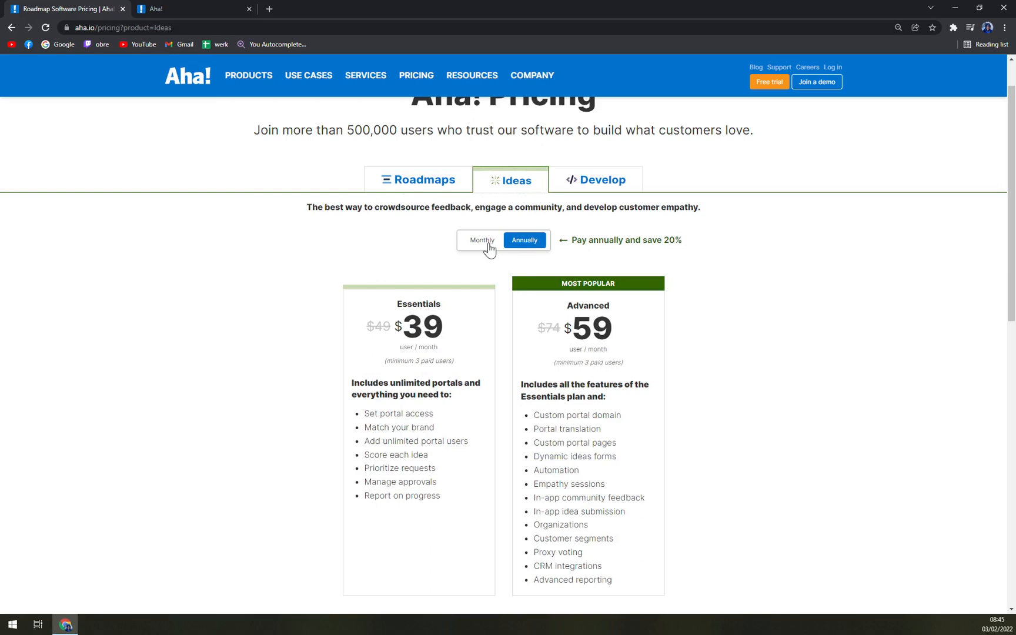
{"action": "left_click", "coordinate": [596, 179]}
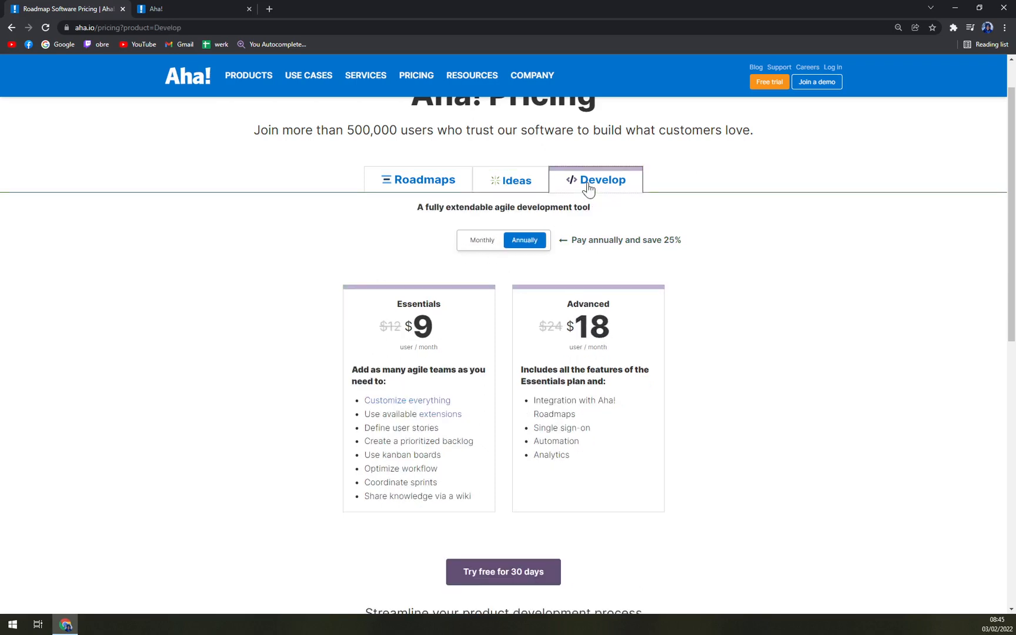
{"action": "mouse_move", "coordinate": [527, 309]}
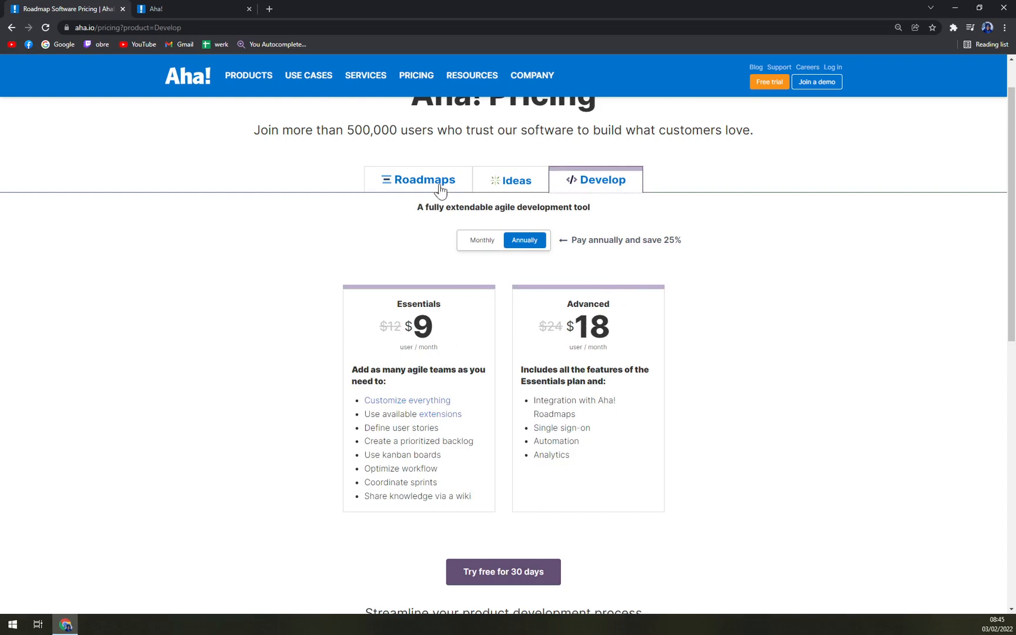
{"action": "left_click", "coordinate": [418, 179]}
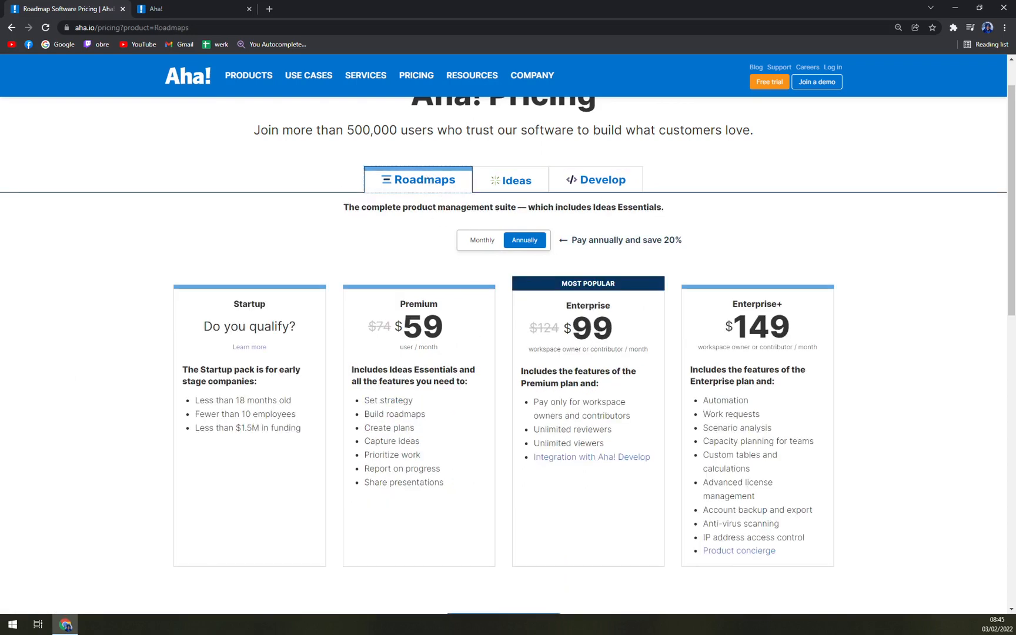
{"action": "scroll", "scroll_direction": "up", "scroll_amount": 3}
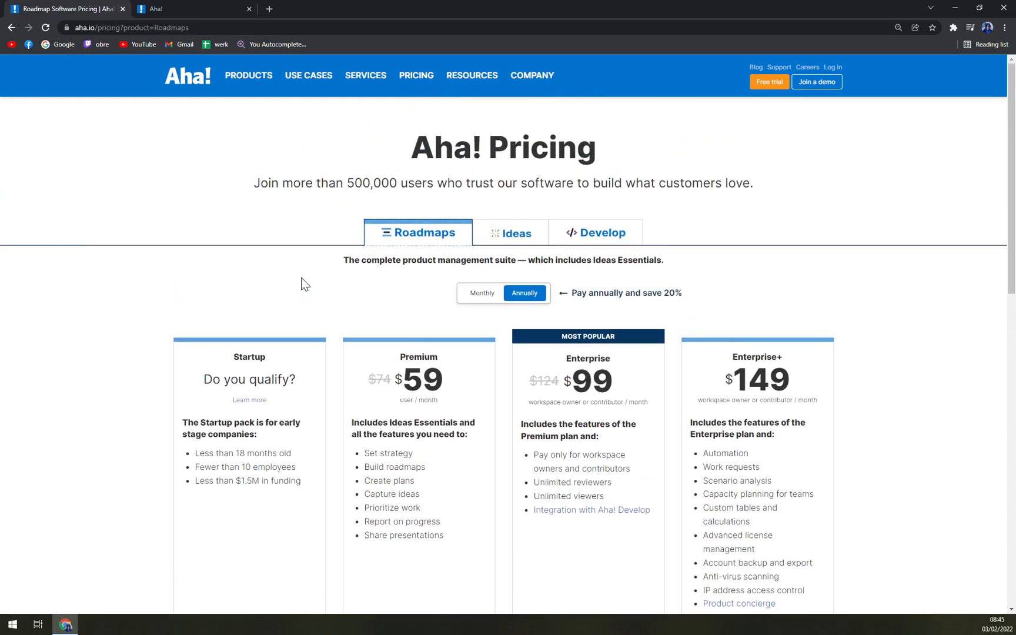
{"action": "mouse_move", "coordinate": [295, 285]}
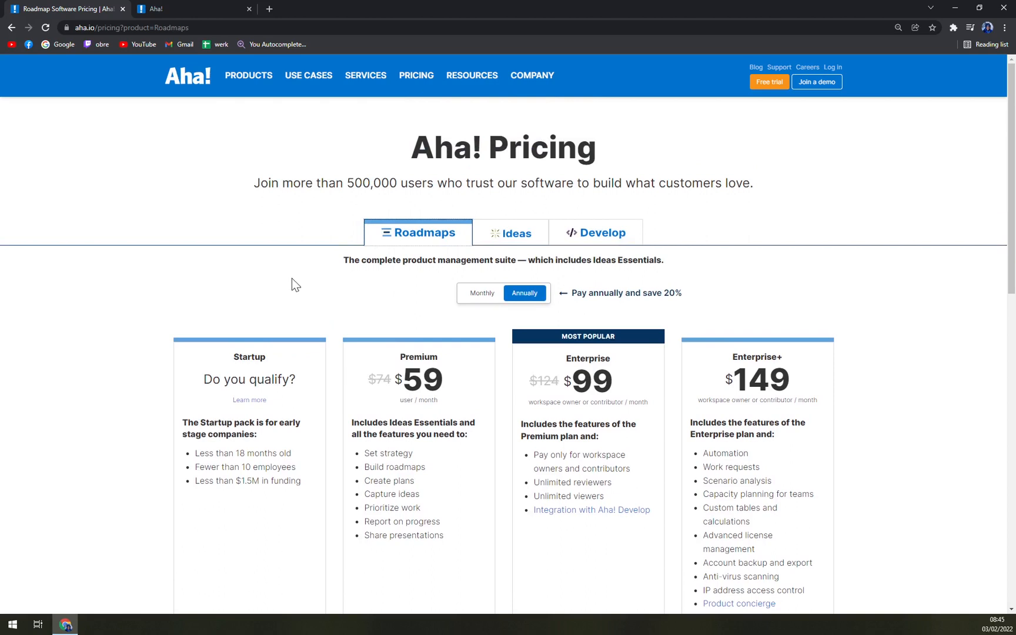
{"action": "mouse_move", "coordinate": [369, 126]}
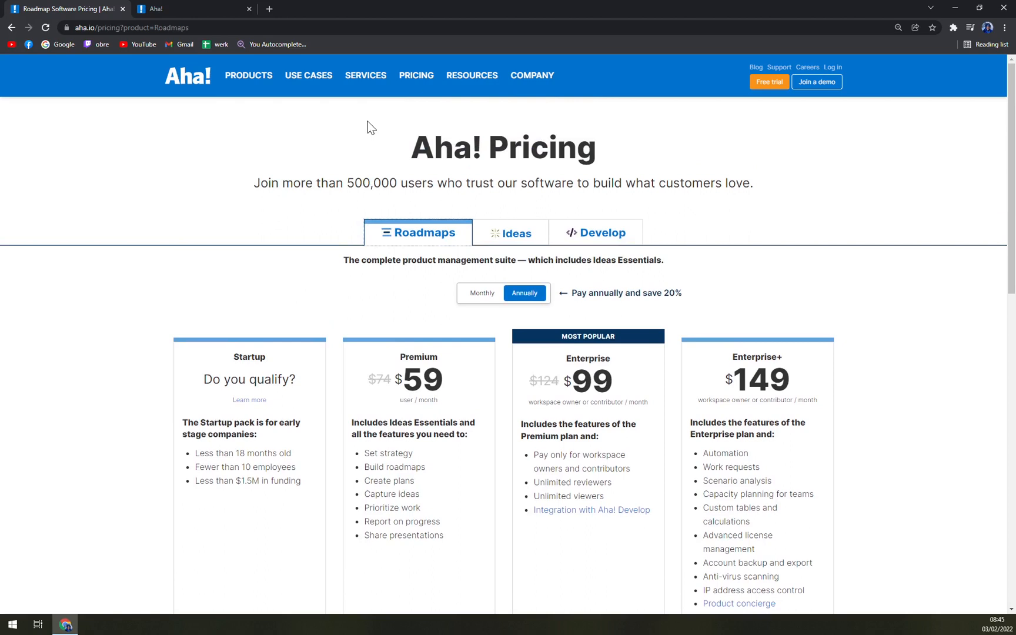
{"action": "mouse_move", "coordinate": [248, 75]}
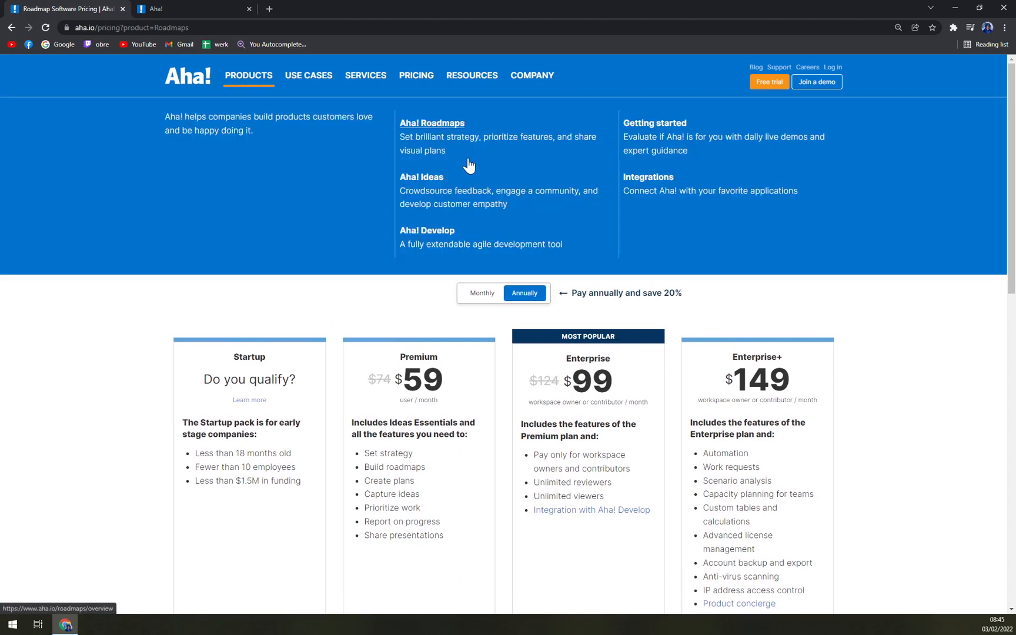
{"action": "mouse_move", "coordinate": [469, 119]}
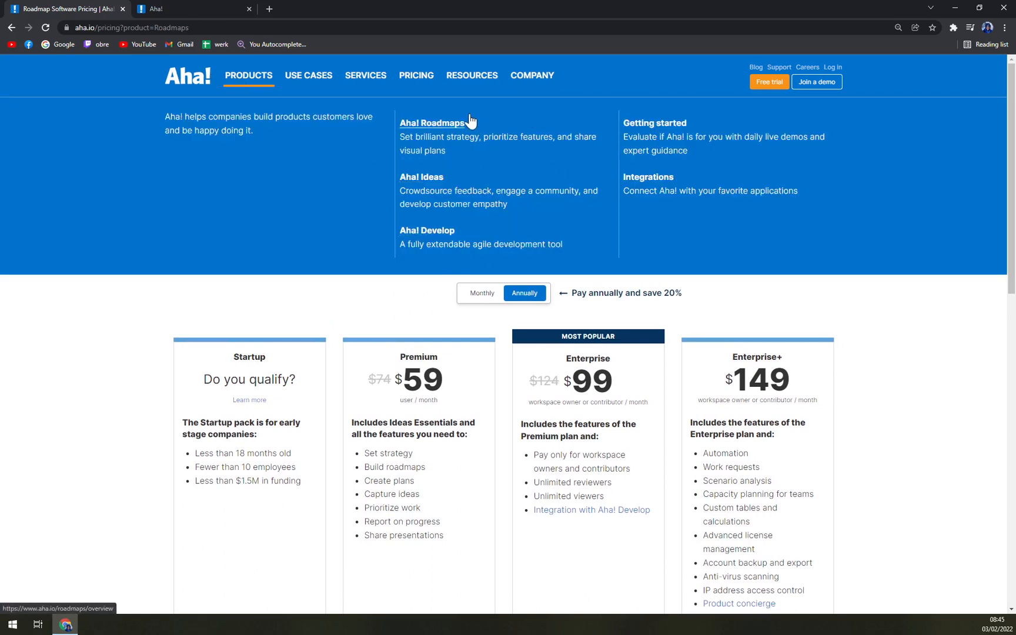
{"action": "mouse_move", "coordinate": [345, 78]}
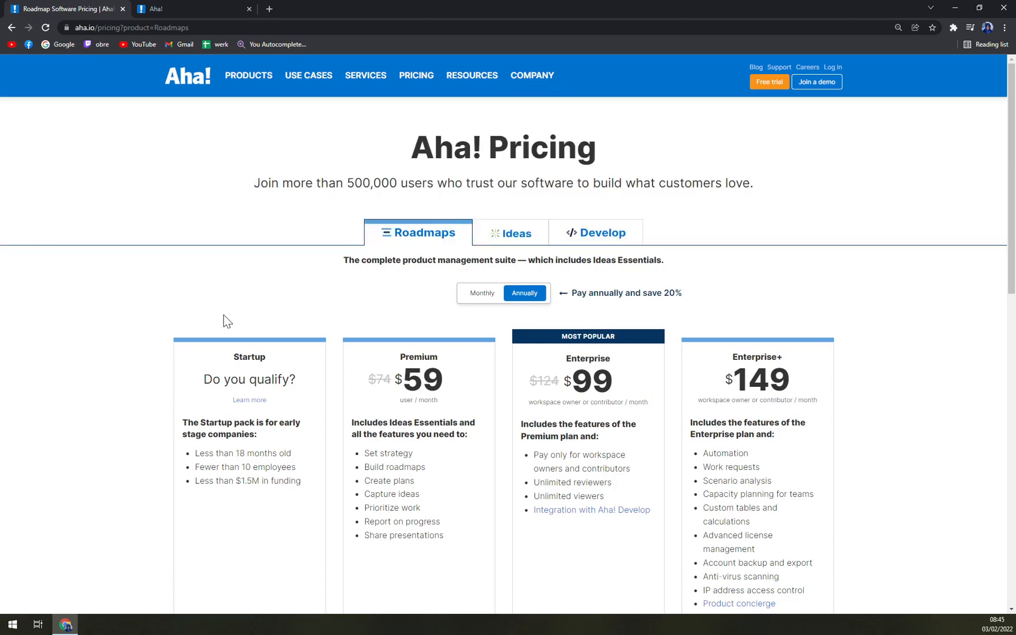
{"action": "mouse_move", "coordinate": [268, 321]}
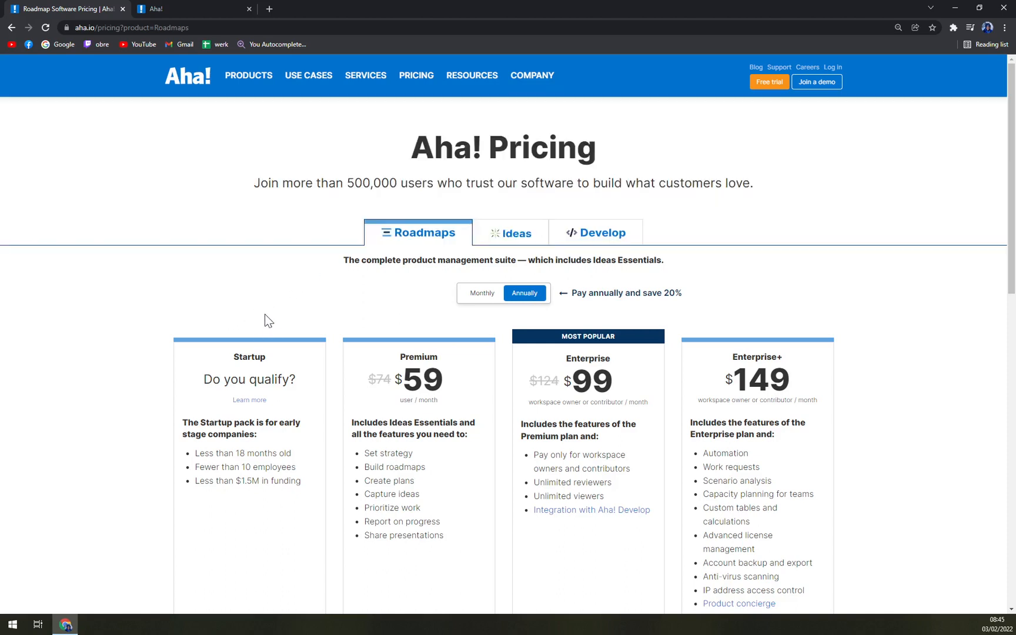
{"action": "mouse_move", "coordinate": [233, 331]}
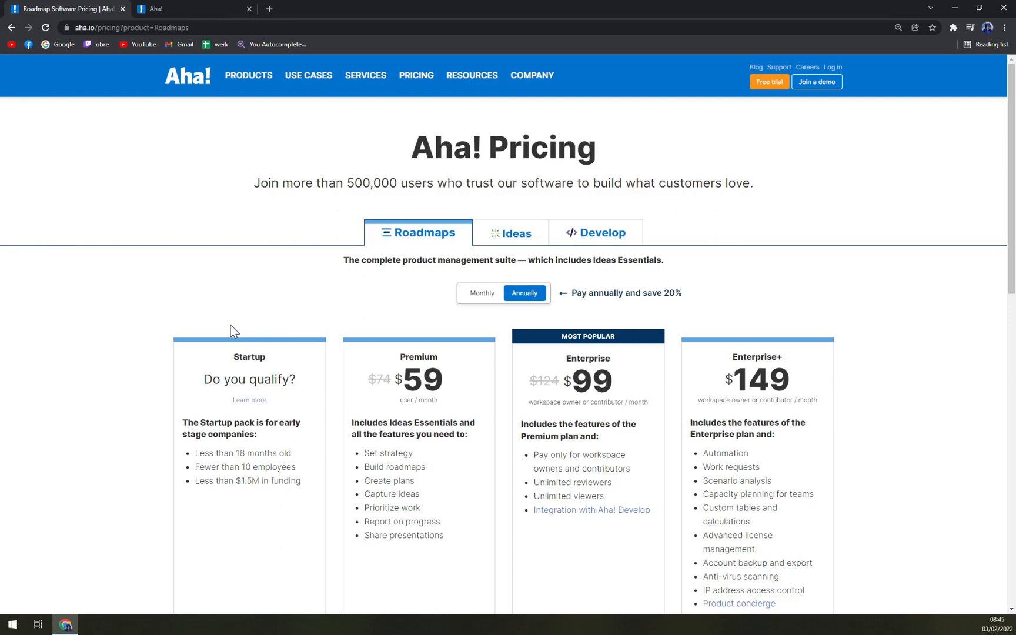
{"action": "mouse_move", "coordinate": [253, 331]}
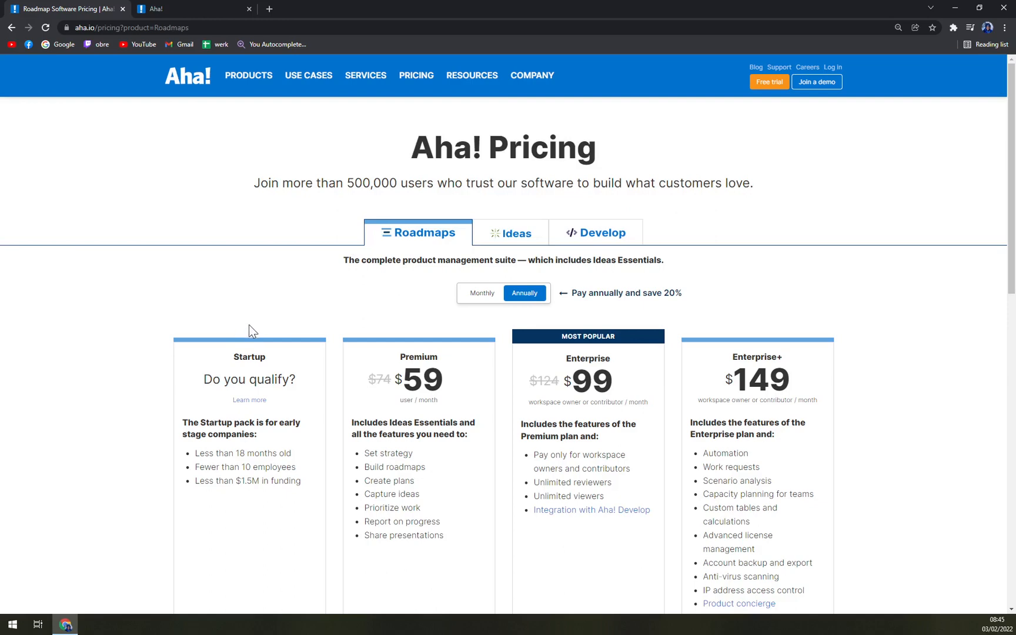
Glance at the workspace welcome wizard tab, then return to the pricing page
{"action": "left_click", "coordinate": [188, 8]}
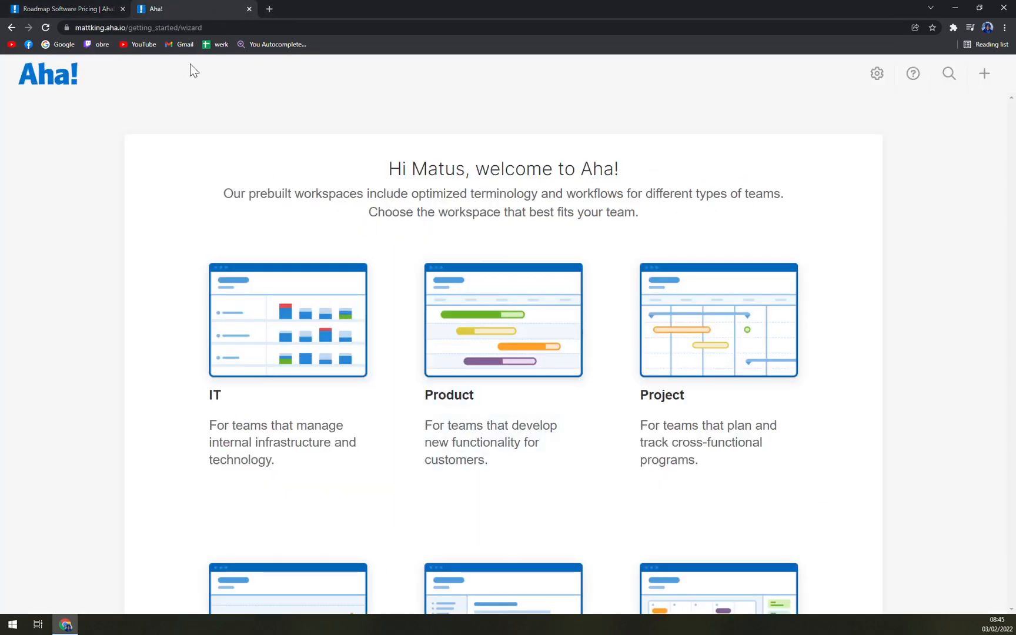
{"action": "left_click", "coordinate": [64, 9]}
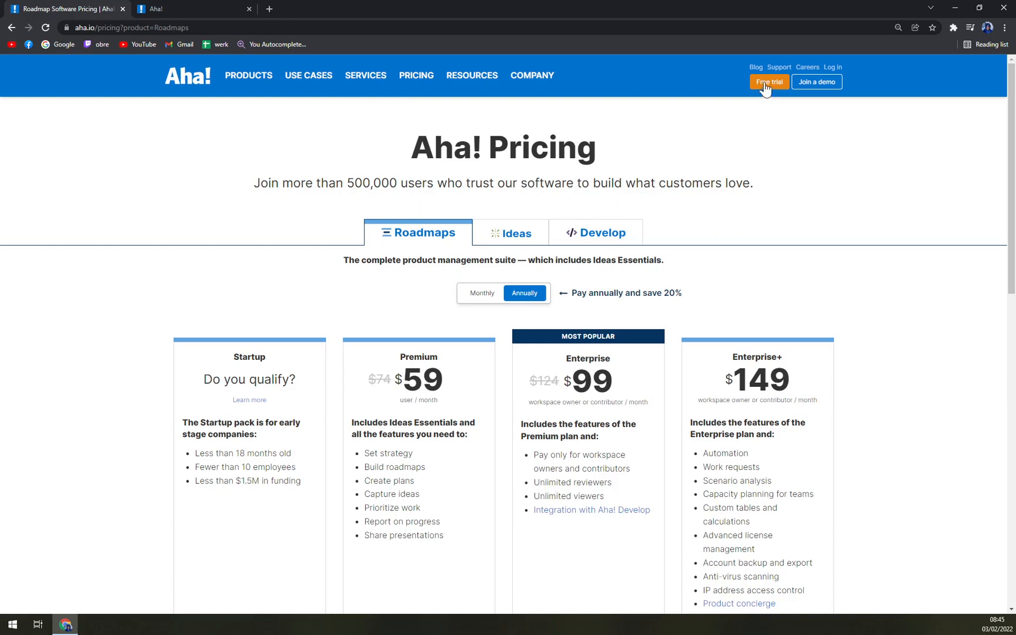
{"action": "mouse_move", "coordinate": [784, 91]}
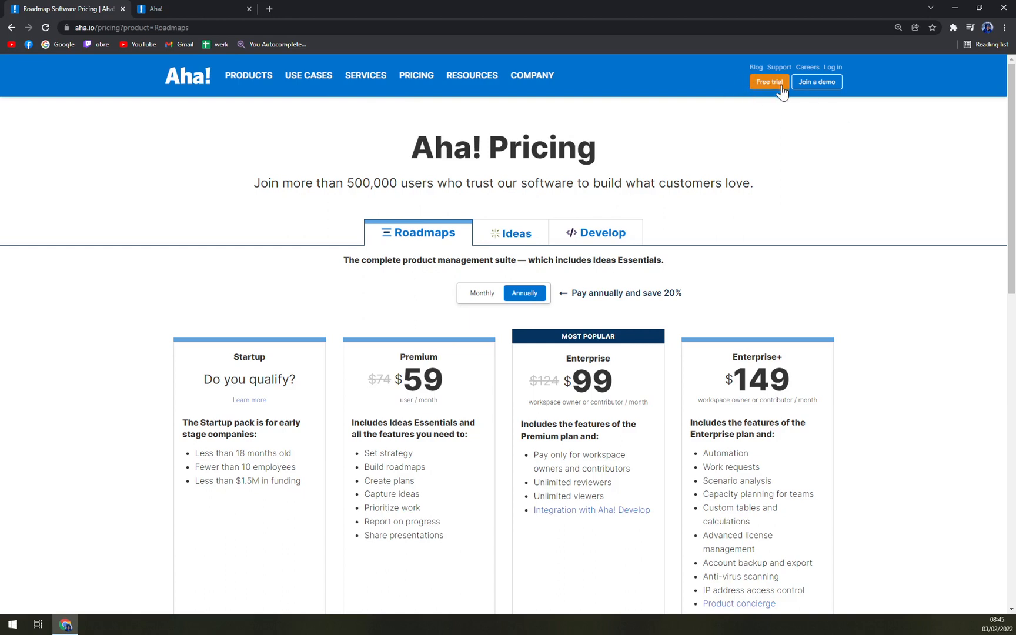
{"action": "mouse_move", "coordinate": [544, 324]}
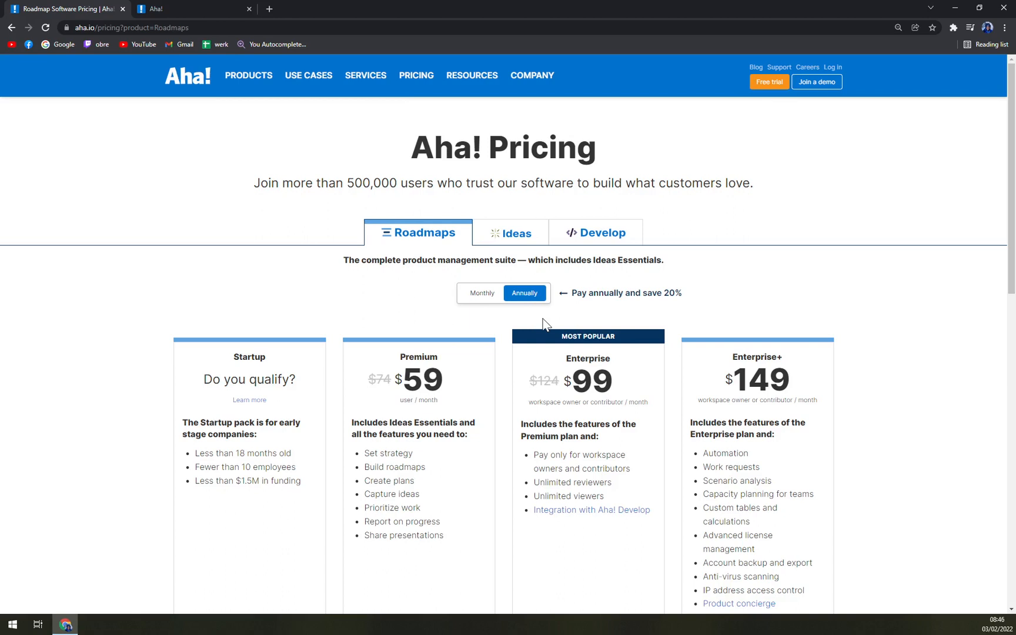
{"action": "mouse_move", "coordinate": [543, 322]}
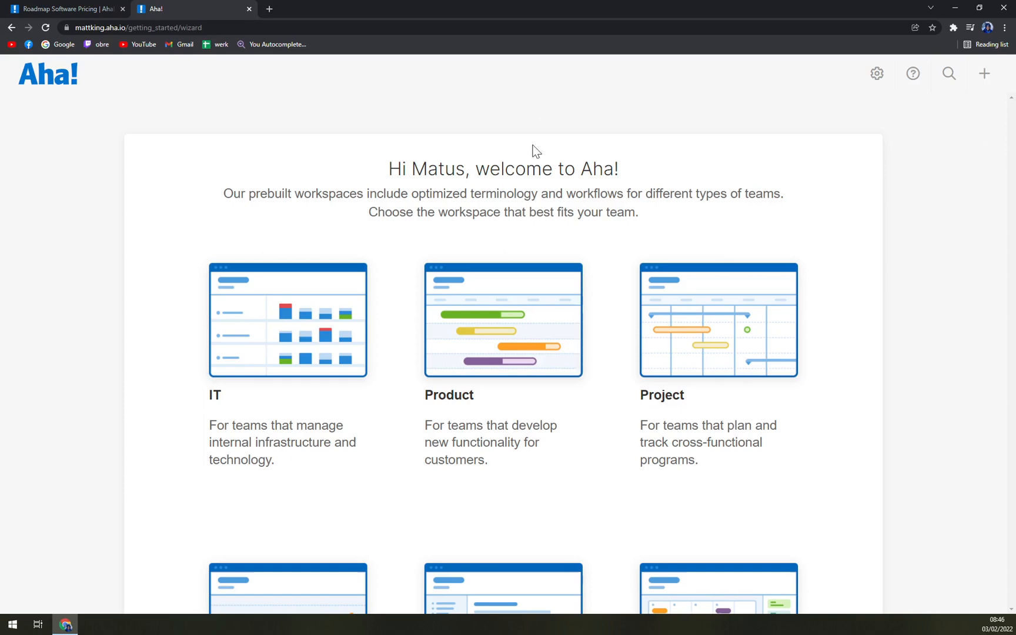
Browse the six workspace type cards, including IT, Product and Project
{"action": "left_click", "coordinate": [65, 8]}
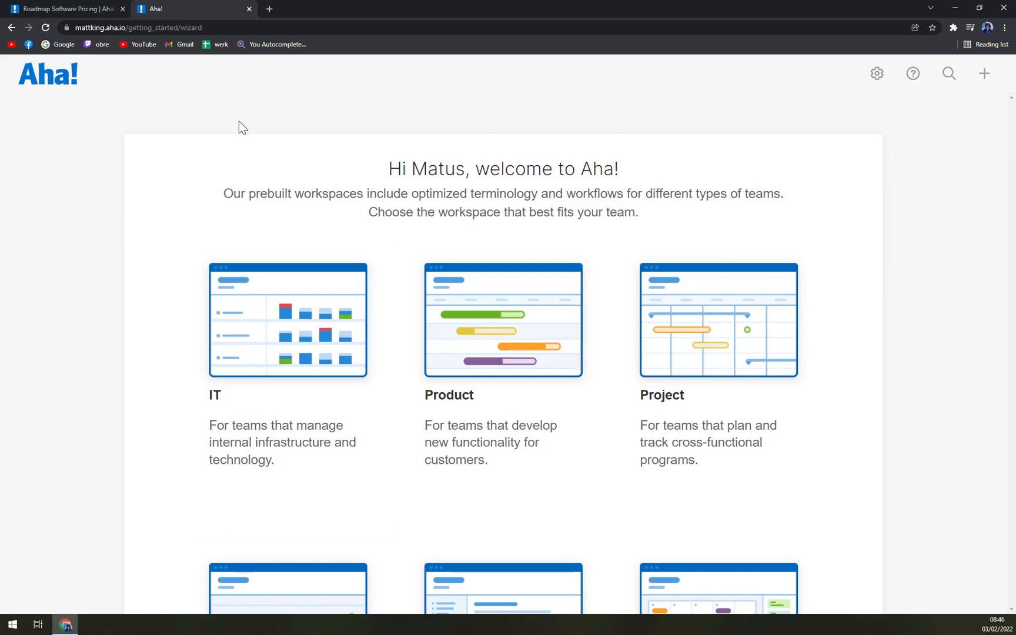
{"action": "mouse_move", "coordinate": [154, 143]}
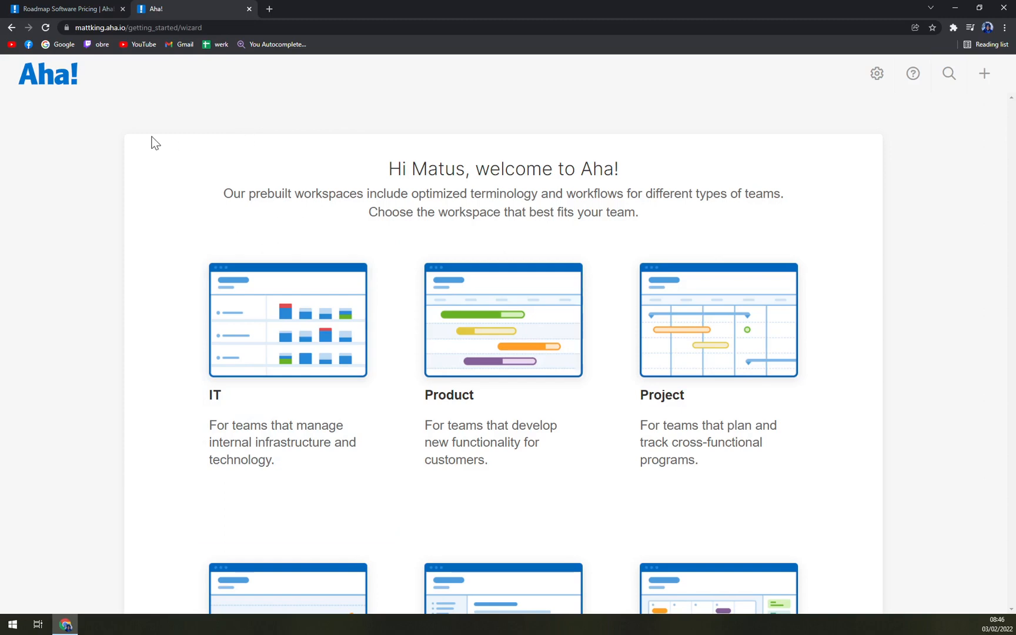
{"action": "mouse_move", "coordinate": [169, 112]}
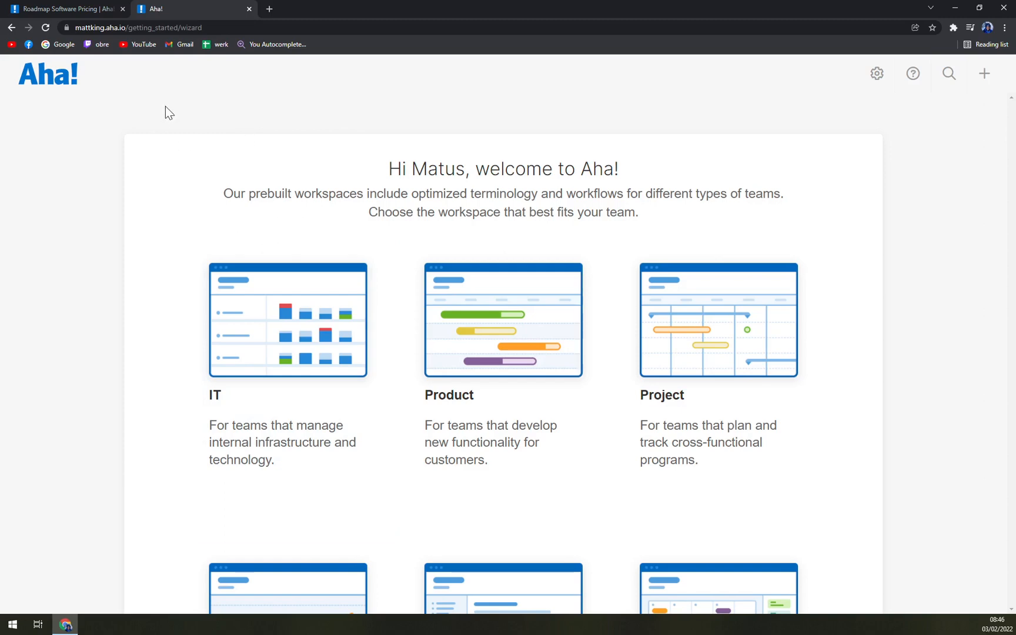
{"action": "mouse_move", "coordinate": [262, 175]}
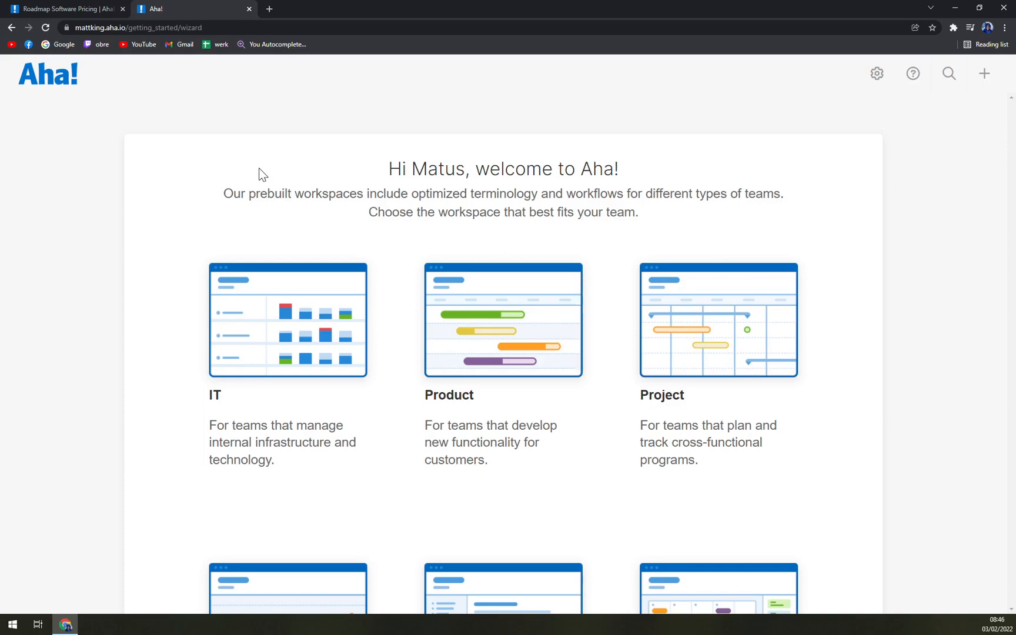
{"action": "mouse_move", "coordinate": [385, 211]}
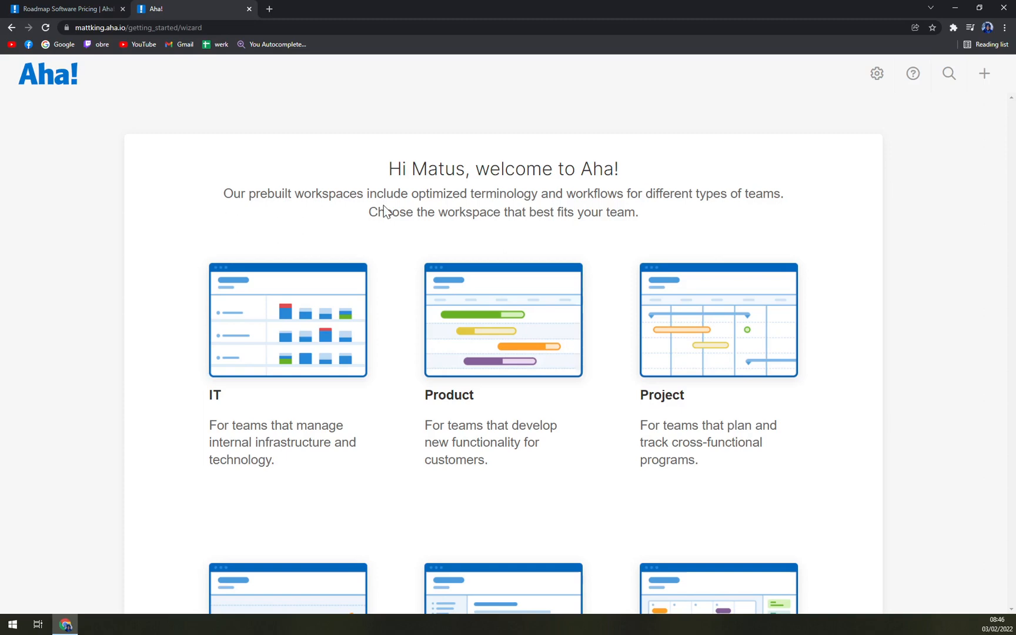
{"action": "mouse_move", "coordinate": [378, 178]}
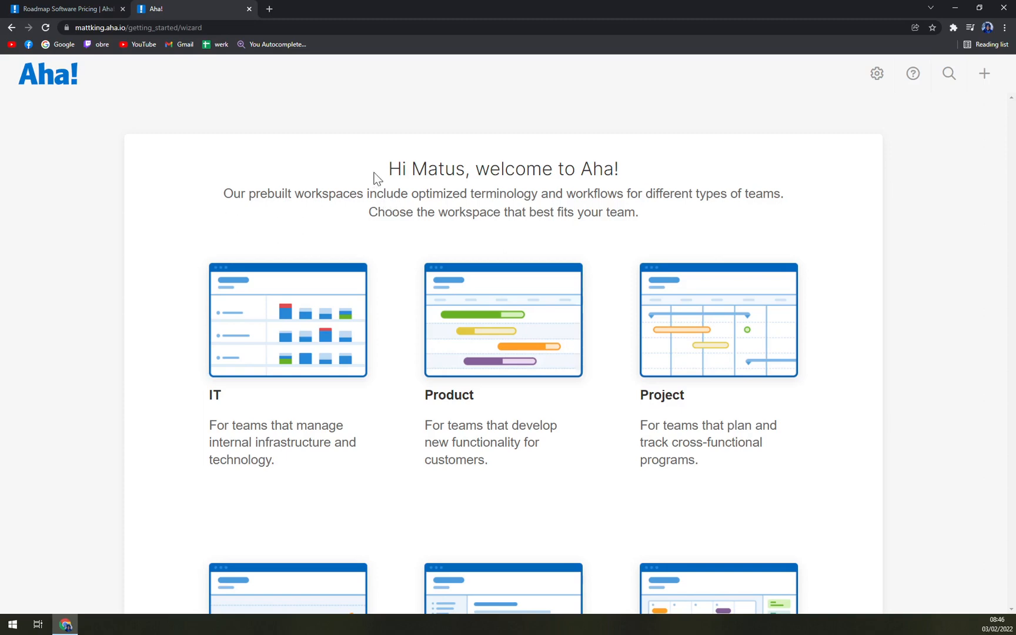
{"action": "scroll", "scroll_direction": "down", "scroll_amount": 3}
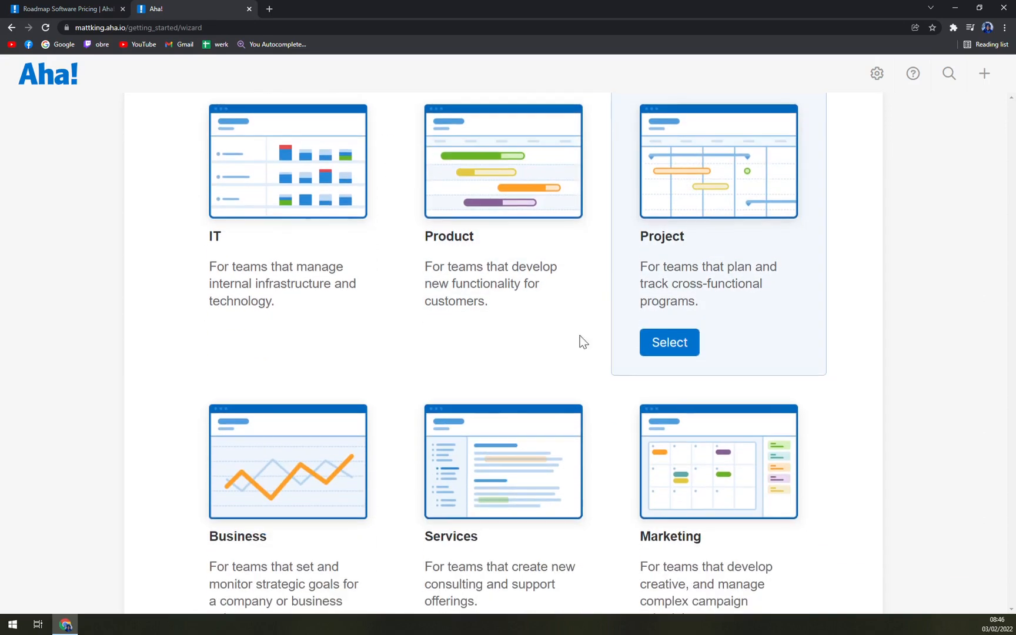
{"action": "scroll", "scroll_direction": "down", "scroll_amount": 3}
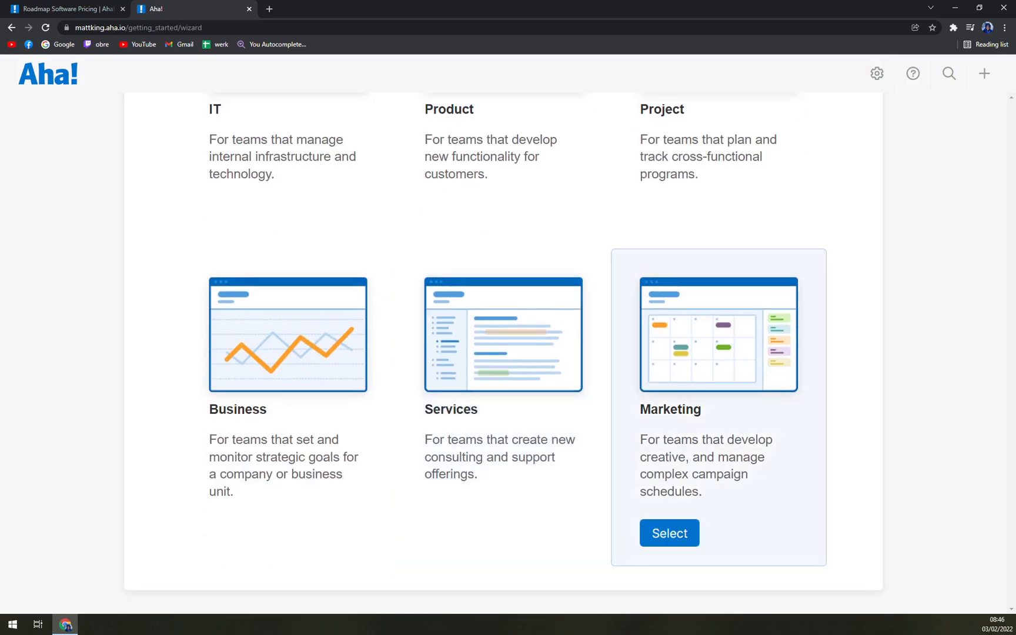
{"action": "scroll", "scroll_direction": "up", "scroll_amount": 3}
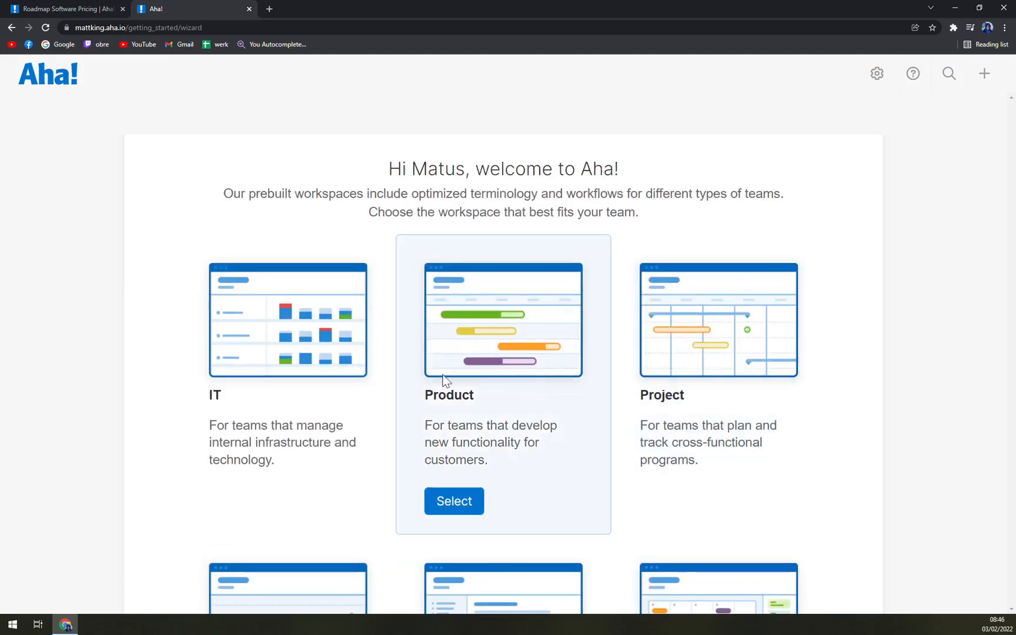
Create a Product workspace named 'Aha Tutorial'
{"action": "left_click", "coordinate": [454, 501]}
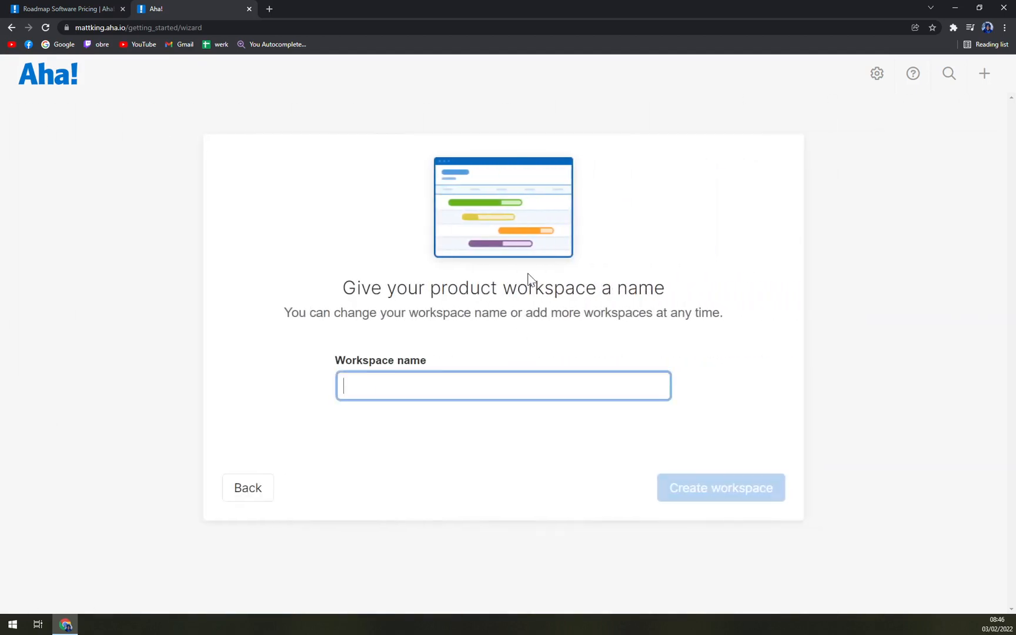
{"action": "mouse_move", "coordinate": [448, 346]}
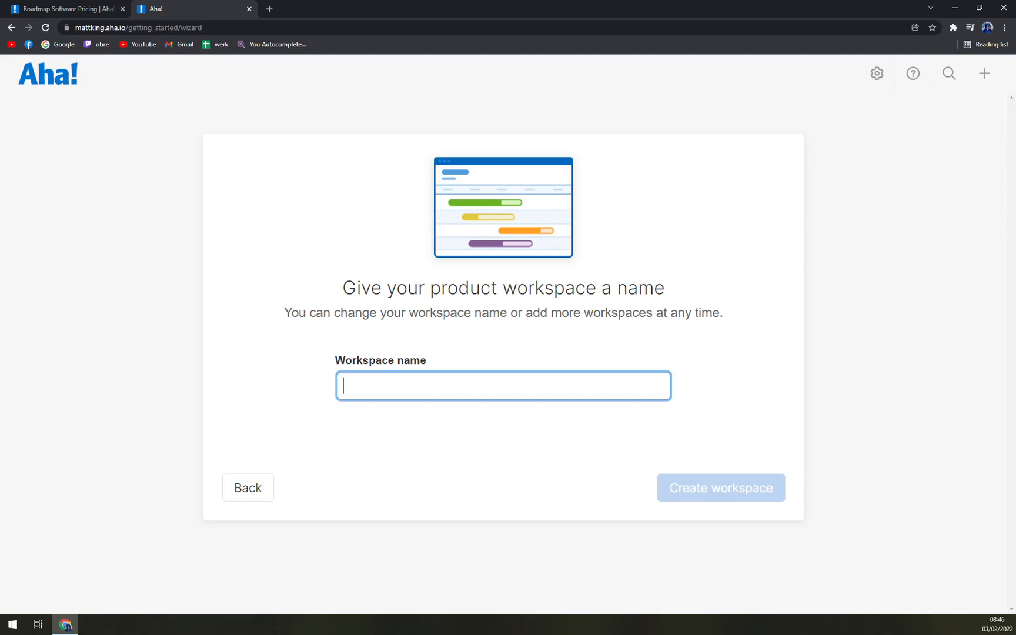
{"action": "type", "text": "A"}
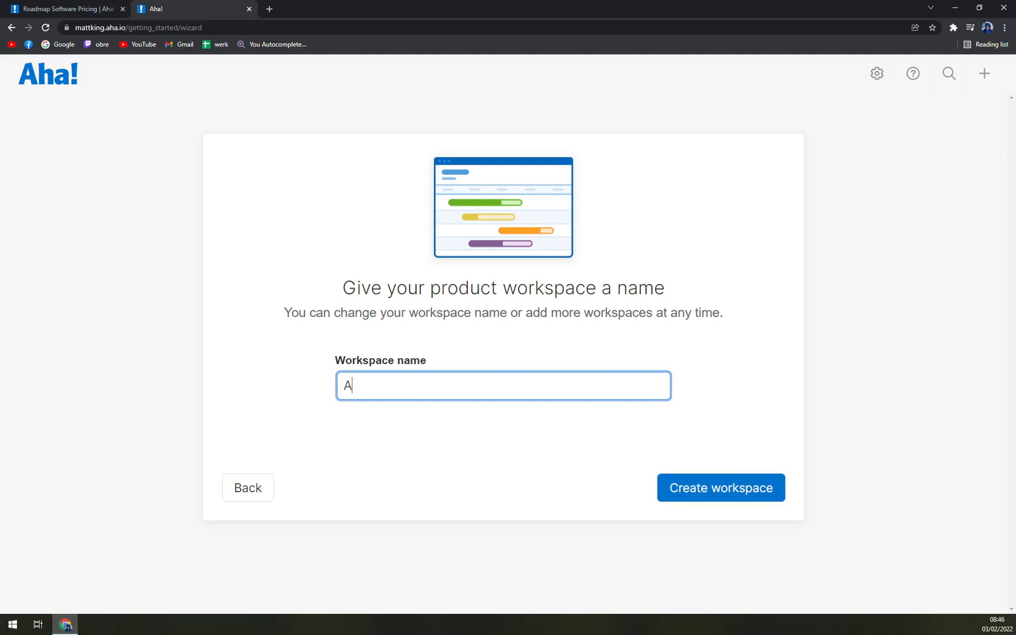
{"action": "type", "text": "ha Tt"}
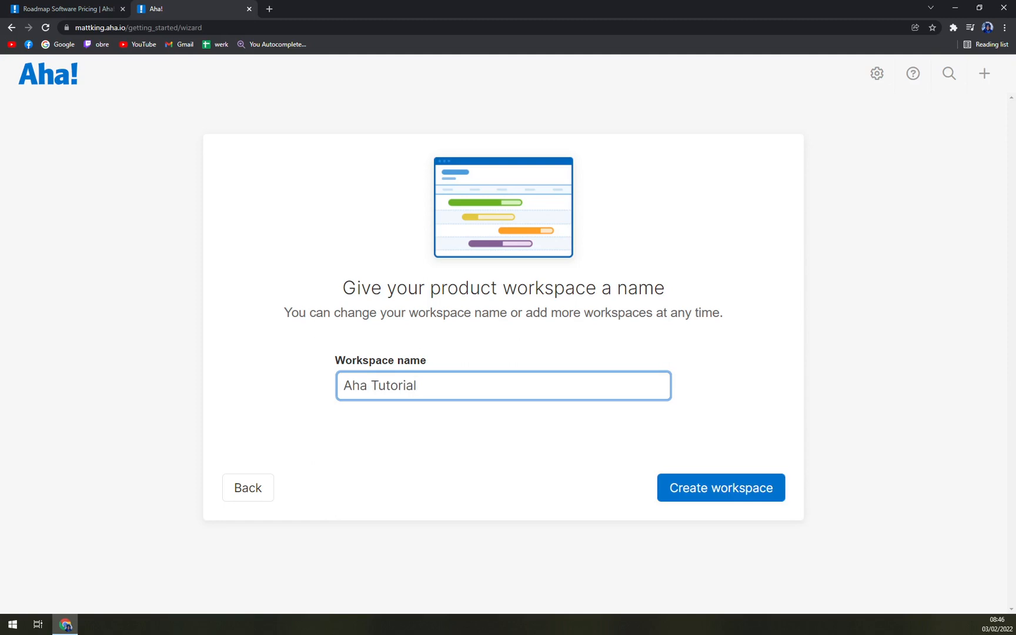
{"action": "left_click", "coordinate": [720, 487]}
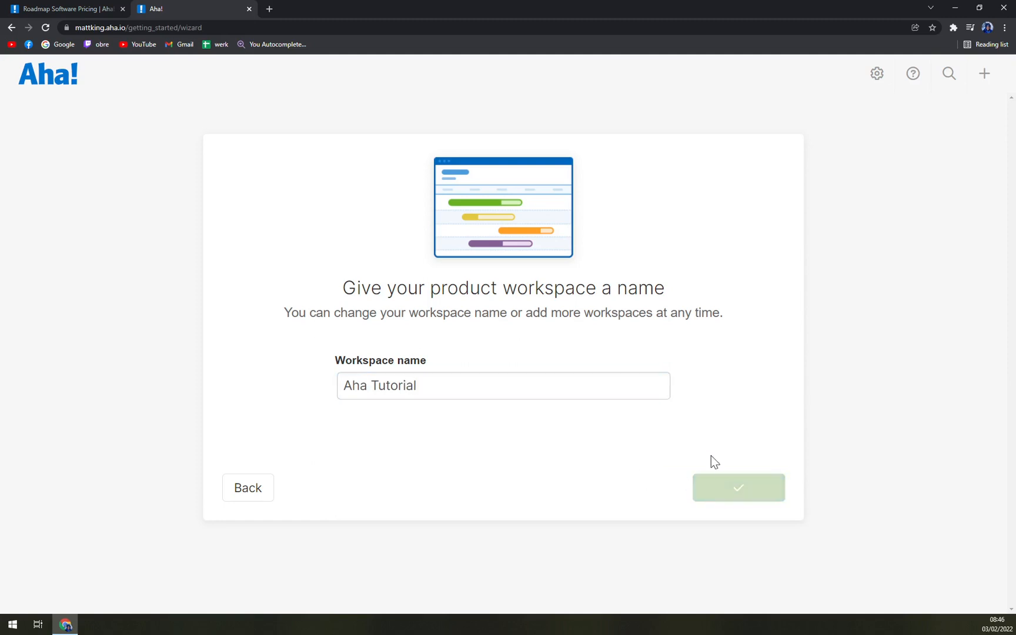
{"action": "left_click", "coordinate": [737, 487]}
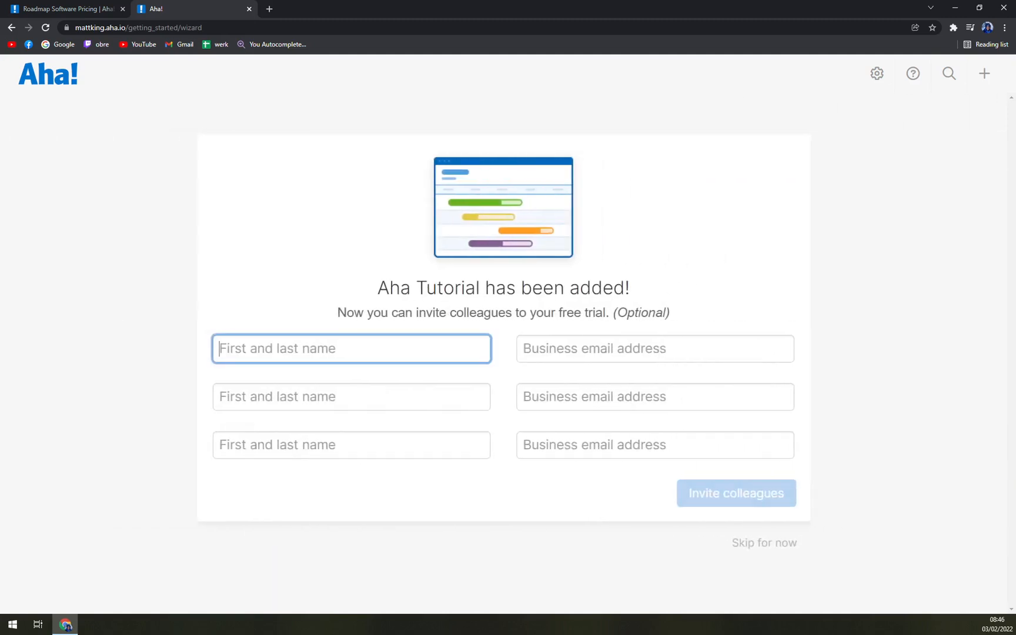
{"action": "mouse_move", "coordinate": [763, 544]}
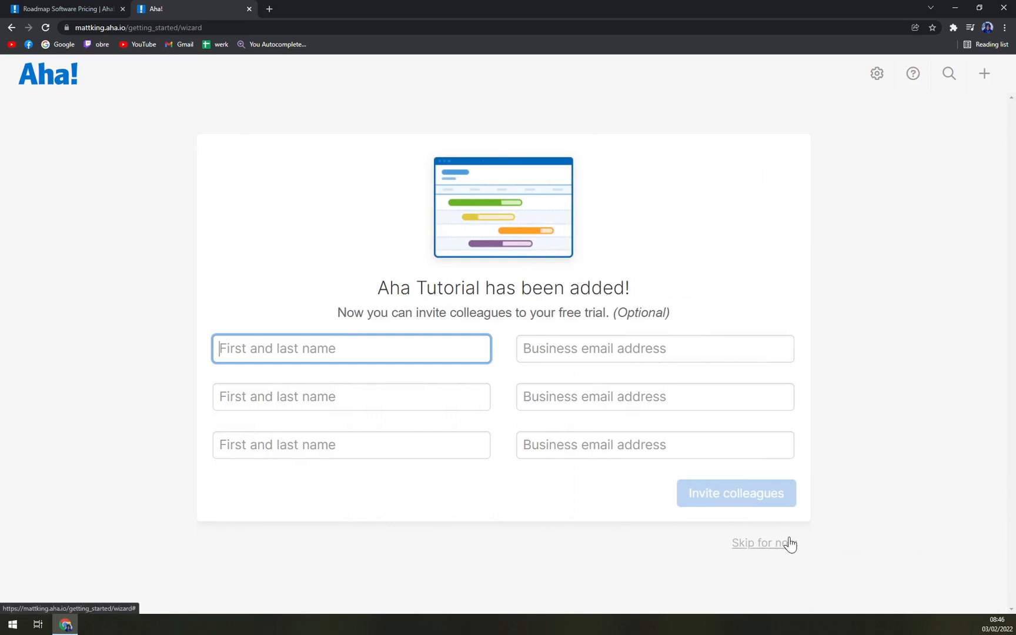
{"action": "mouse_move", "coordinate": [508, 217]}
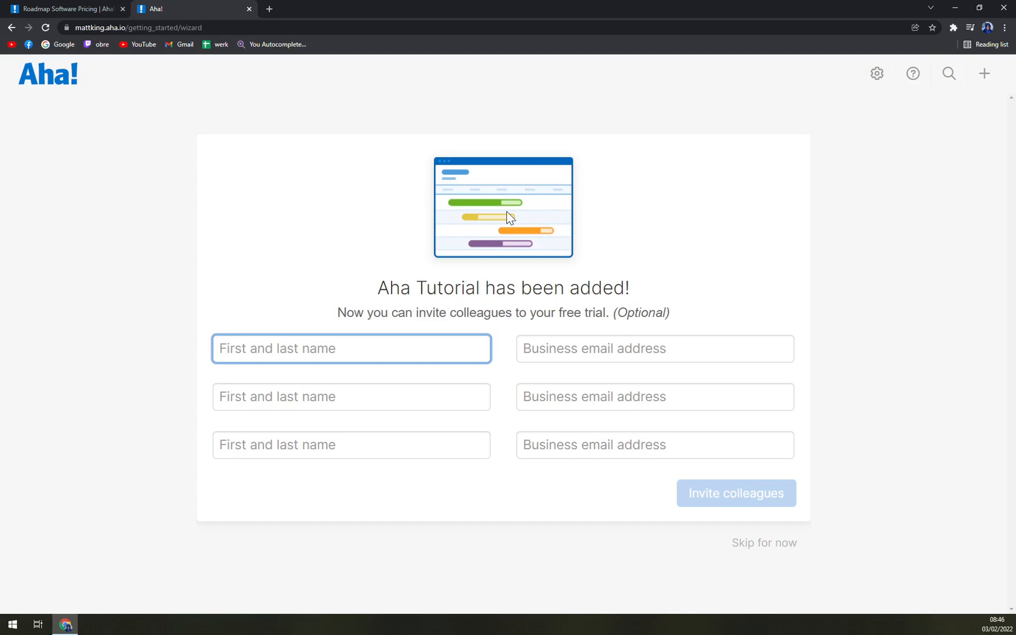
{"action": "mouse_move", "coordinate": [349, 288]}
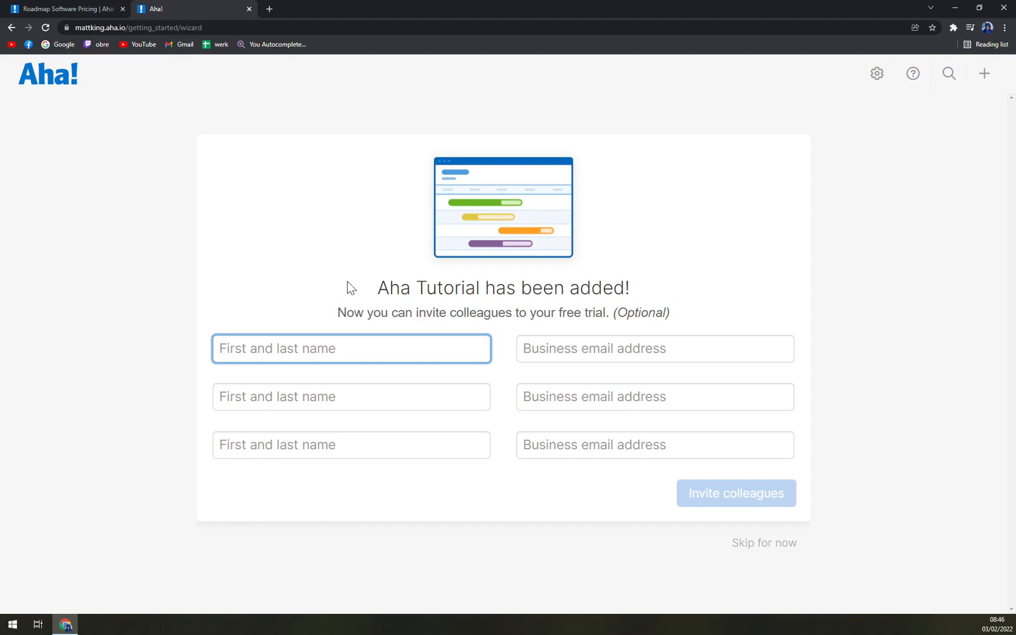
{"action": "mouse_move", "coordinate": [355, 255]}
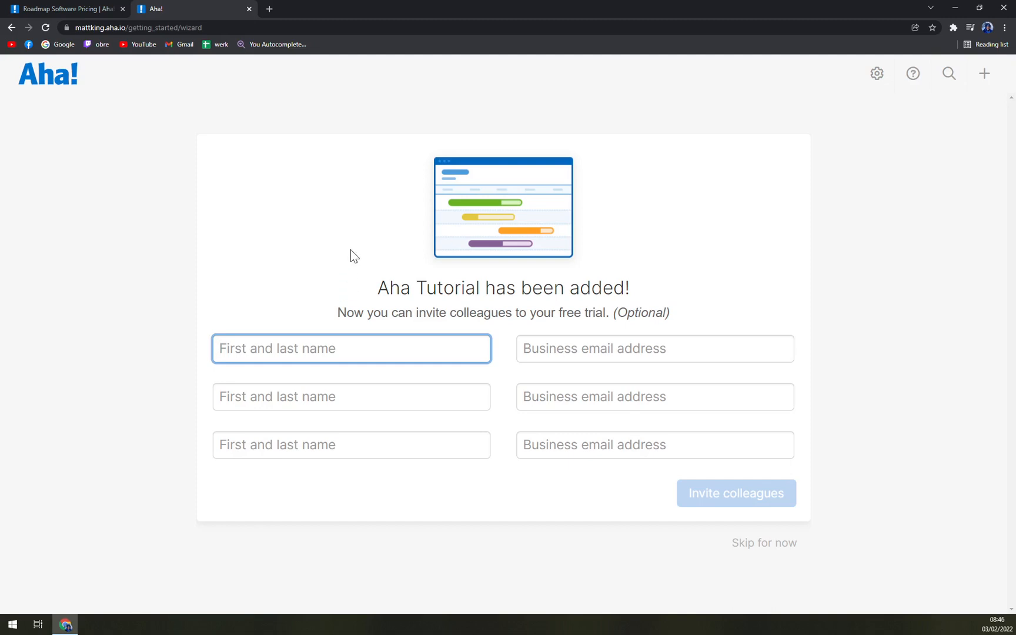
{"action": "mouse_move", "coordinate": [507, 434]}
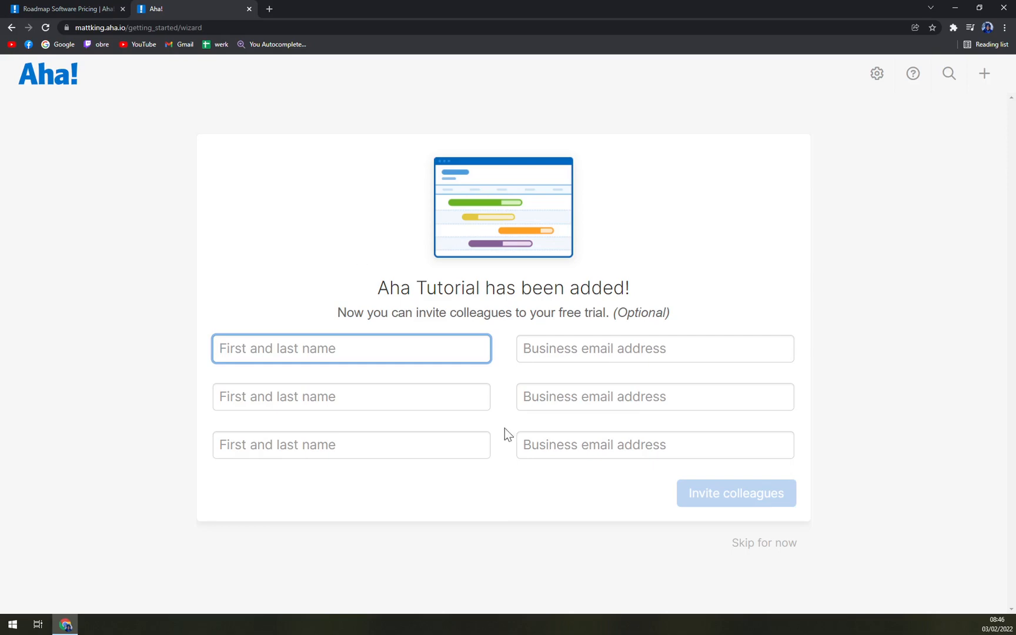
{"action": "mouse_move", "coordinate": [763, 544]}
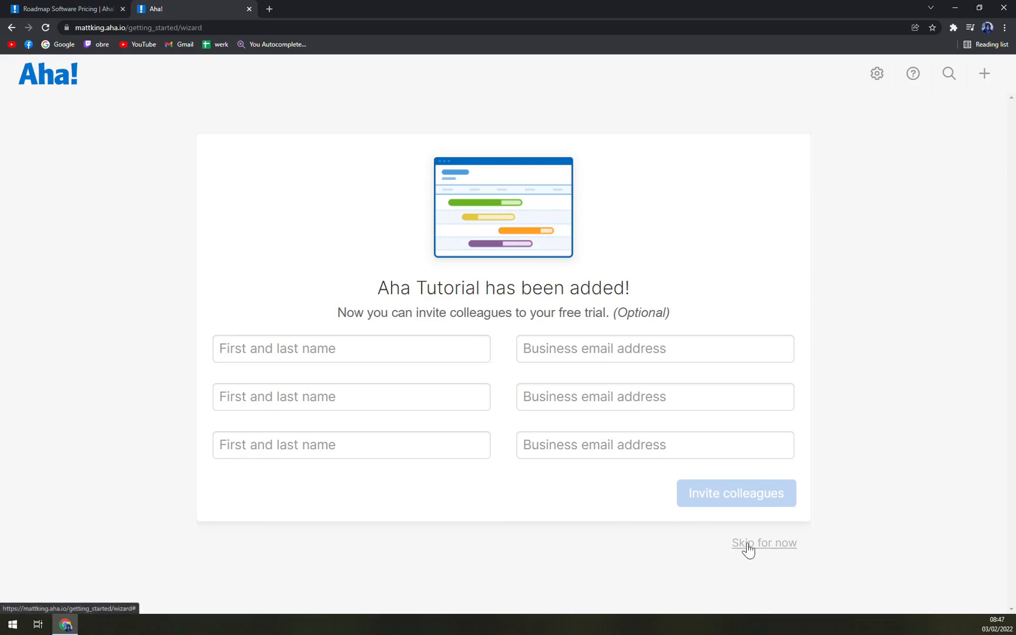
Skip inviting colleagues to reach the Aha Tutorial features board
{"action": "left_click", "coordinate": [764, 544]}
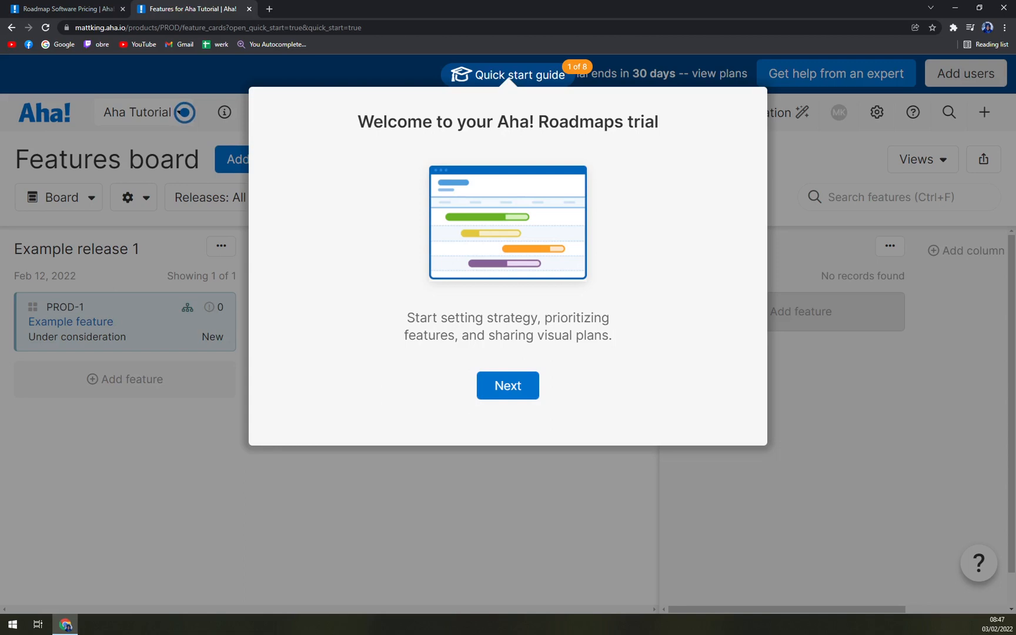
Move past the trial welcome and review the five-task quick start checklist
{"action": "left_click", "coordinate": [508, 385]}
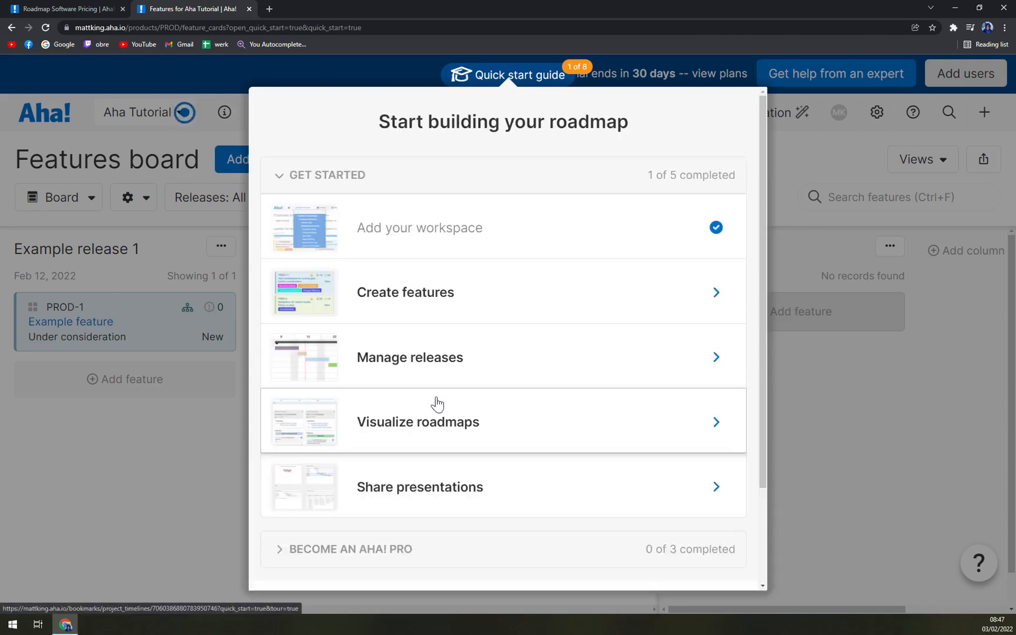
{"action": "mouse_move", "coordinate": [373, 213]}
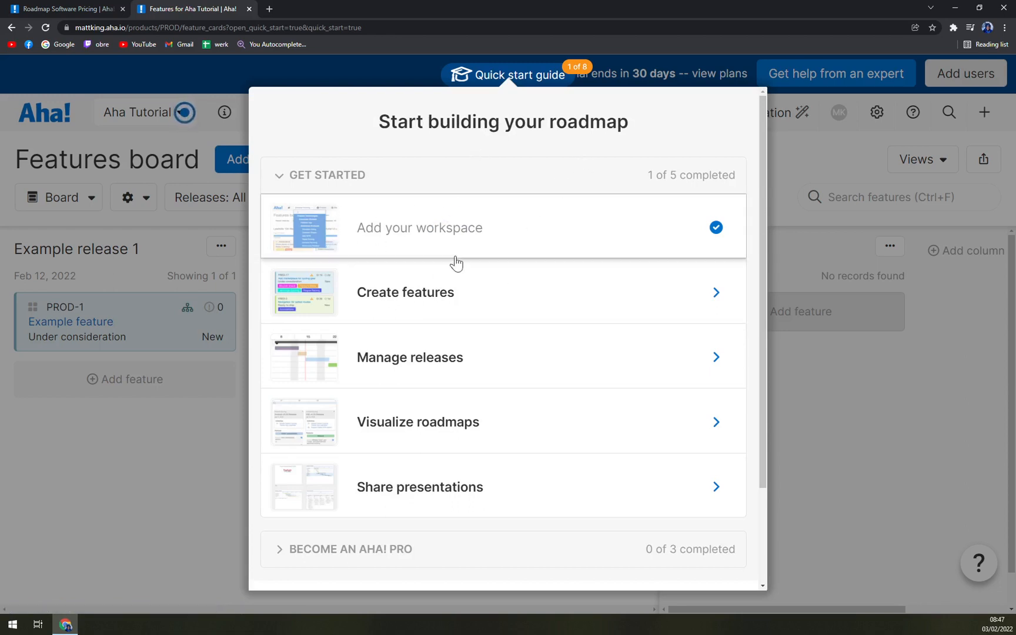
{"action": "mouse_move", "coordinate": [463, 312]}
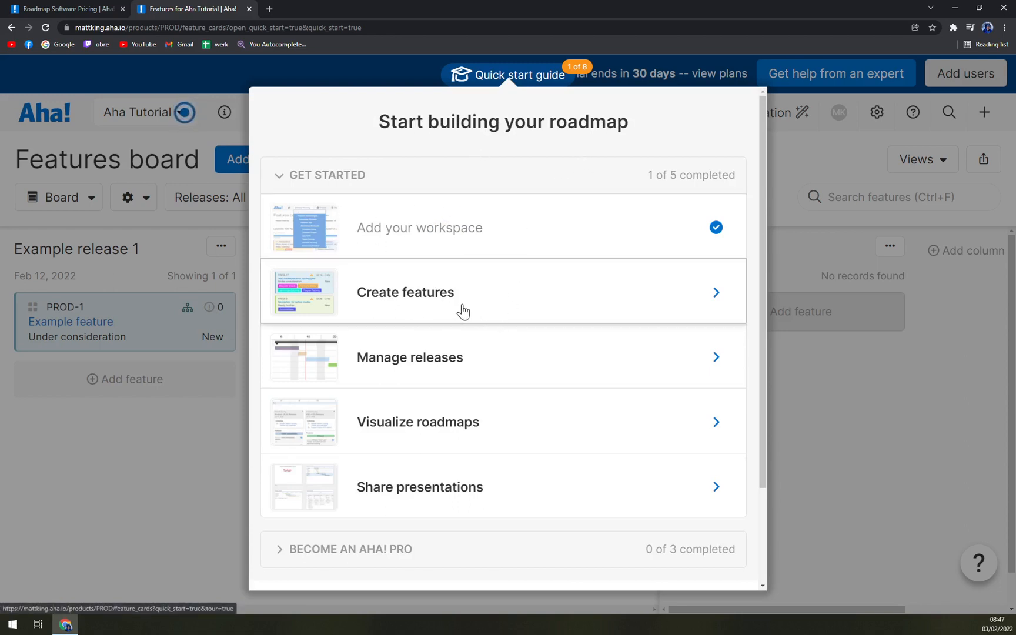
{"action": "mouse_move", "coordinate": [504, 444]}
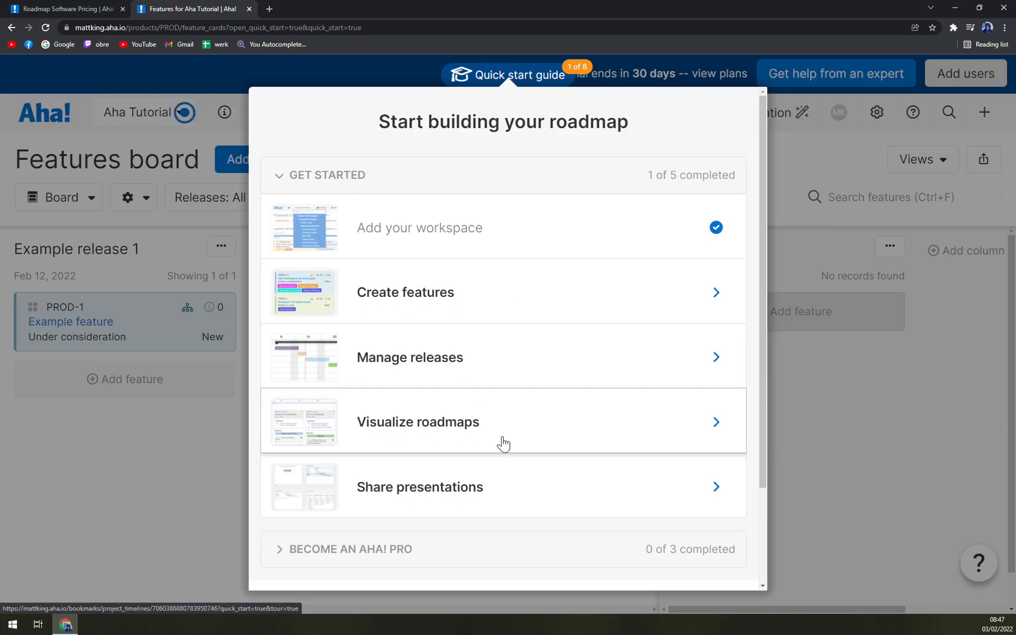
{"action": "scroll", "scroll_direction": "down", "scroll_amount": 3}
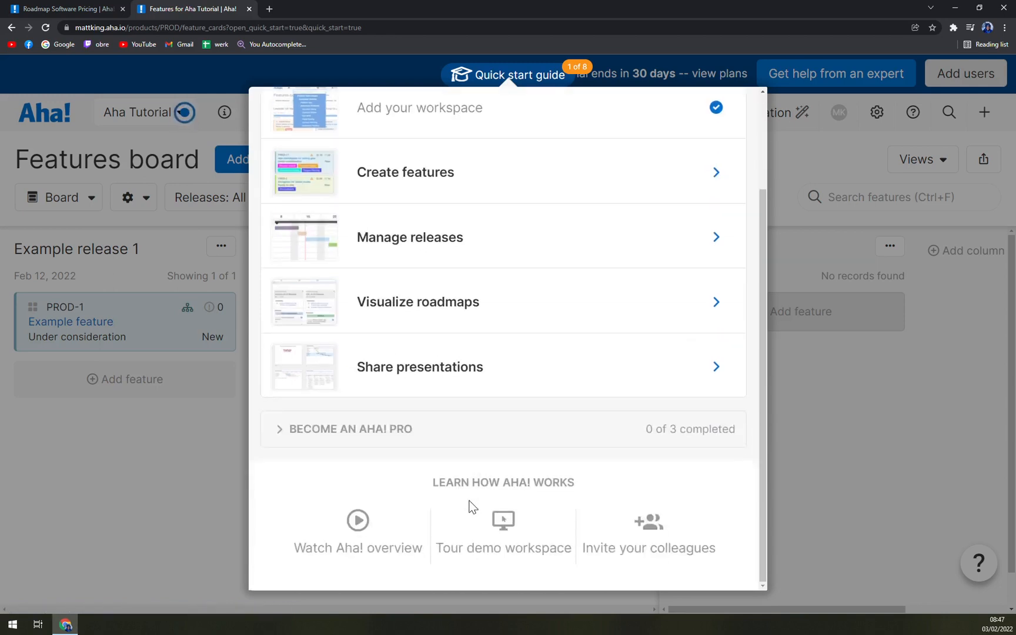
{"action": "mouse_move", "coordinate": [503, 519]}
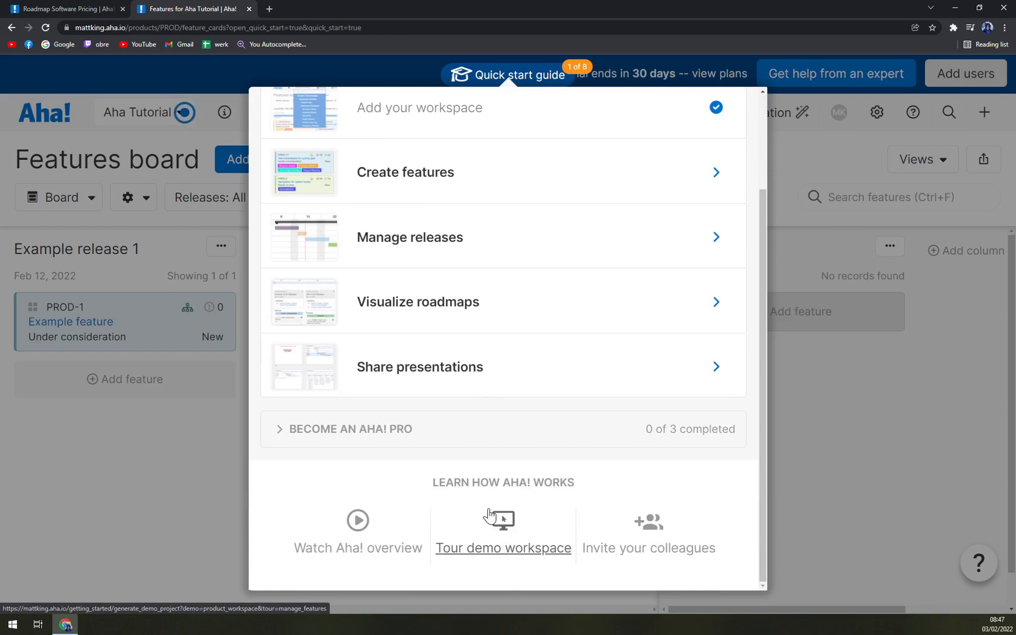
{"action": "mouse_move", "coordinate": [676, 532]}
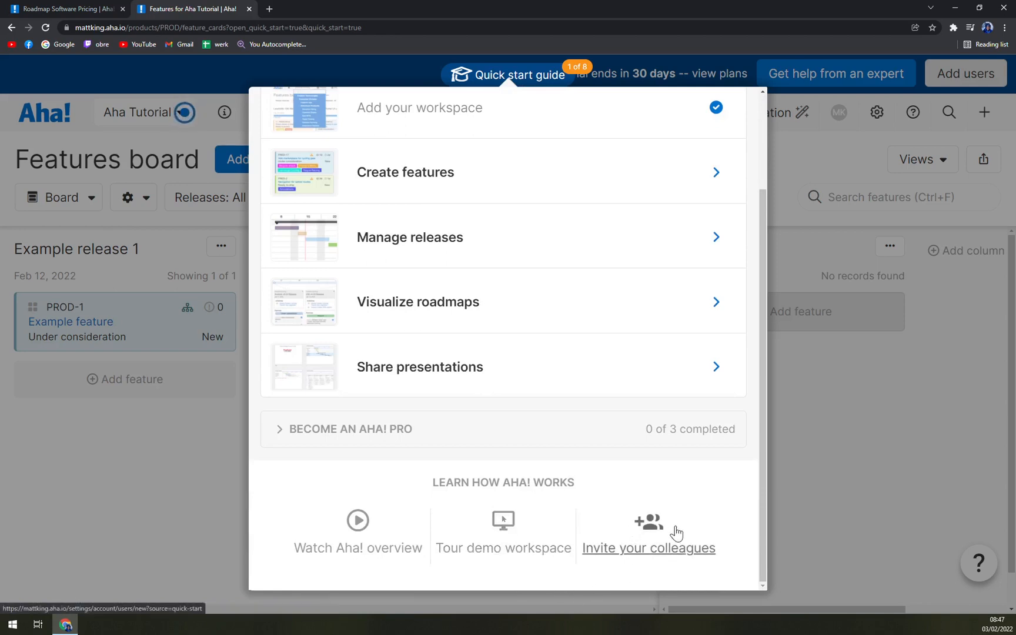
{"action": "mouse_move", "coordinate": [502, 547]}
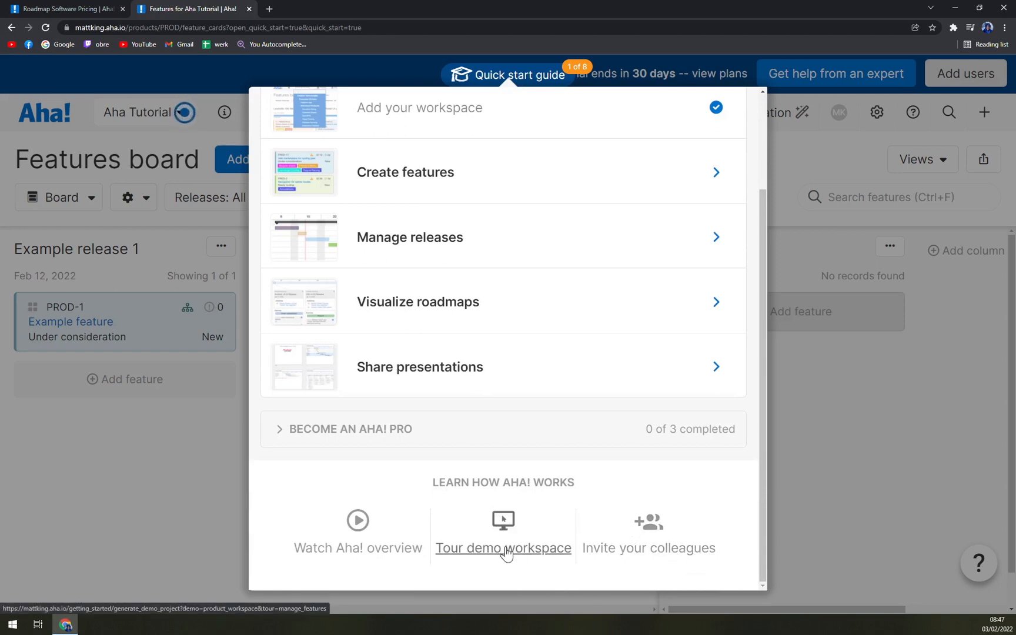
{"action": "mouse_move", "coordinate": [357, 547]}
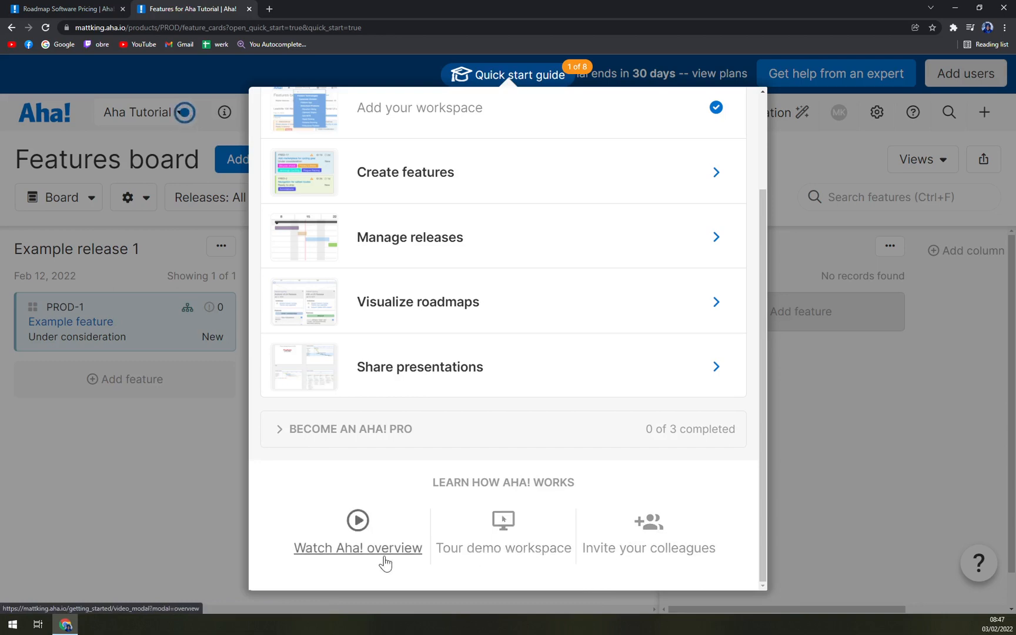
{"action": "mouse_move", "coordinate": [329, 557]}
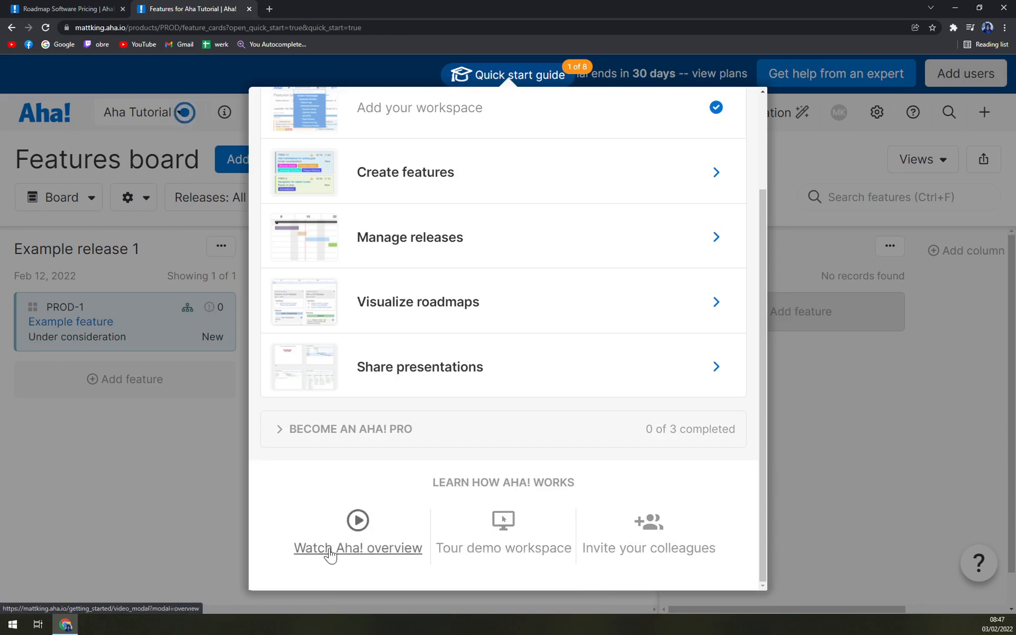
{"action": "scroll", "scroll_direction": "up", "scroll_amount": 3}
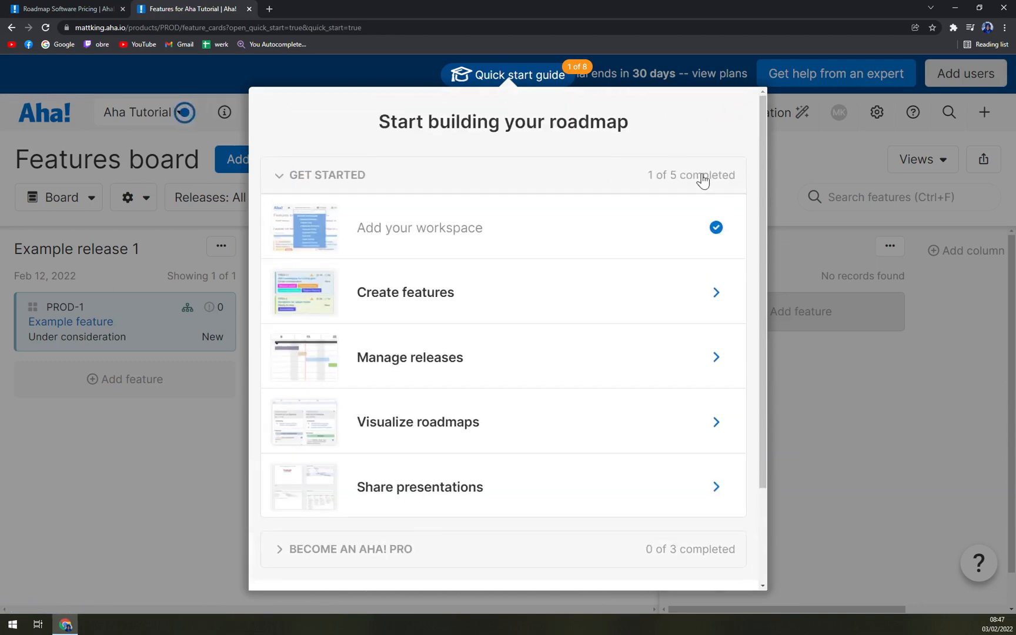
{"action": "mouse_move", "coordinate": [405, 309]}
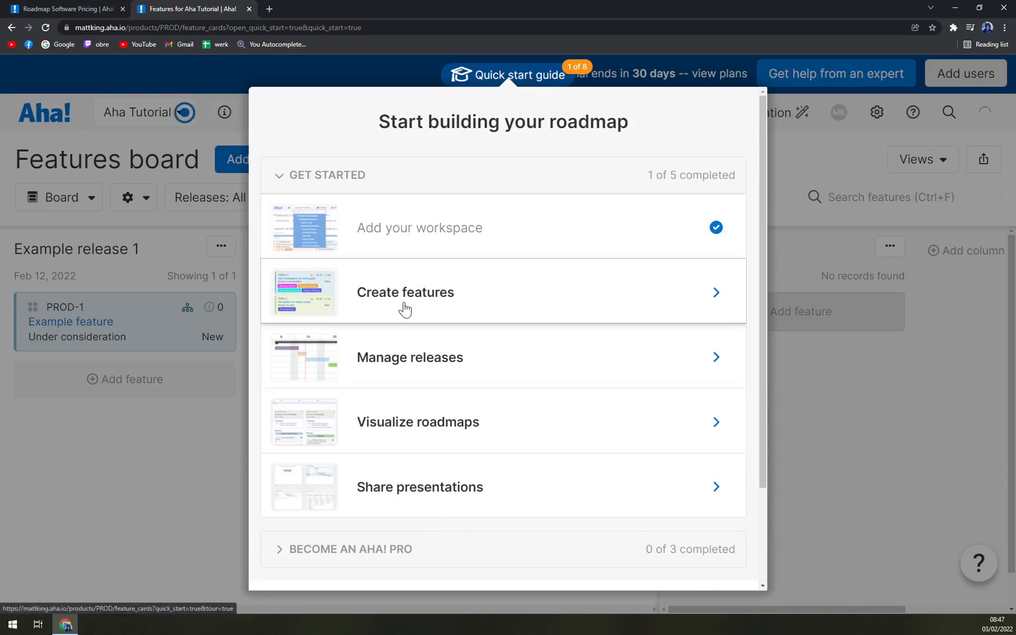
Complete the features board tour and open Example feature PROD-1's details
{"action": "left_click", "coordinate": [405, 292]}
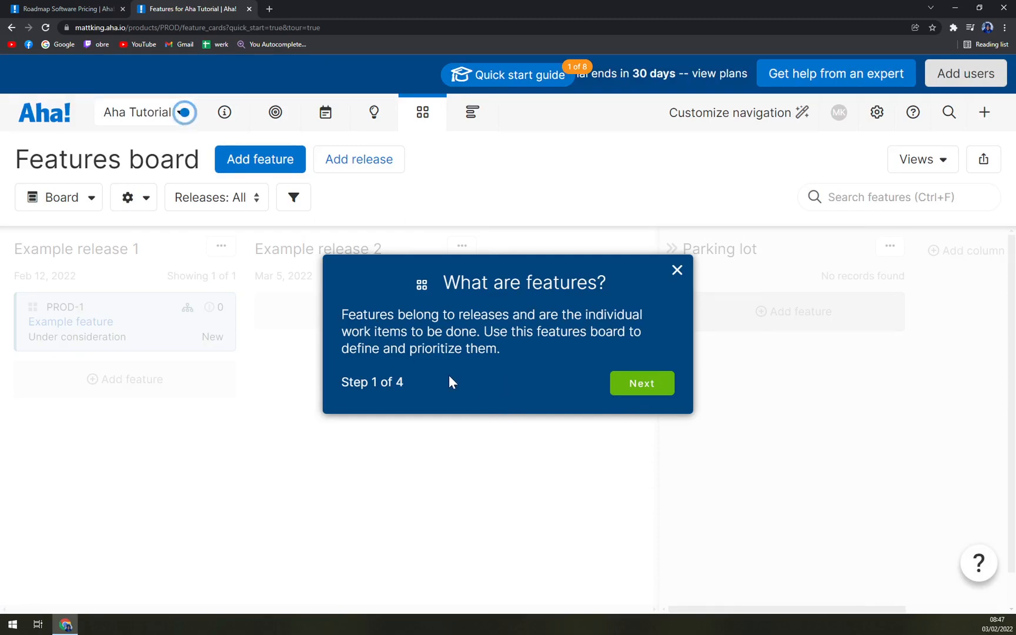
{"action": "left_click", "coordinate": [641, 383]}
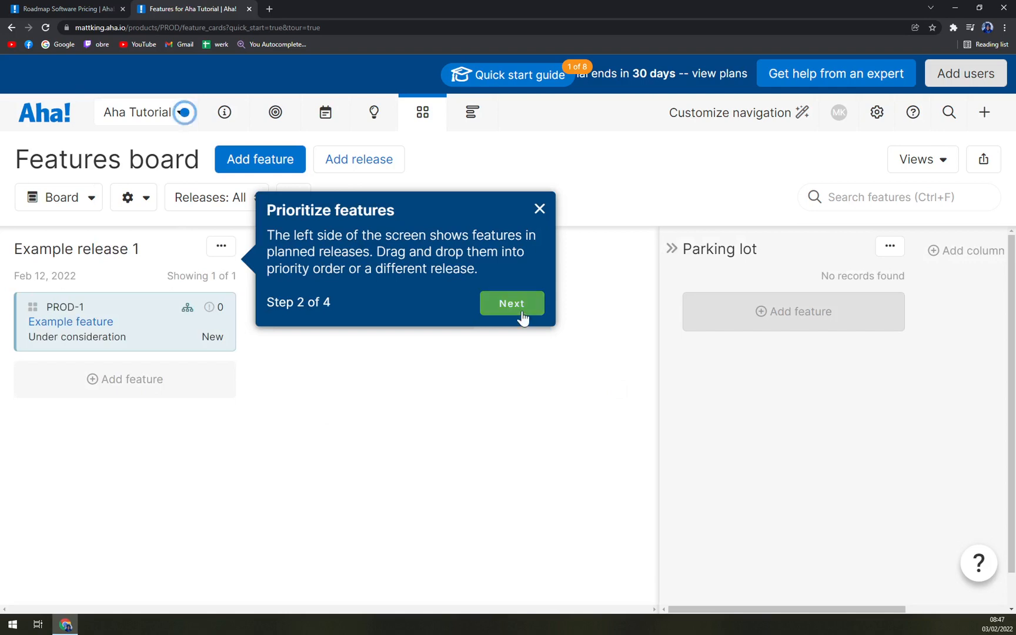
{"action": "left_click", "coordinate": [512, 304]}
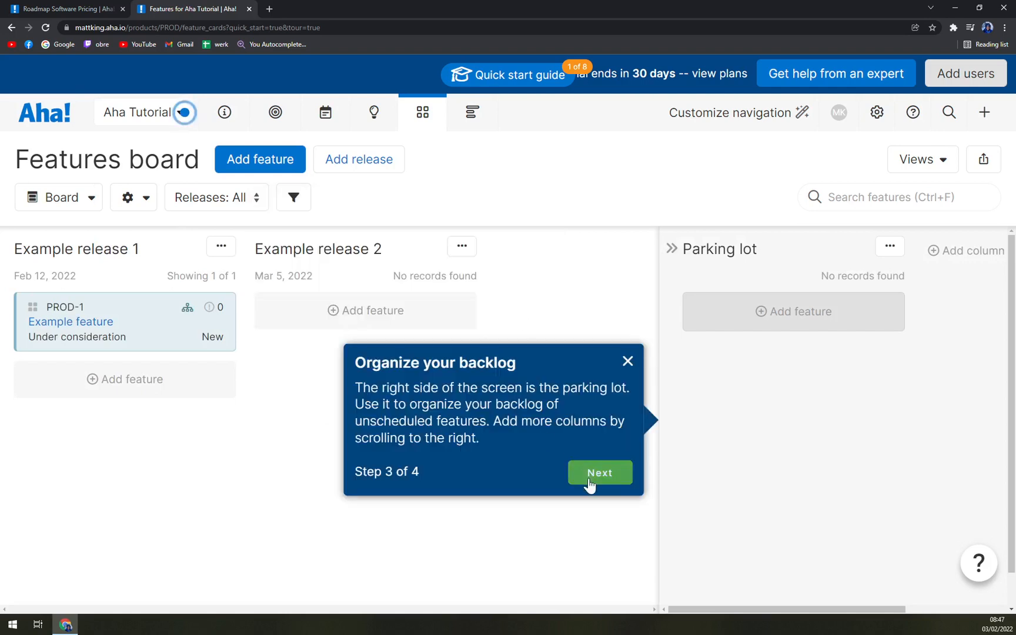
{"action": "left_click", "coordinate": [598, 472]}
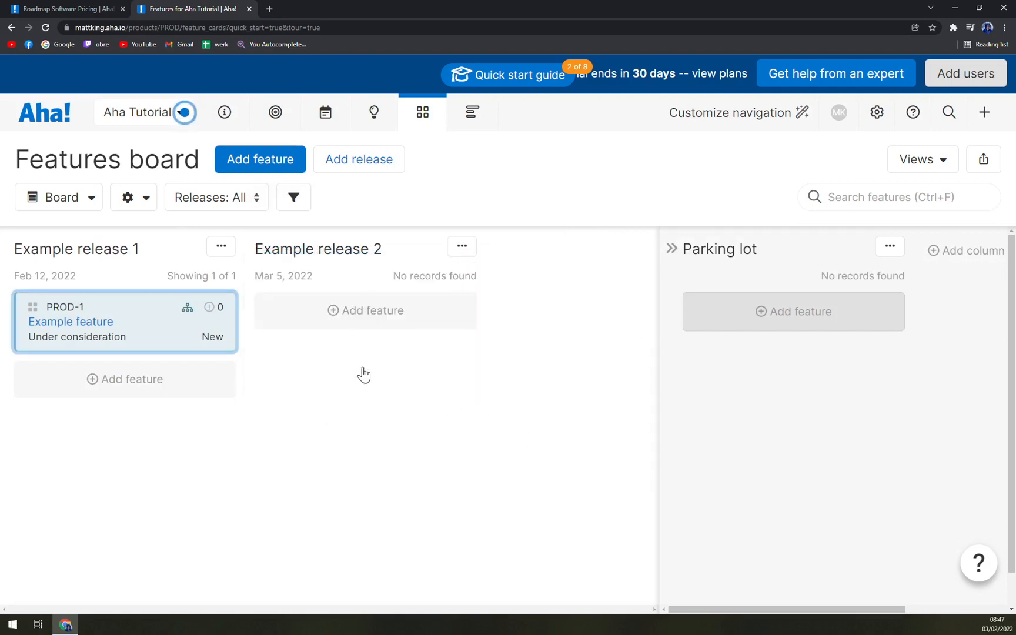
{"action": "left_click", "coordinate": [70, 322]}
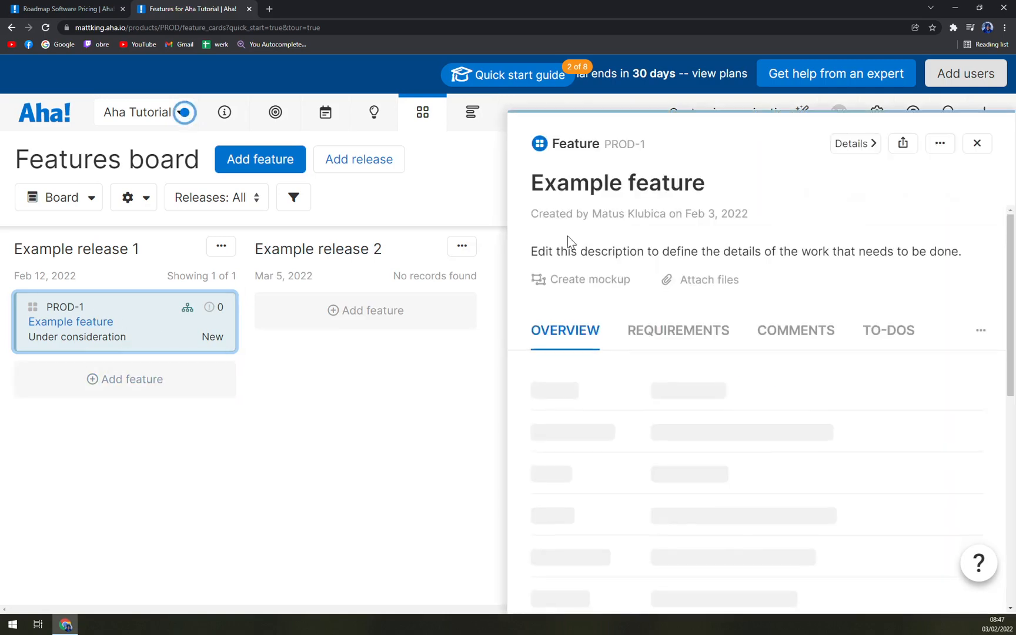
Rename Example release 1 to 'Tutorial' and start shipping it
{"action": "left_click", "coordinate": [977, 143]}
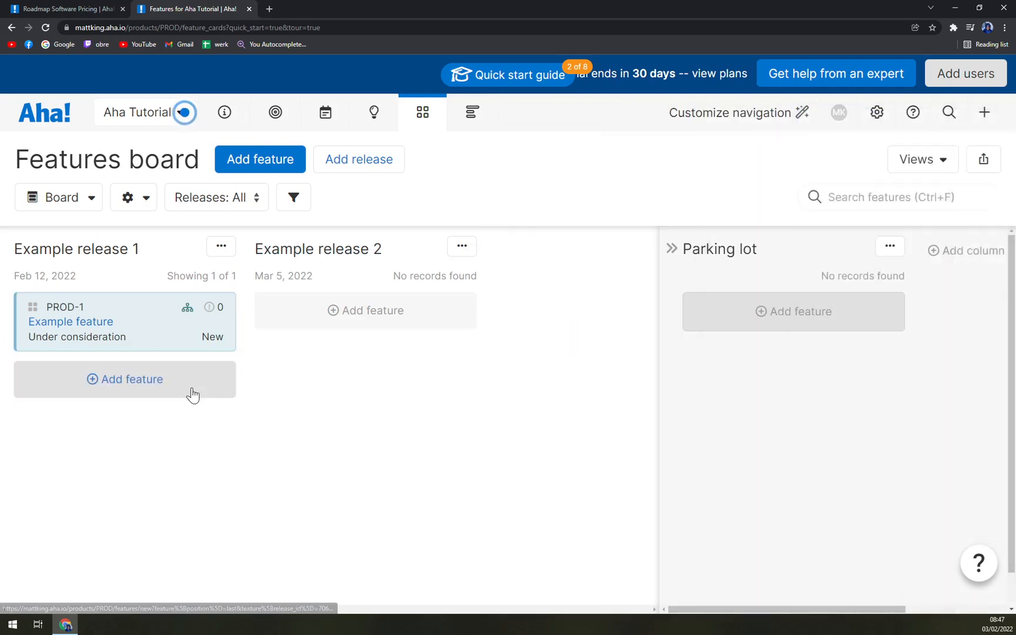
{"action": "left_click", "coordinate": [76, 248]}
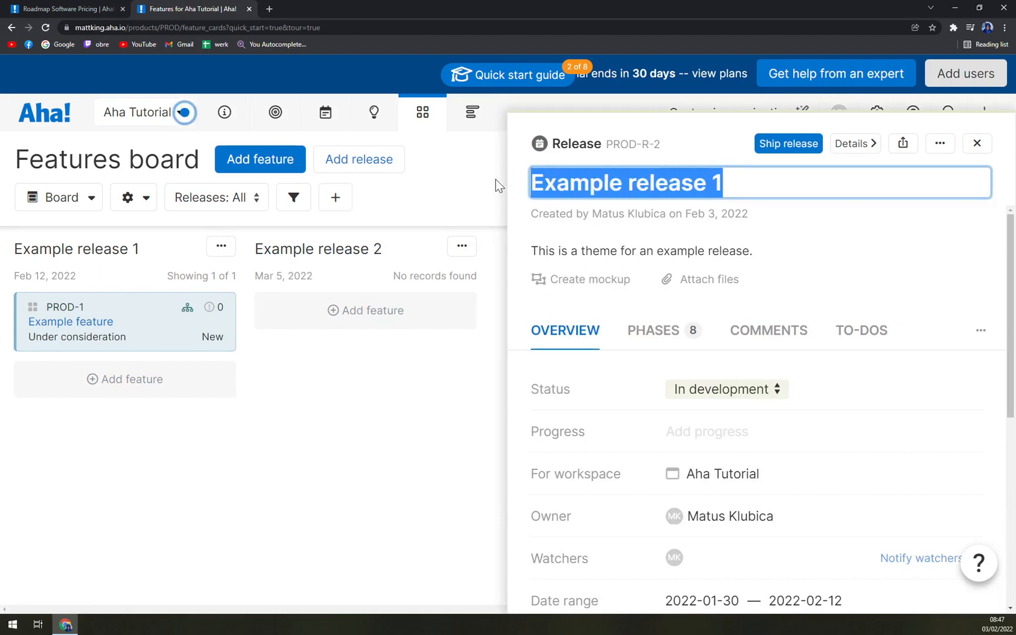
{"action": "type", "text": "Tuto"}
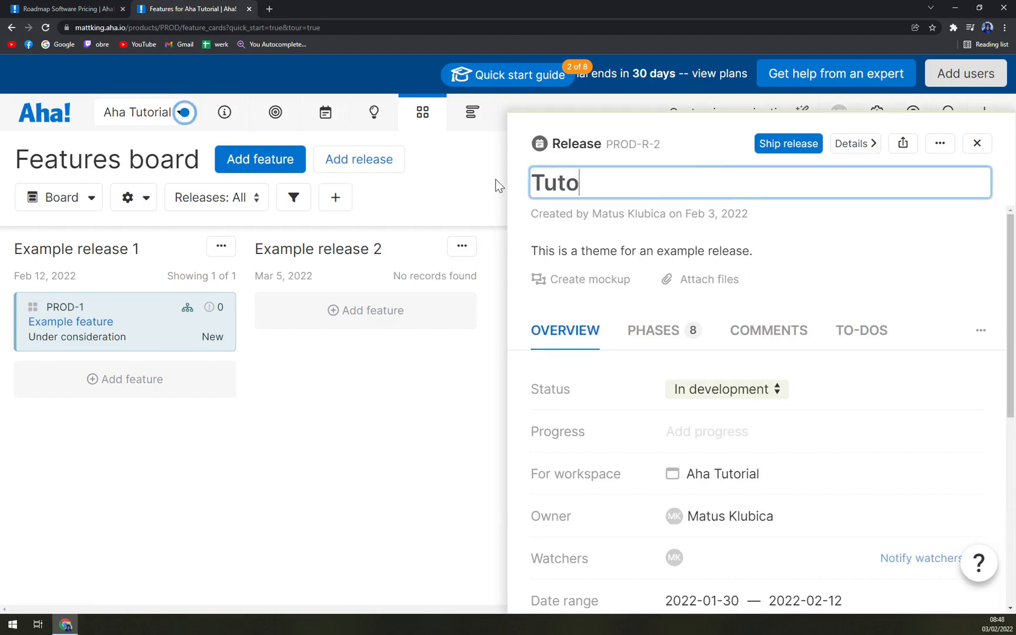
{"action": "type", "text": "rial"}
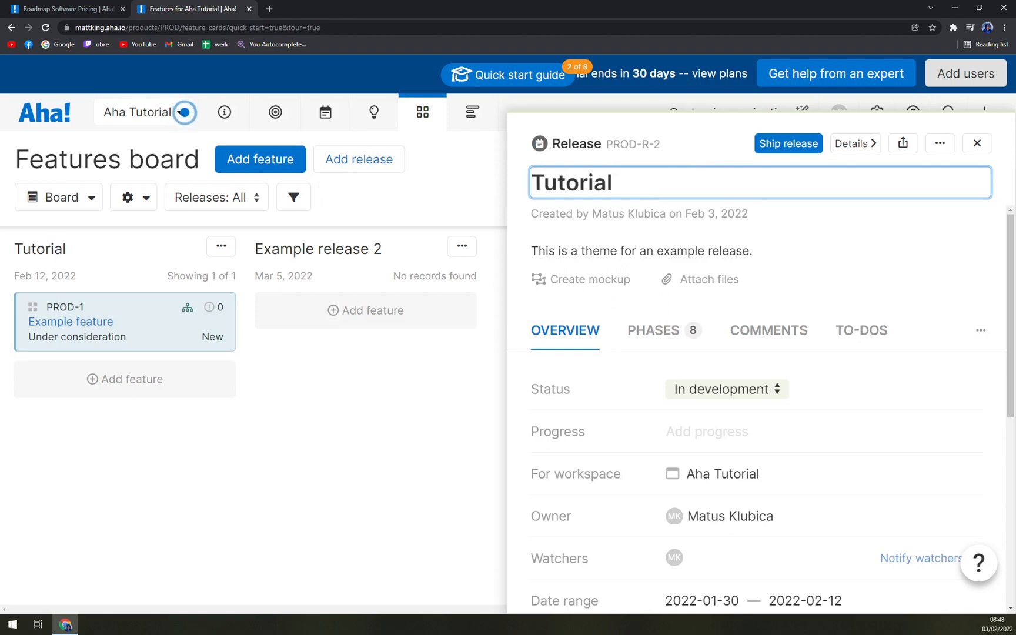
{"action": "left_click", "coordinate": [641, 252]}
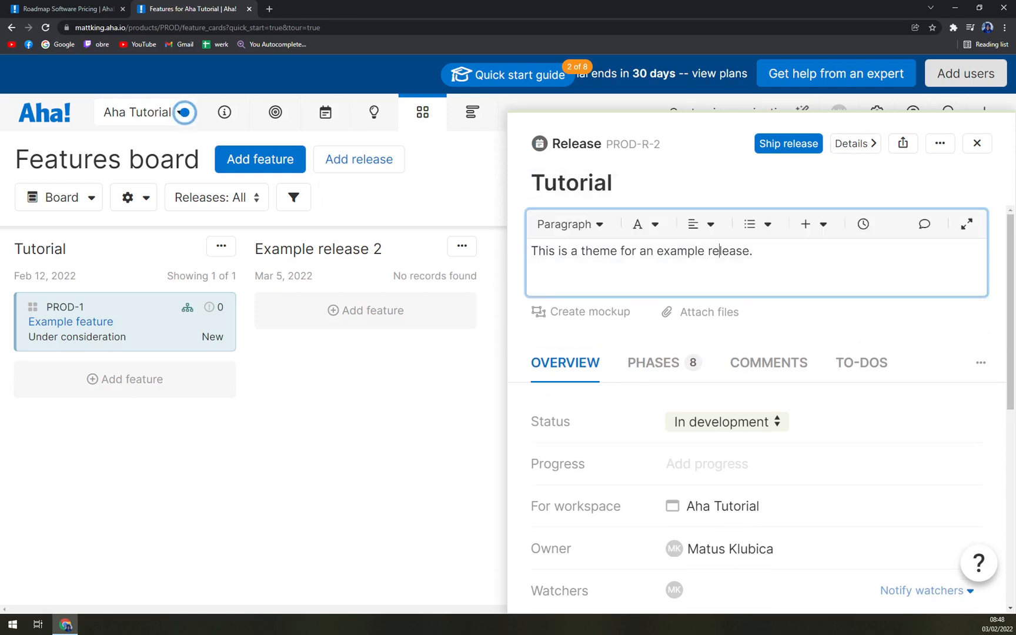
{"action": "scroll", "scroll_direction": "down", "scroll_amount": 3}
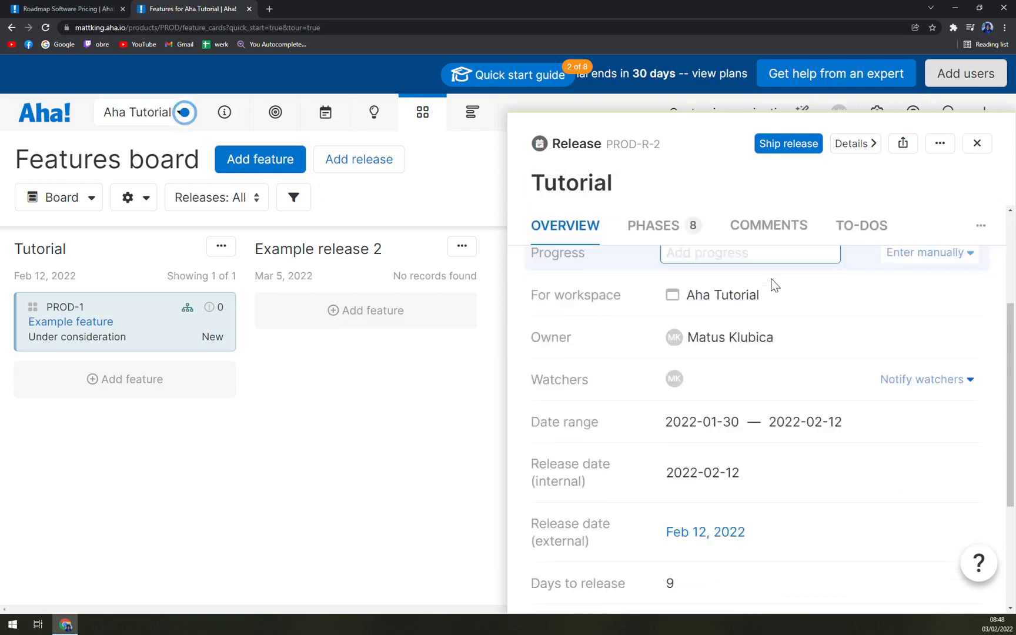
{"action": "left_click", "coordinate": [787, 144]}
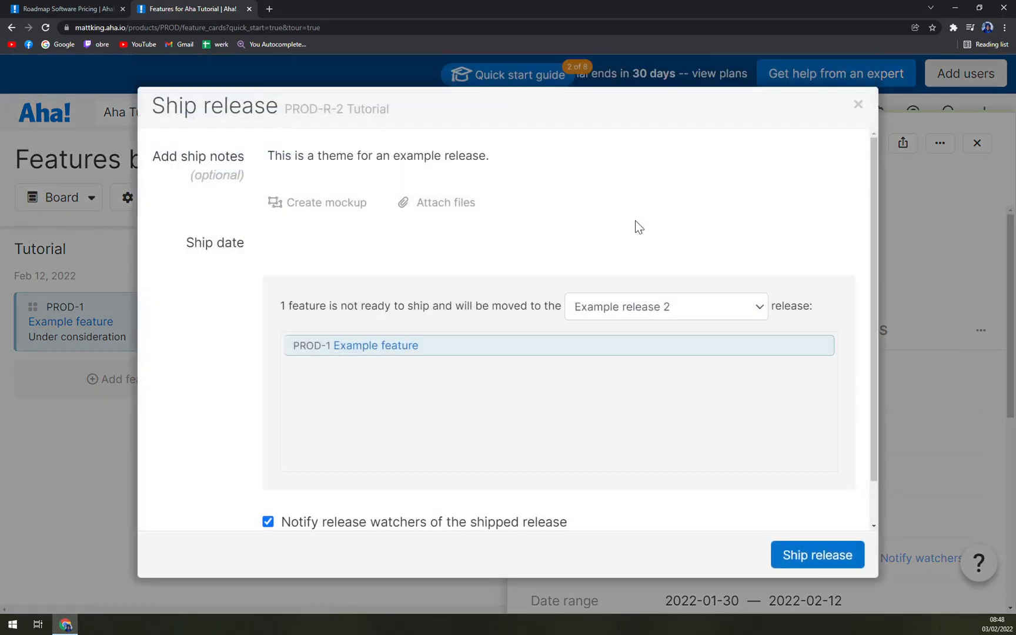
Leave Tutorial unshipped, check Share and More actions menus, and reopen Example feature
{"action": "left_click", "coordinate": [377, 155]}
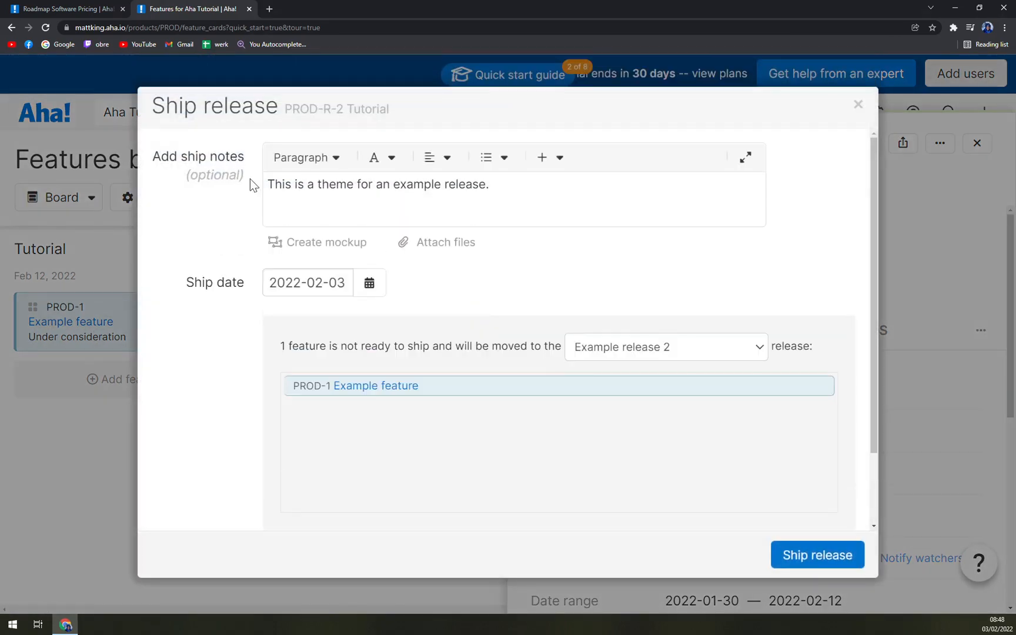
{"action": "mouse_move", "coordinate": [804, 471]}
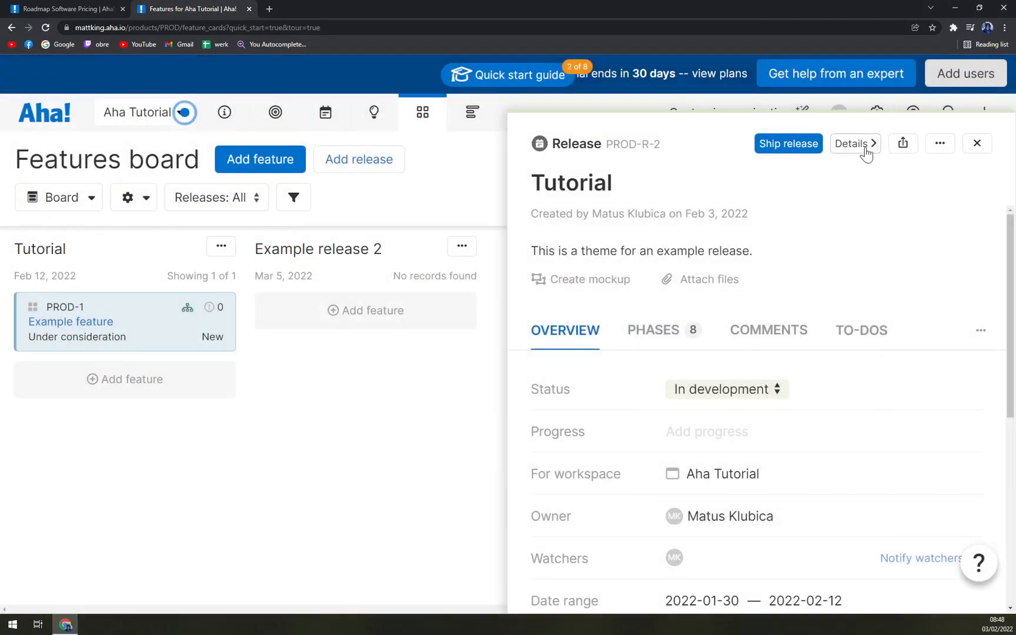
{"action": "left_click", "coordinate": [903, 144]}
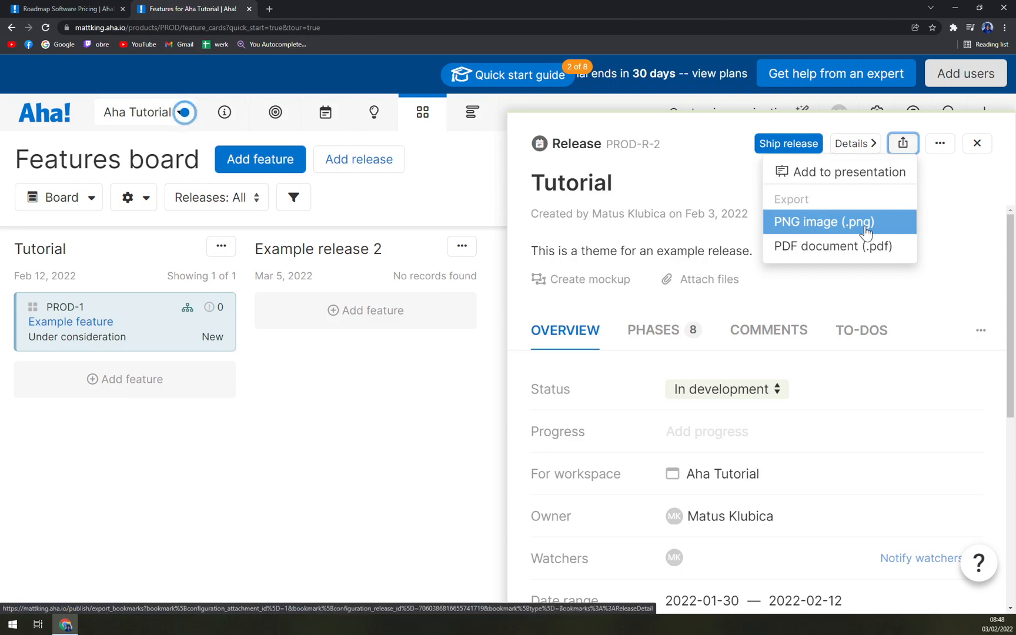
{"action": "left_click", "coordinate": [939, 144]}
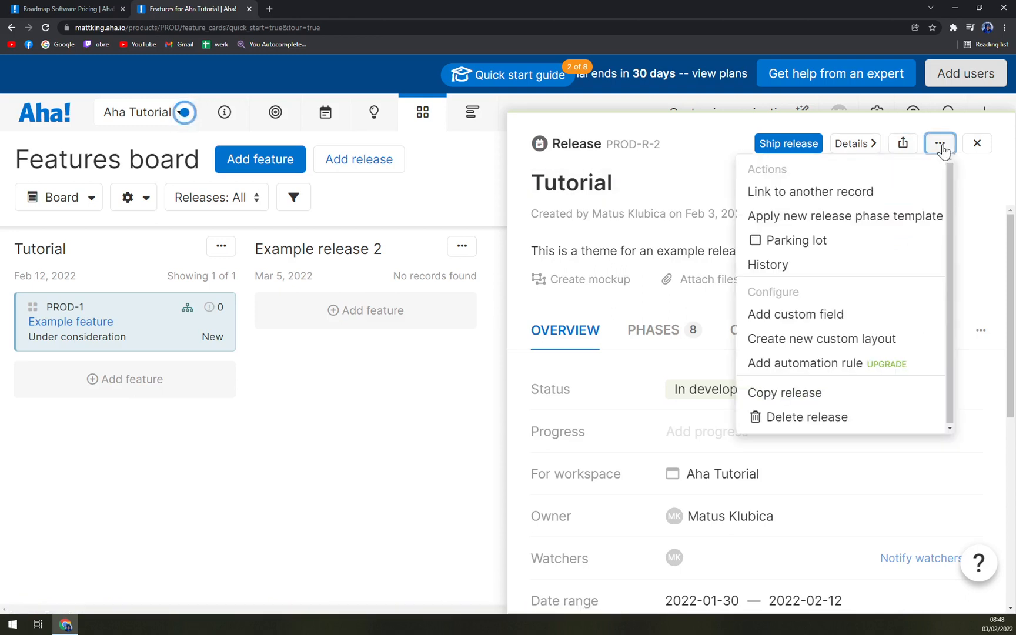
{"action": "mouse_move", "coordinate": [950, 147]}
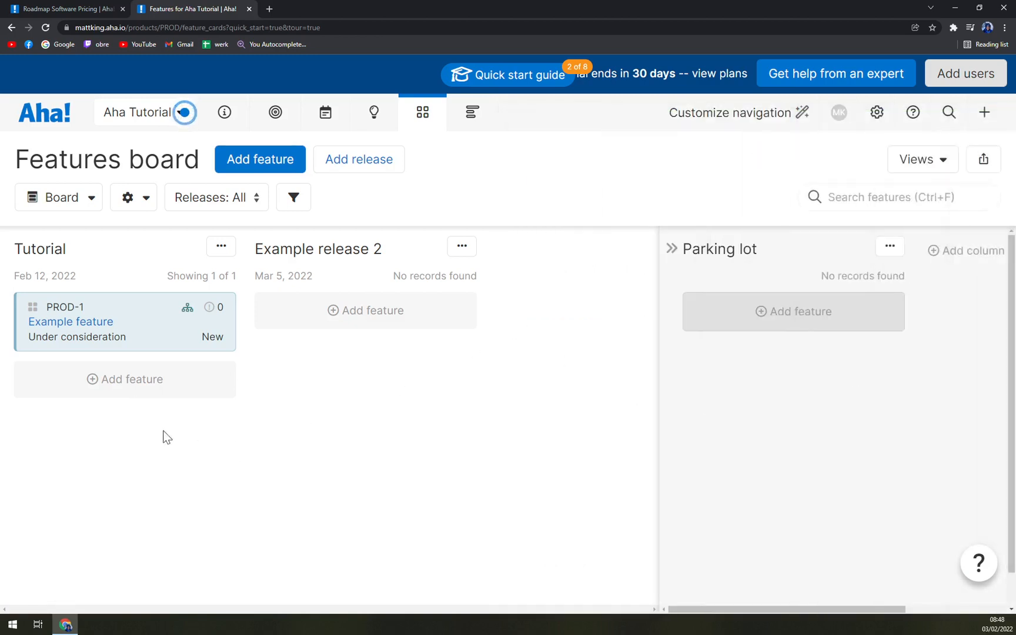
{"action": "left_click", "coordinate": [70, 321]}
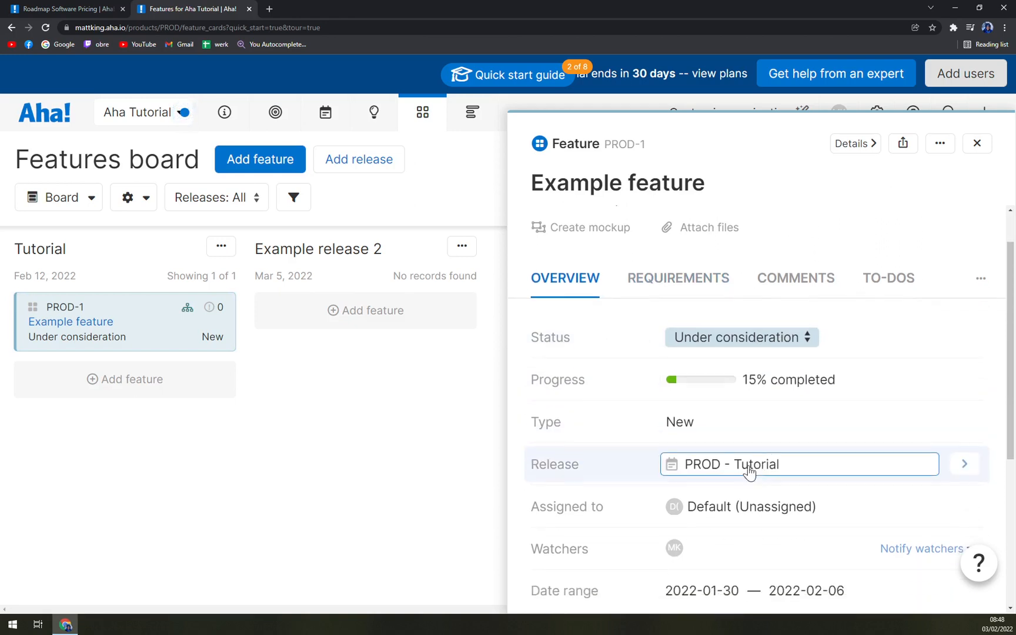
{"action": "left_click", "coordinate": [679, 421]}
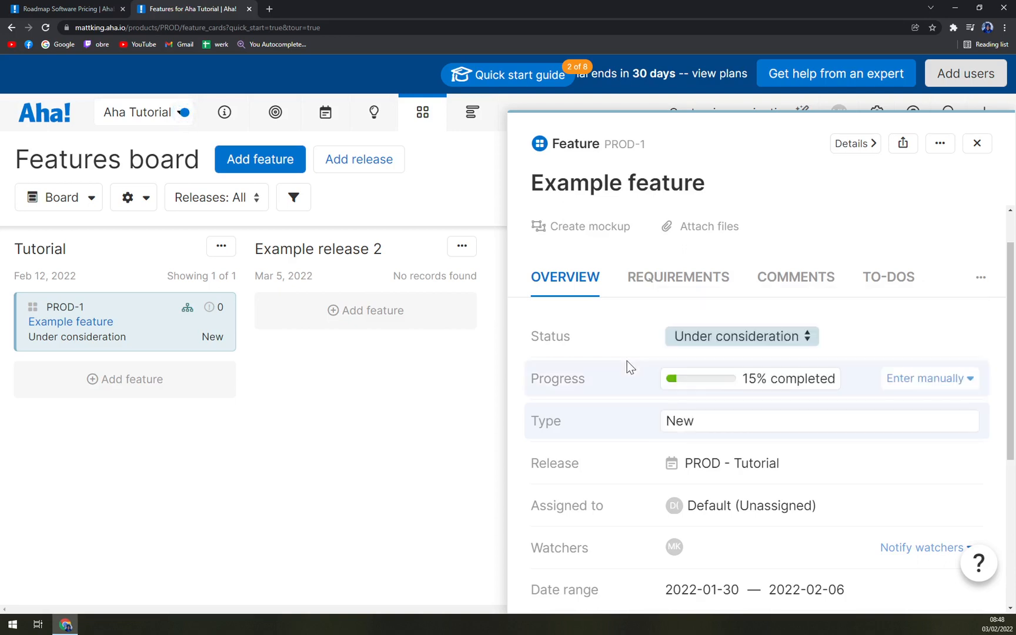
{"action": "scroll", "scroll_direction": "down", "scroll_amount": 3}
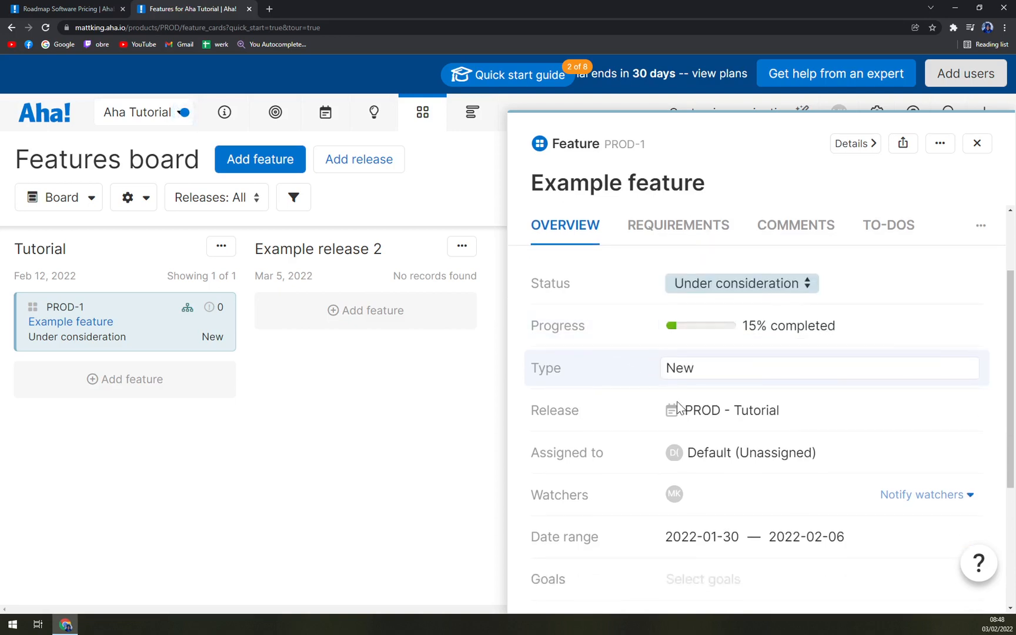
{"action": "left_click", "coordinate": [722, 410]}
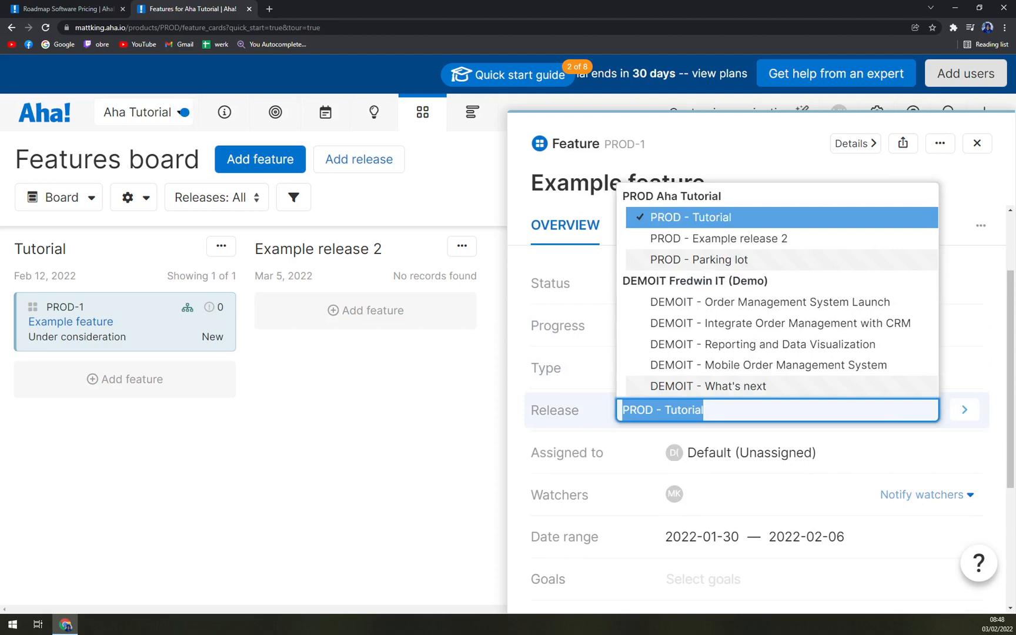
{"action": "left_click", "coordinate": [686, 217]}
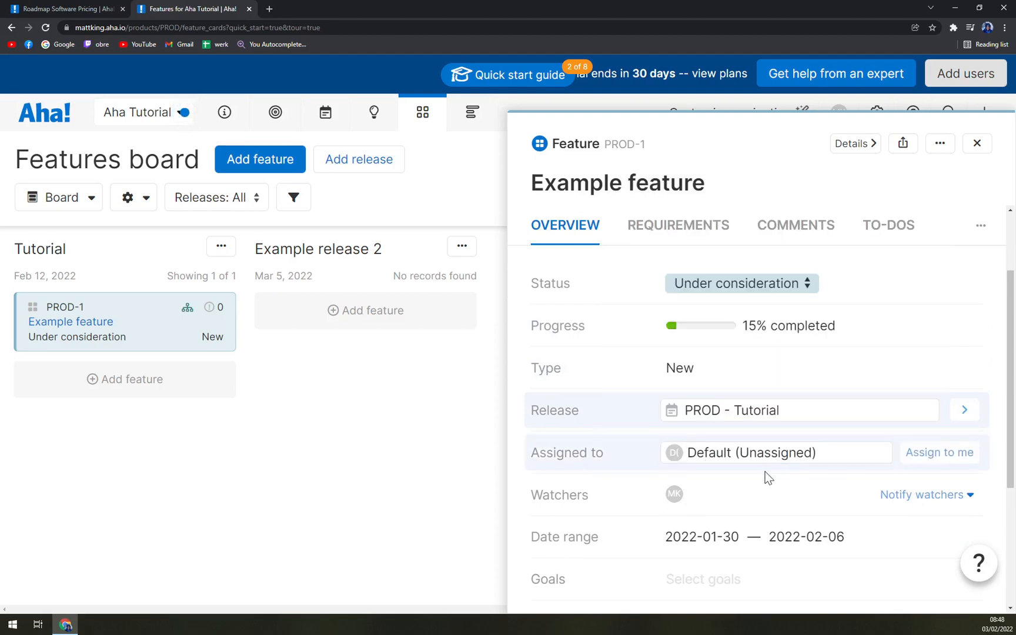
{"action": "scroll", "scroll_direction": "down", "scroll_amount": 3}
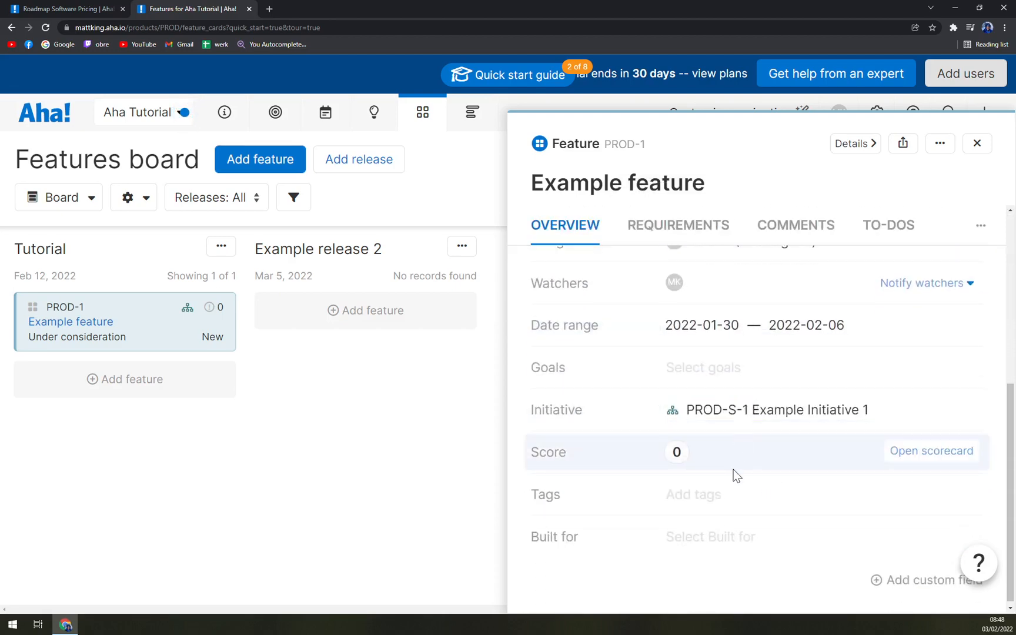
{"action": "left_click", "coordinate": [977, 143]}
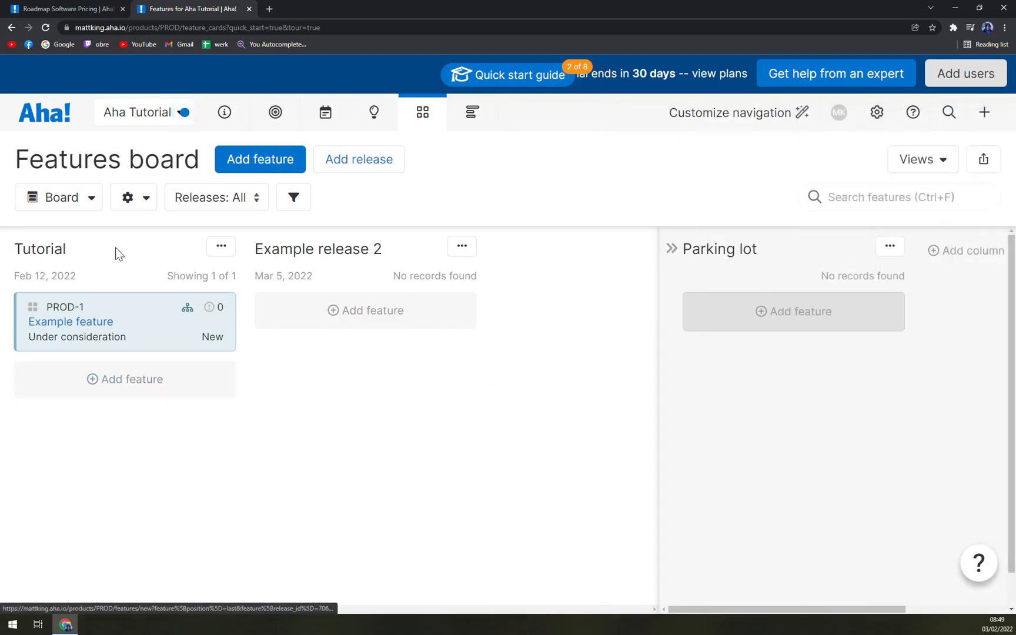
Add a new feature 'Tutorial 2' to the Tutorial release
{"action": "left_click", "coordinate": [259, 158]}
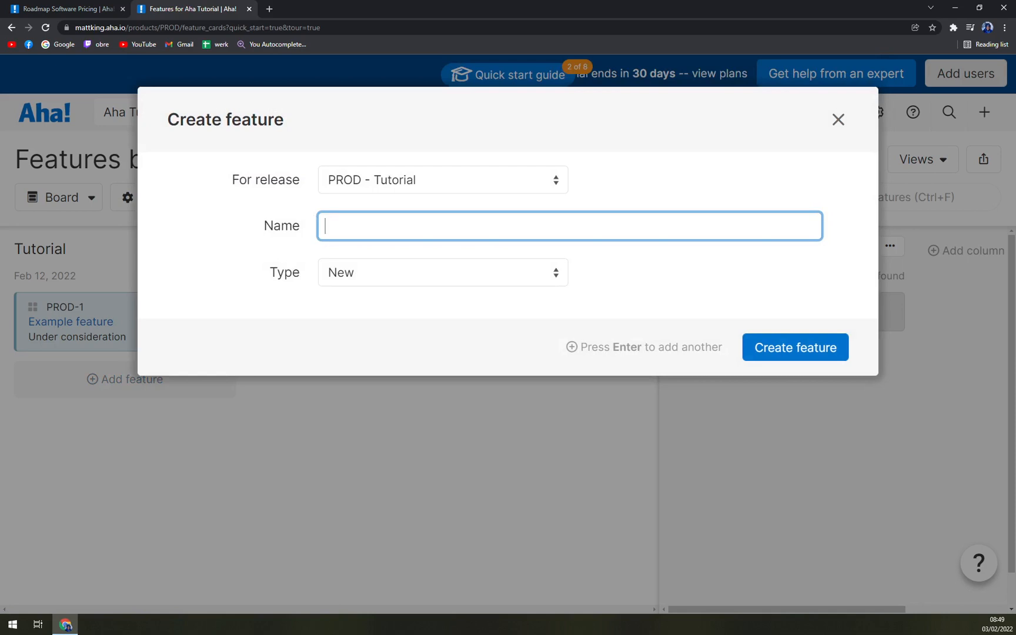
{"action": "type", "text": "Tutorial 2"}
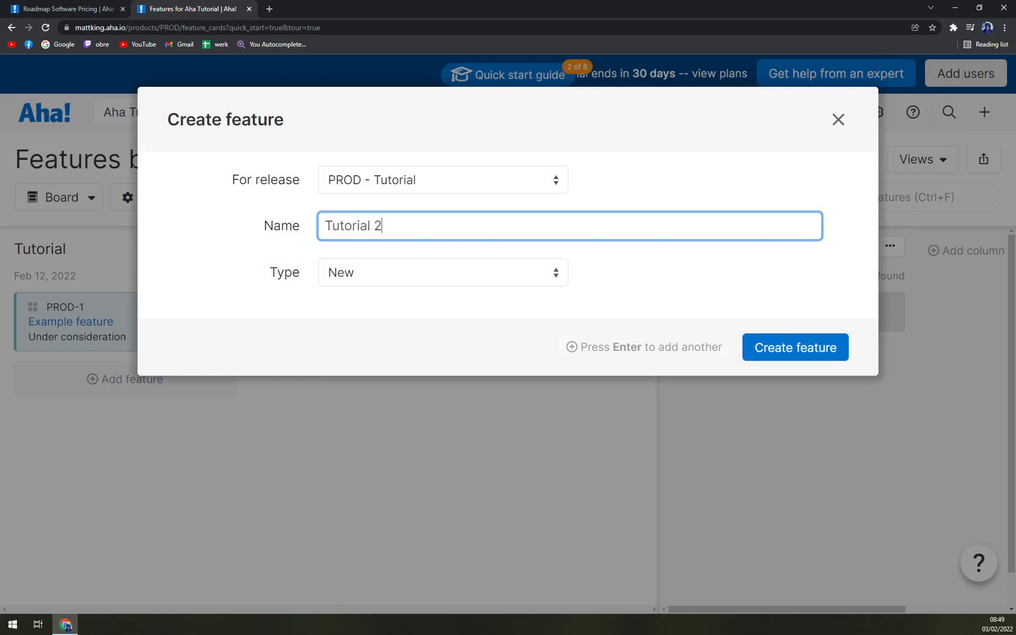
{"action": "mouse_move", "coordinate": [794, 347]}
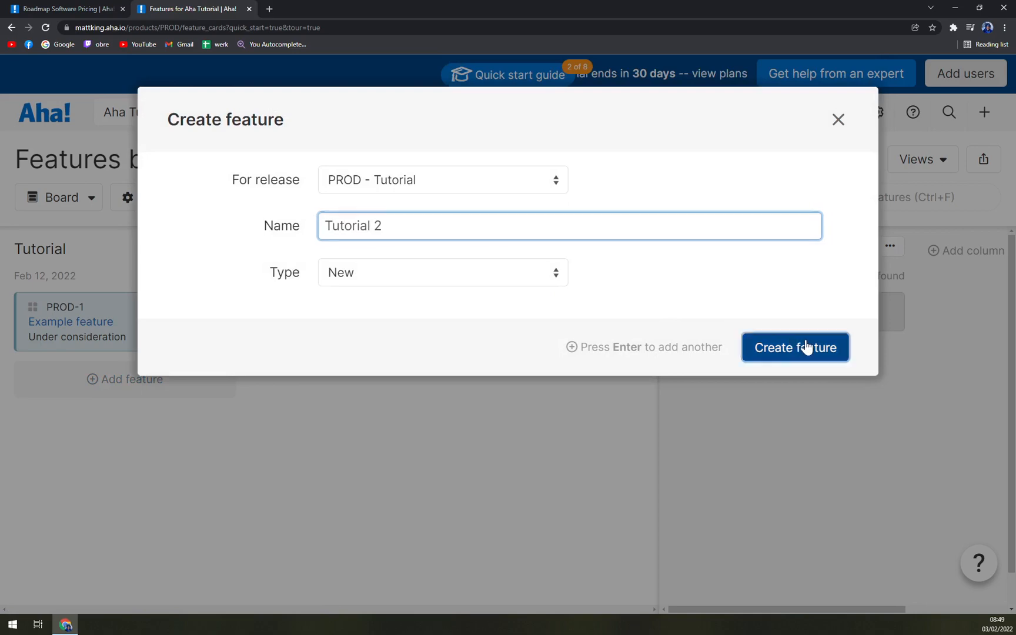
{"action": "left_click", "coordinate": [794, 347]}
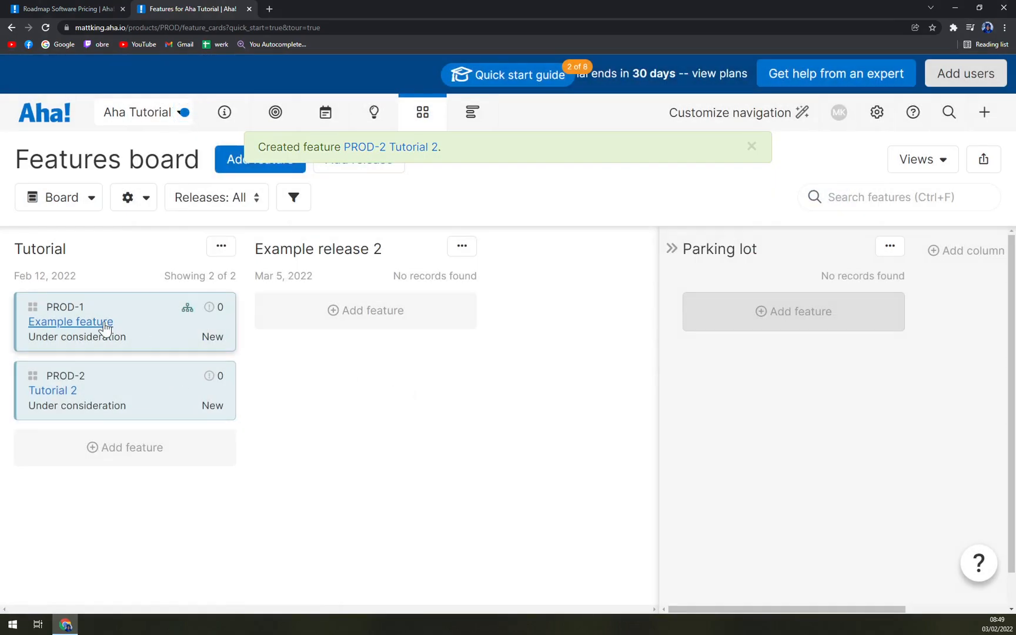
Rename the Example feature (PROD-1) to 'Tutorial 1'
{"action": "left_click", "coordinate": [70, 321]}
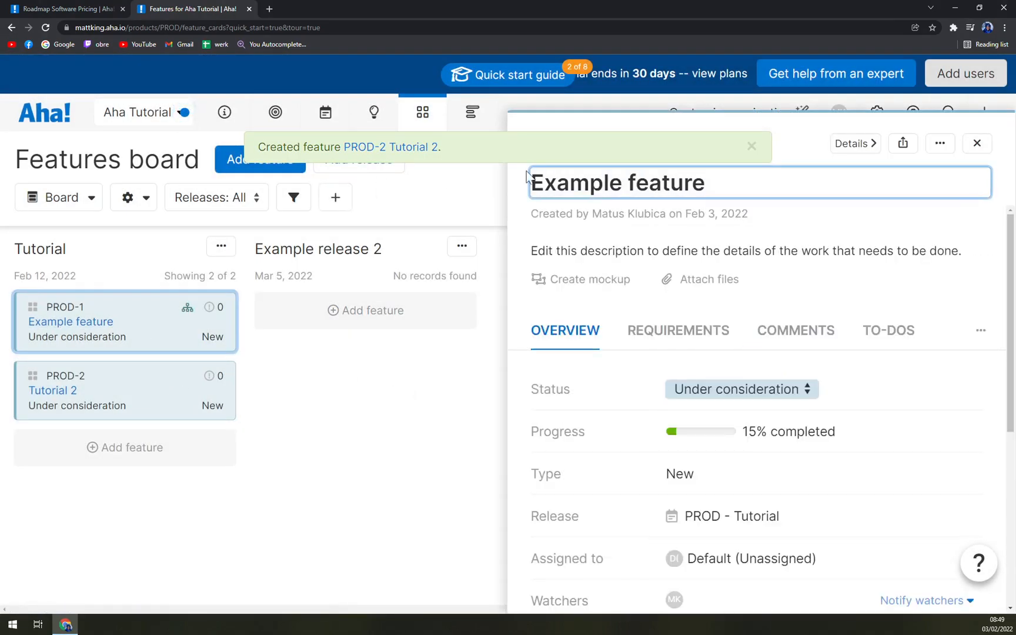
{"action": "left_click", "coordinate": [751, 146]}
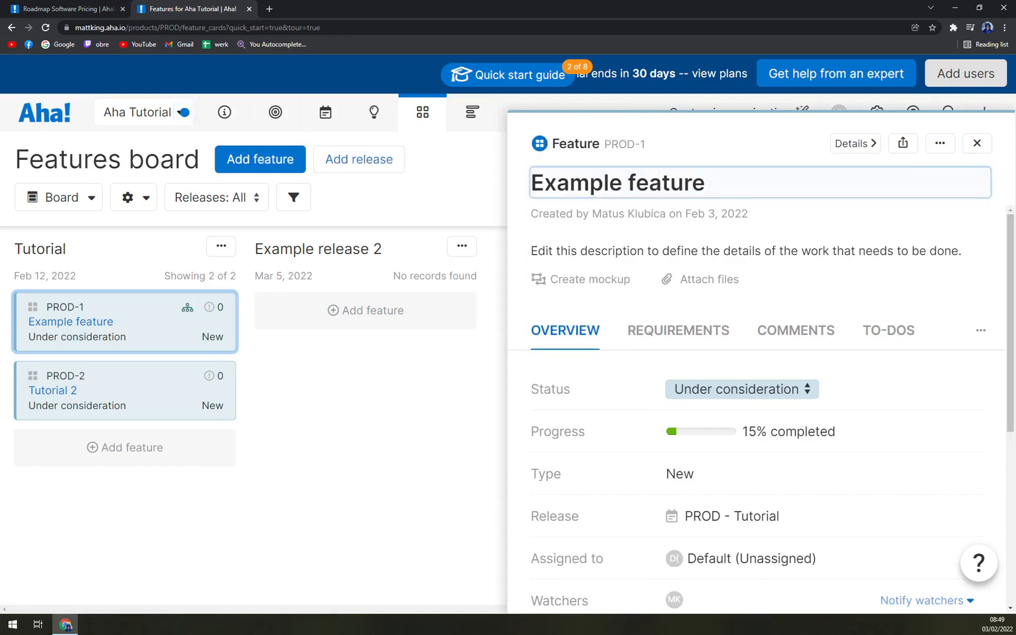
{"action": "type", "text": "T"}
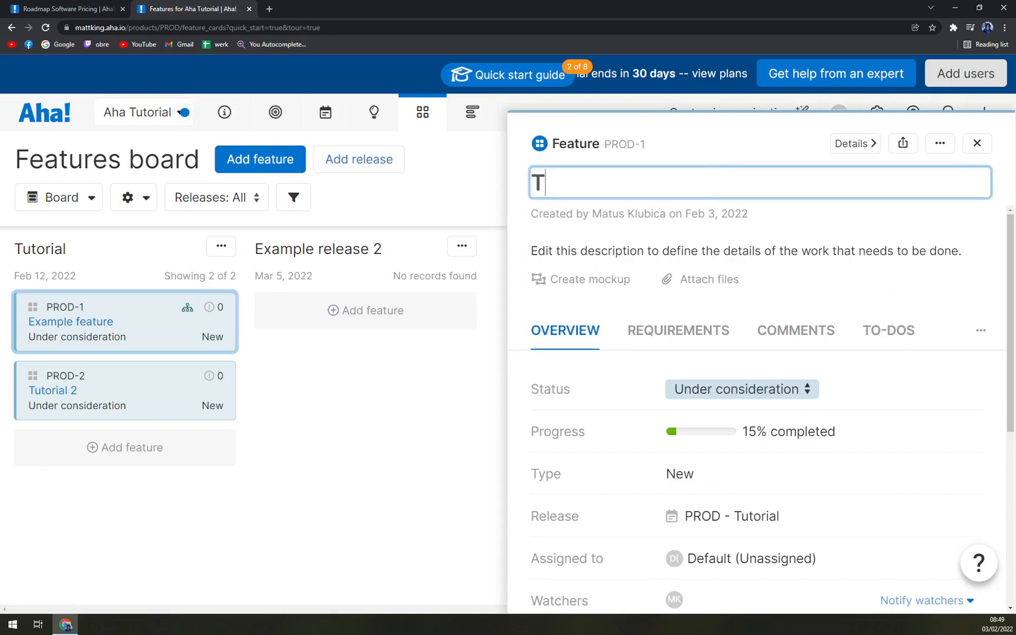
{"action": "type", "text": "utorial 1"}
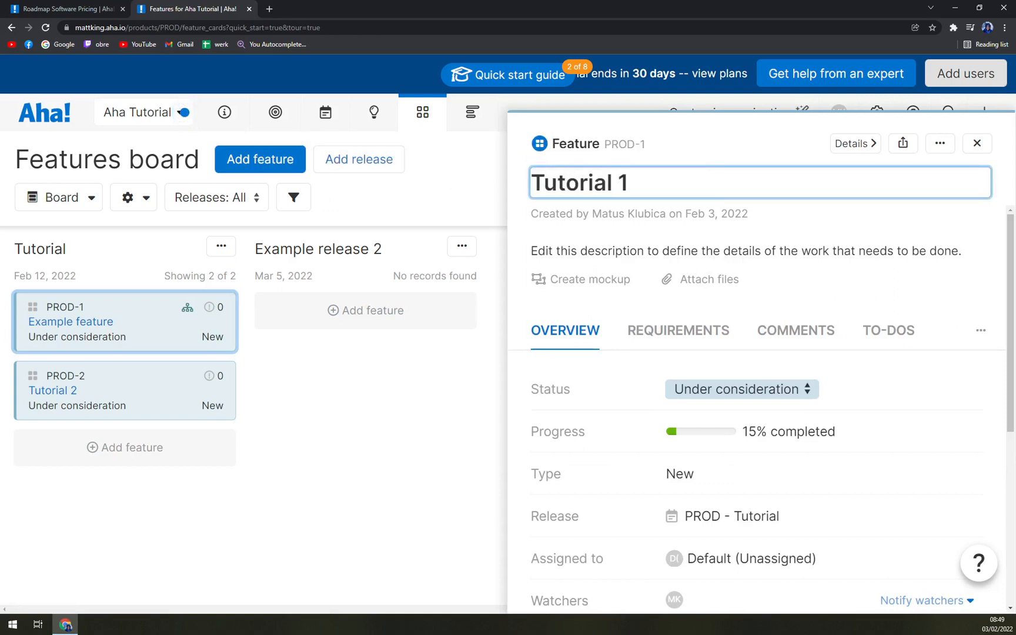
{"action": "left_click", "coordinate": [977, 144]}
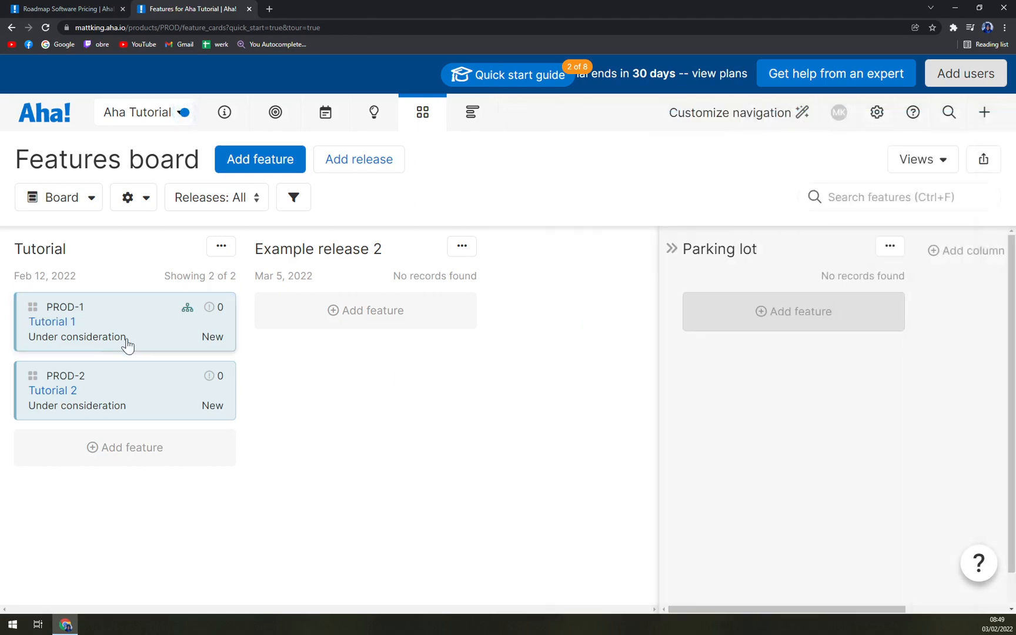
{"action": "mouse_move", "coordinate": [317, 249]}
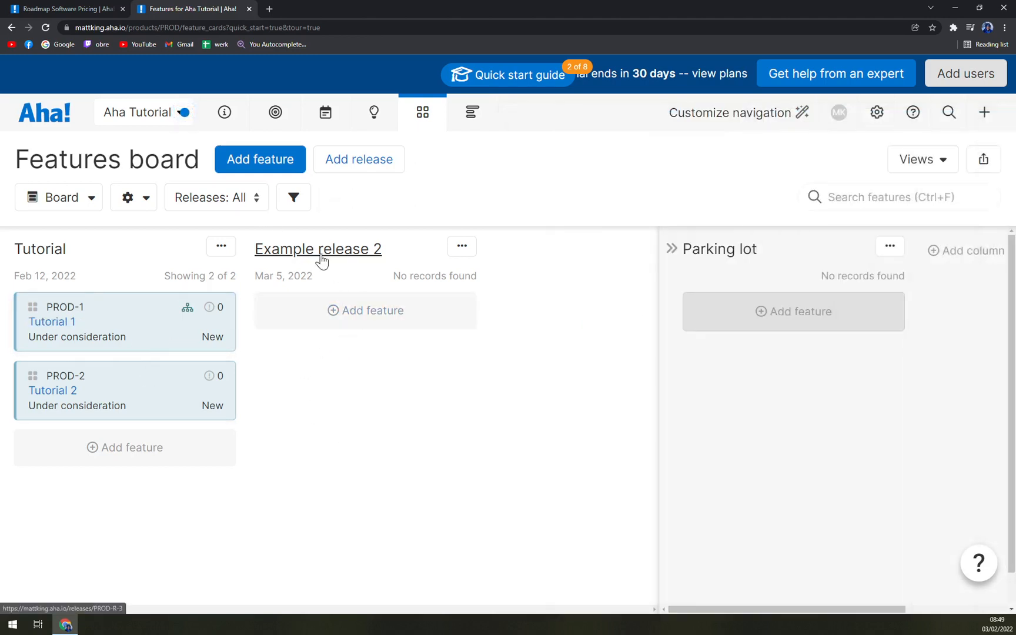
{"action": "mouse_move", "coordinate": [254, 227]}
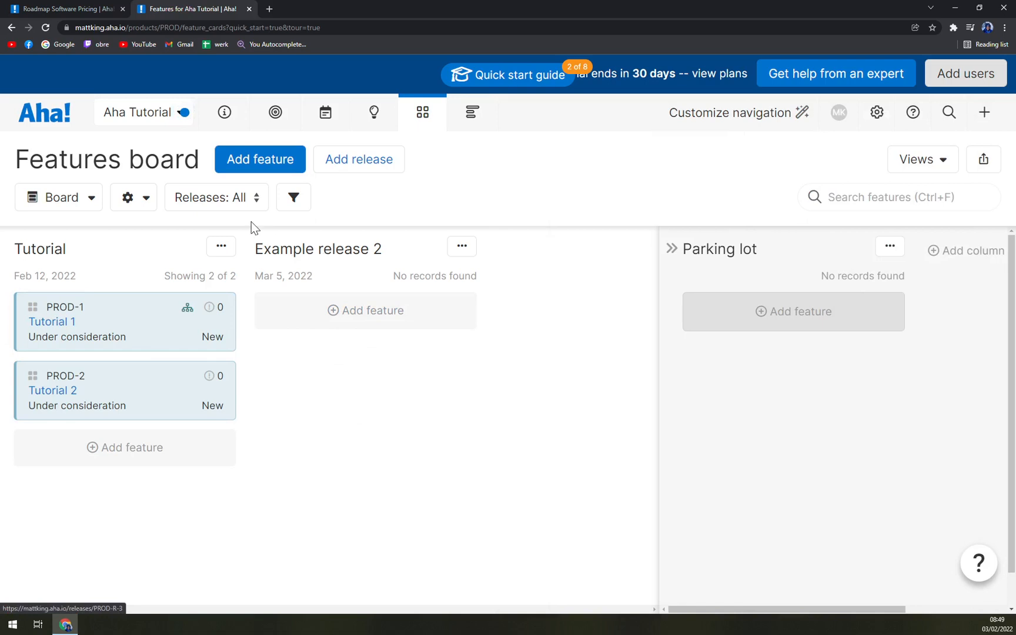
{"action": "mouse_move", "coordinate": [249, 226]}
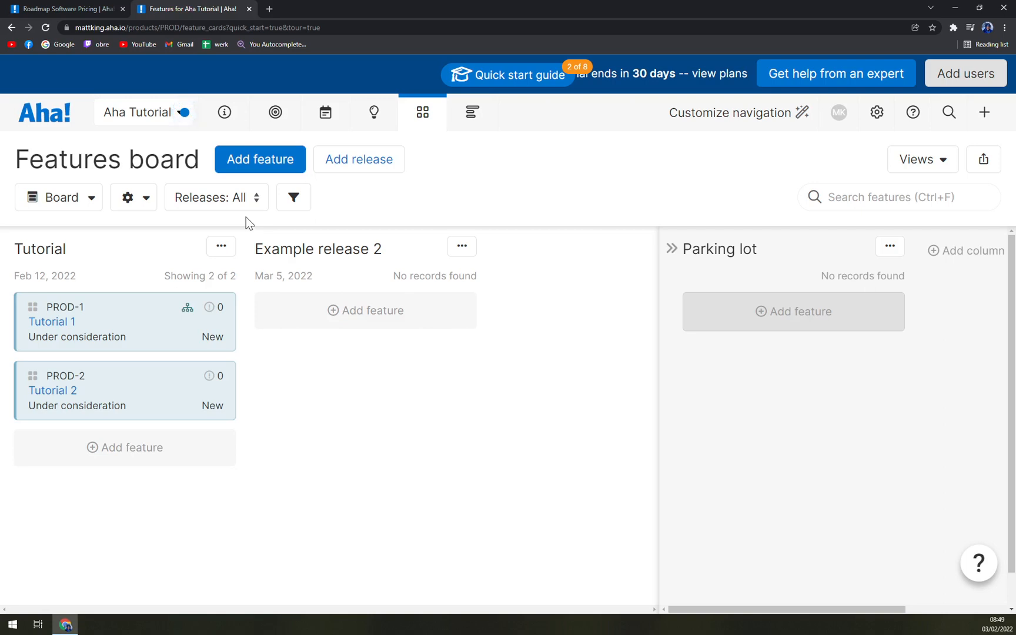
{"action": "mouse_move", "coordinate": [262, 199]}
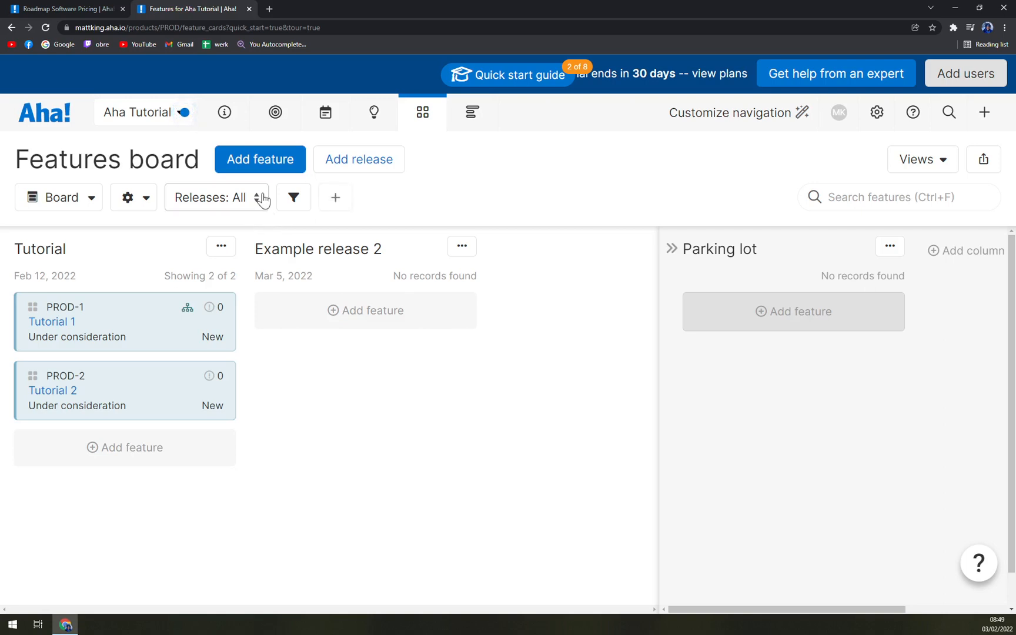
{"action": "mouse_move", "coordinate": [727, 76]}
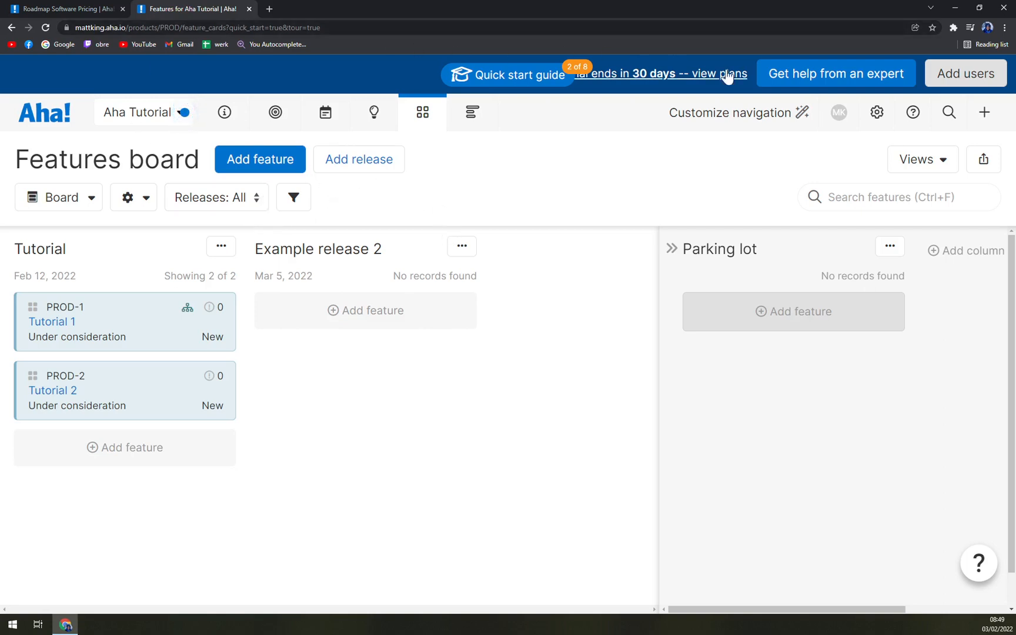
{"action": "left_click", "coordinate": [984, 112]}
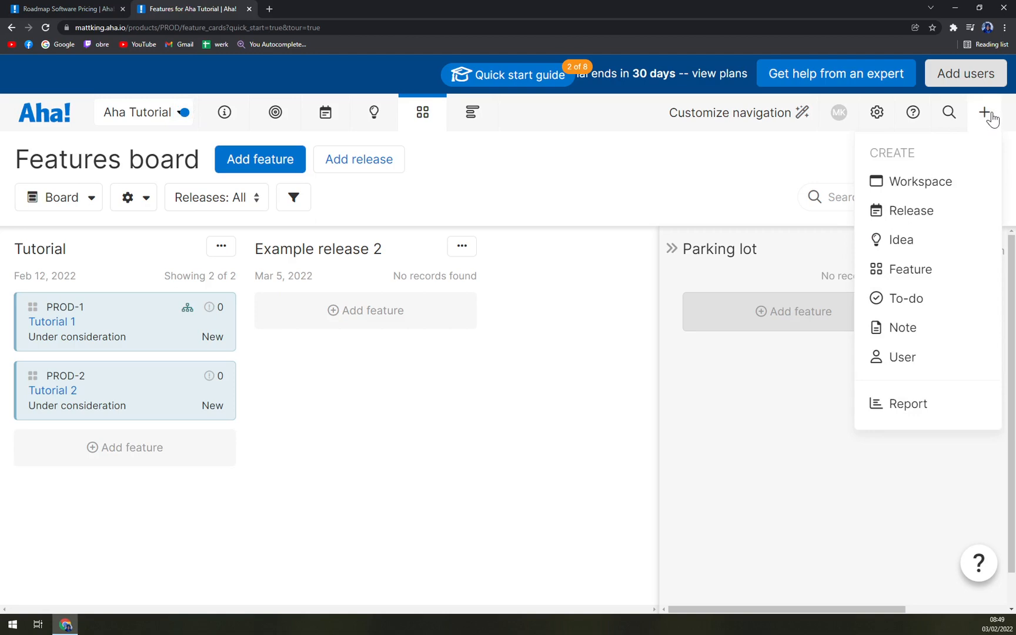
{"action": "mouse_move", "coordinate": [989, 117]}
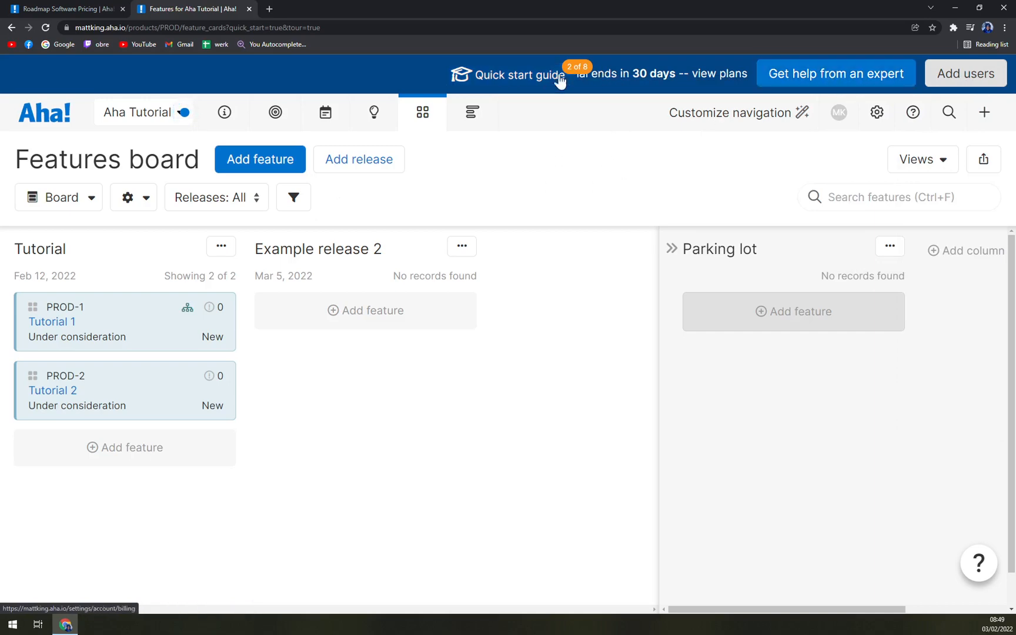
{"action": "left_click", "coordinate": [963, 73]}
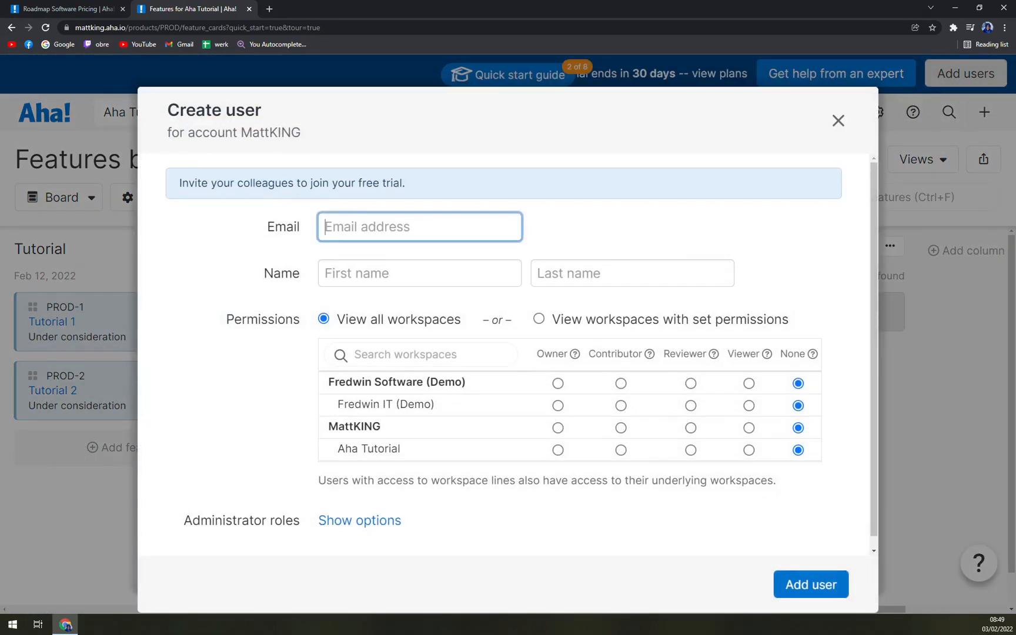
{"action": "mouse_move", "coordinate": [836, 132]}
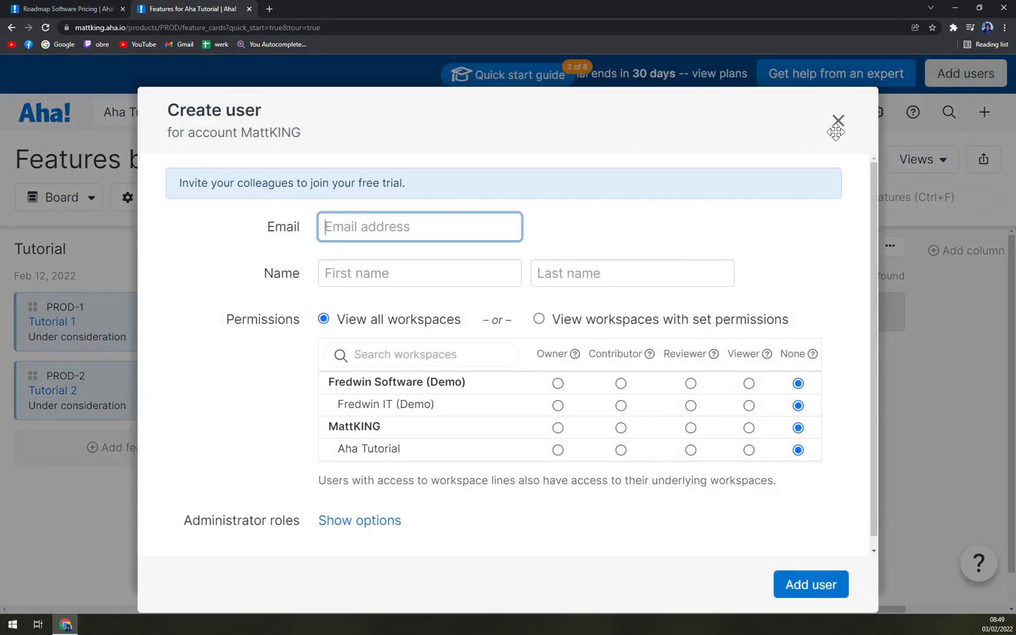
{"action": "mouse_move", "coordinate": [837, 120]}
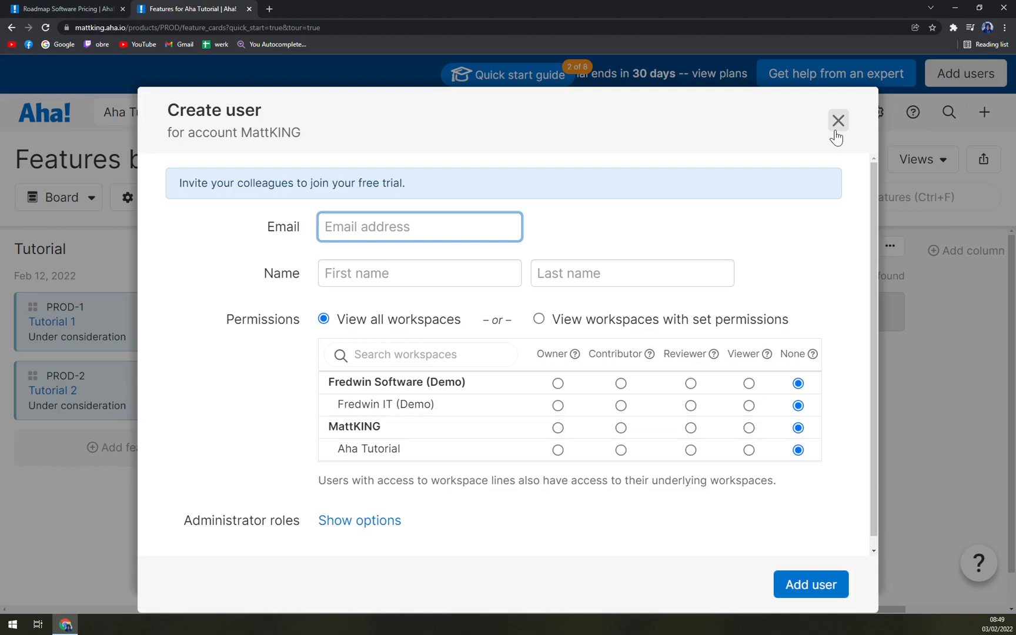
{"action": "left_click", "coordinate": [838, 120]}
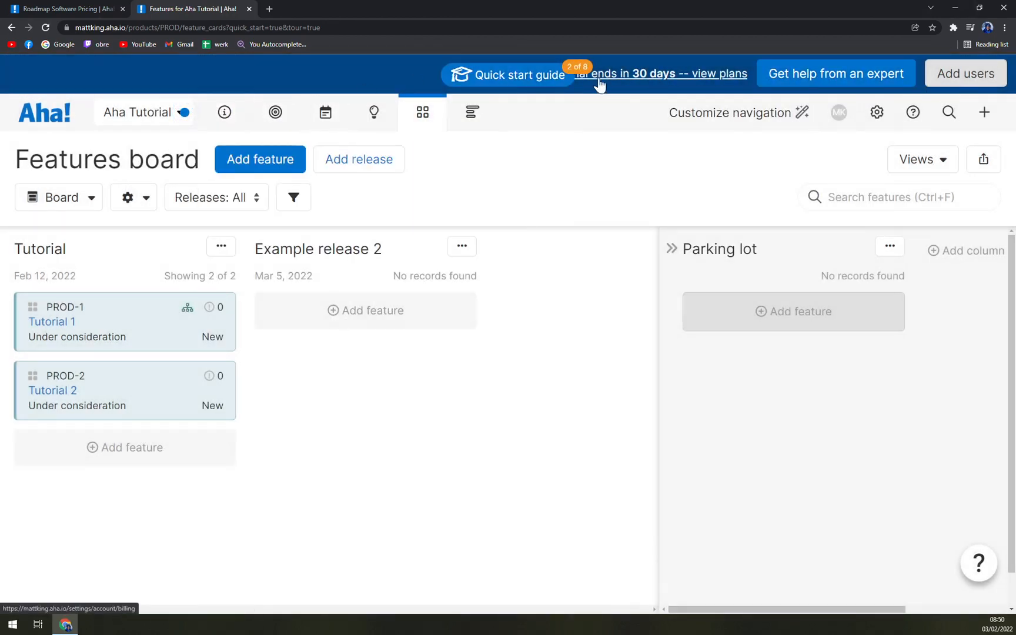
{"action": "left_click", "coordinate": [374, 112]}
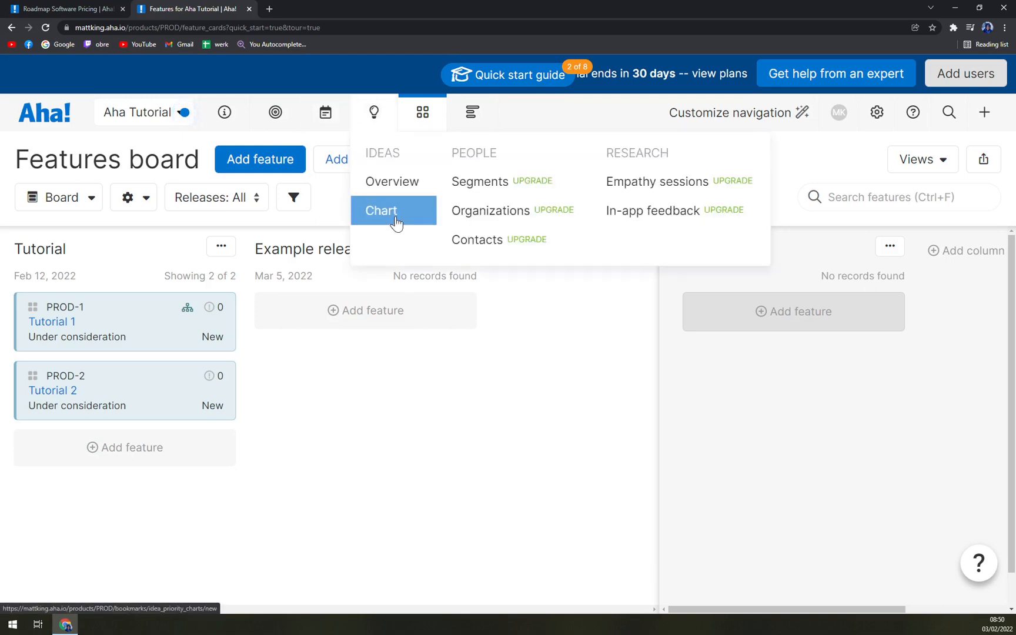
{"action": "left_click", "coordinate": [425, 426]}
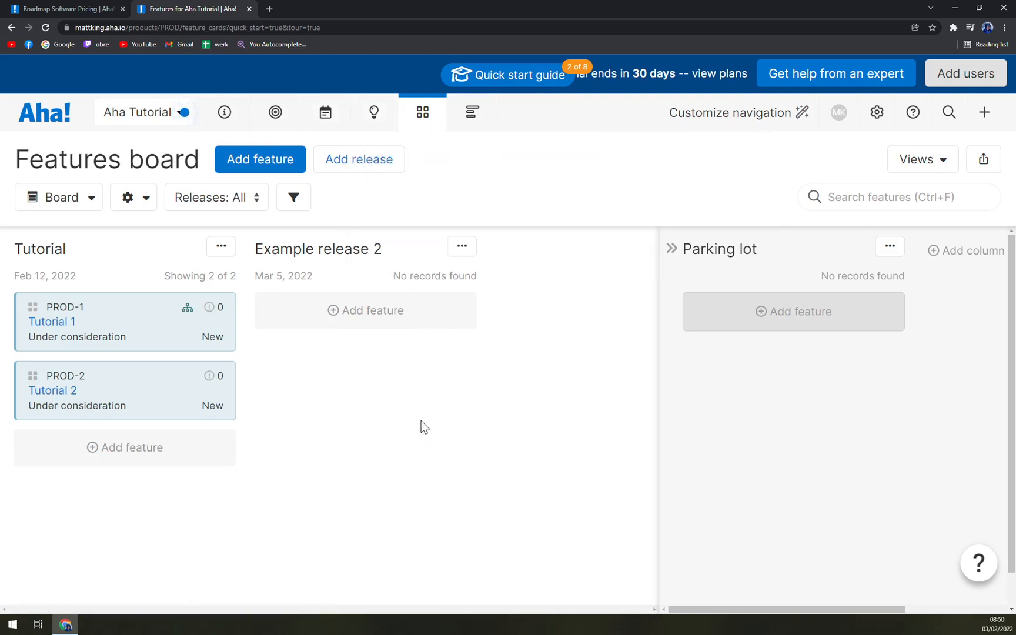
{"action": "mouse_move", "coordinate": [460, 427]}
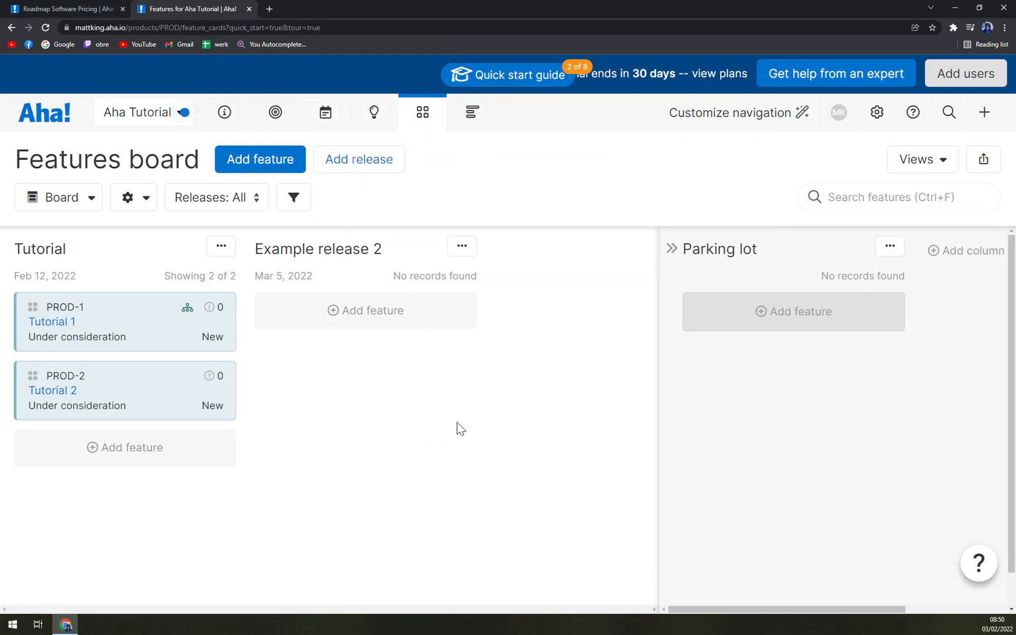
{"action": "mouse_move", "coordinate": [548, 420]}
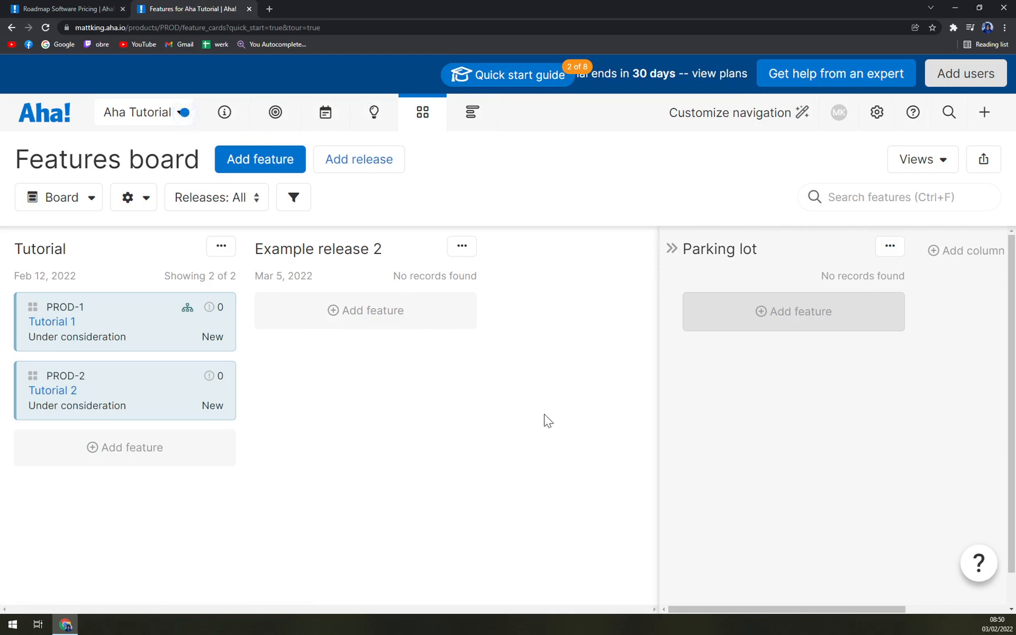
{"action": "left_click", "coordinate": [984, 112]}
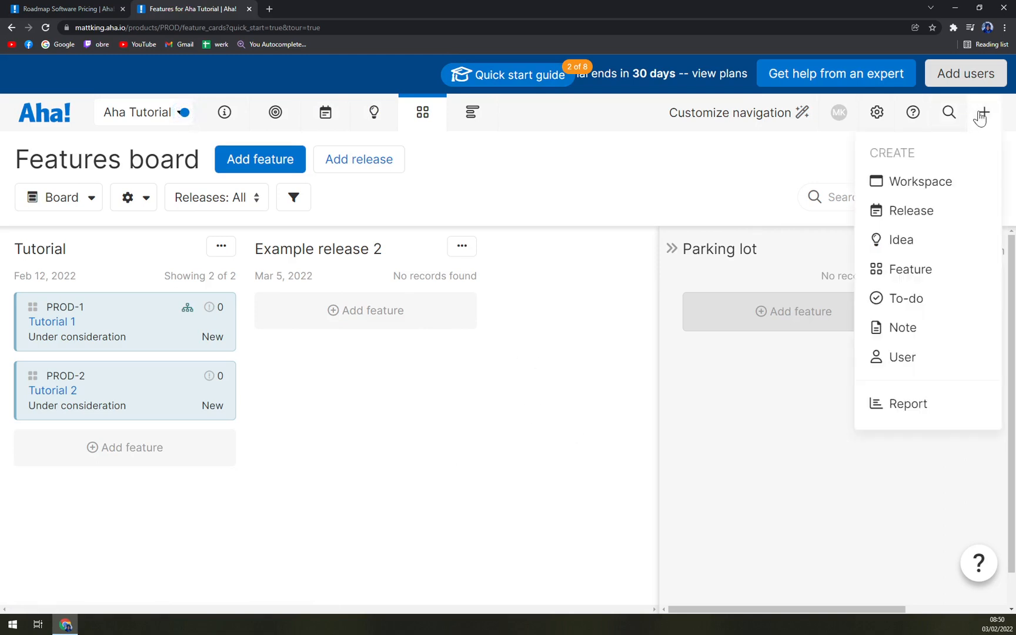
{"action": "mouse_move", "coordinate": [908, 404]}
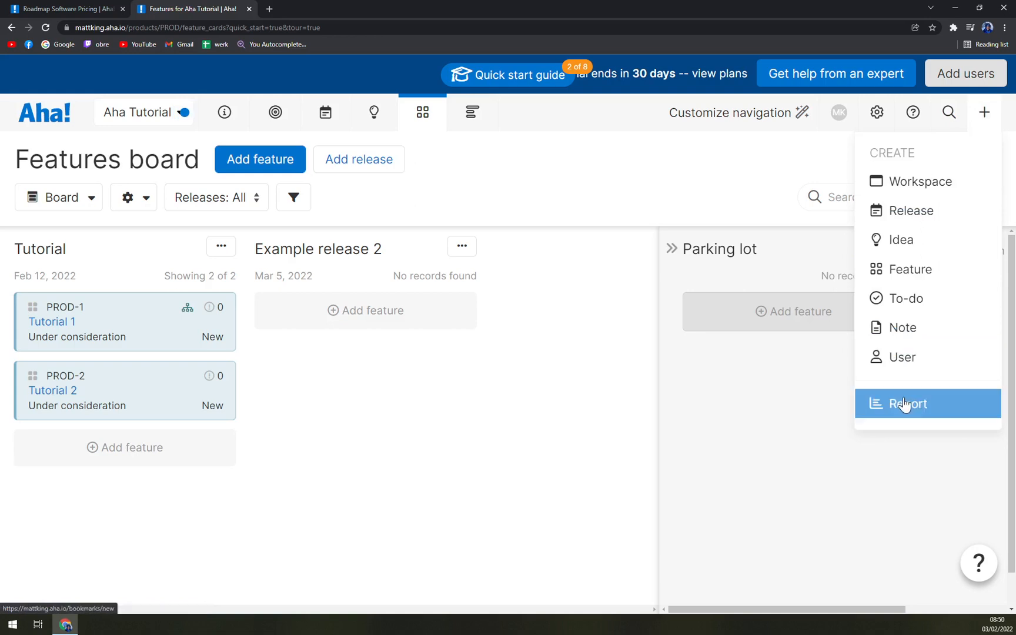
{"action": "left_click", "coordinate": [621, 450]}
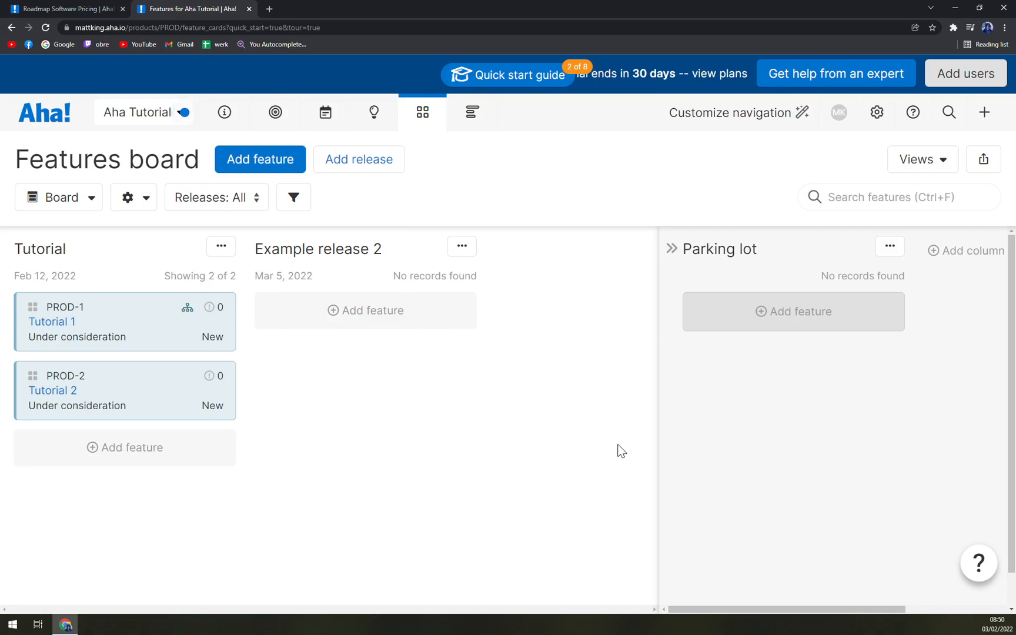
{"action": "mouse_move", "coordinate": [589, 416]}
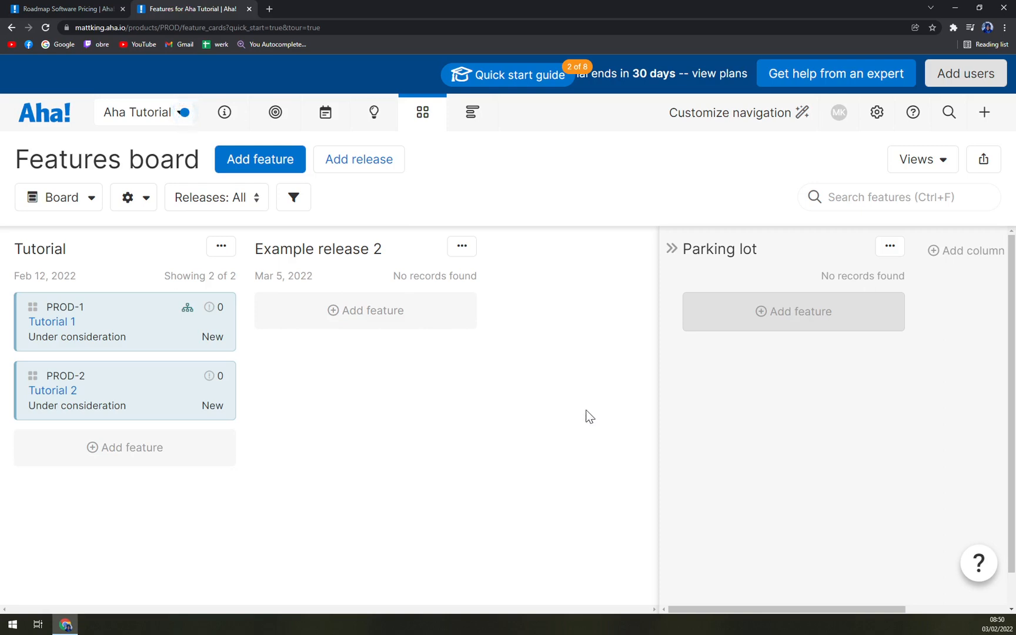
{"action": "mouse_move", "coordinate": [232, 268]}
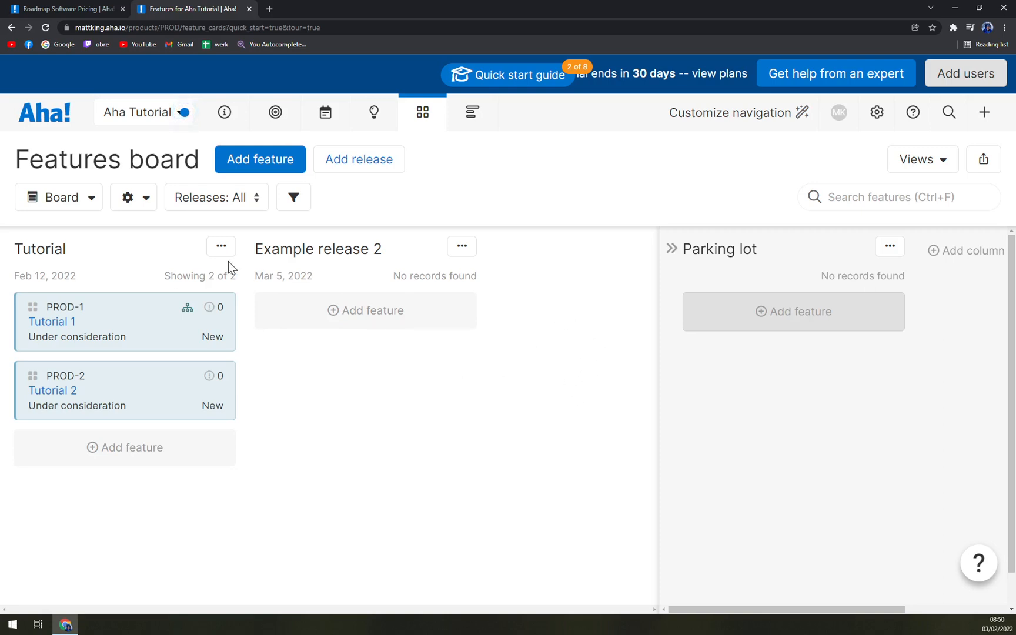
Glance at the workspace switcher, stay in Aha Tutorial, and open the Strategy page list
{"action": "left_click", "coordinate": [145, 112]}
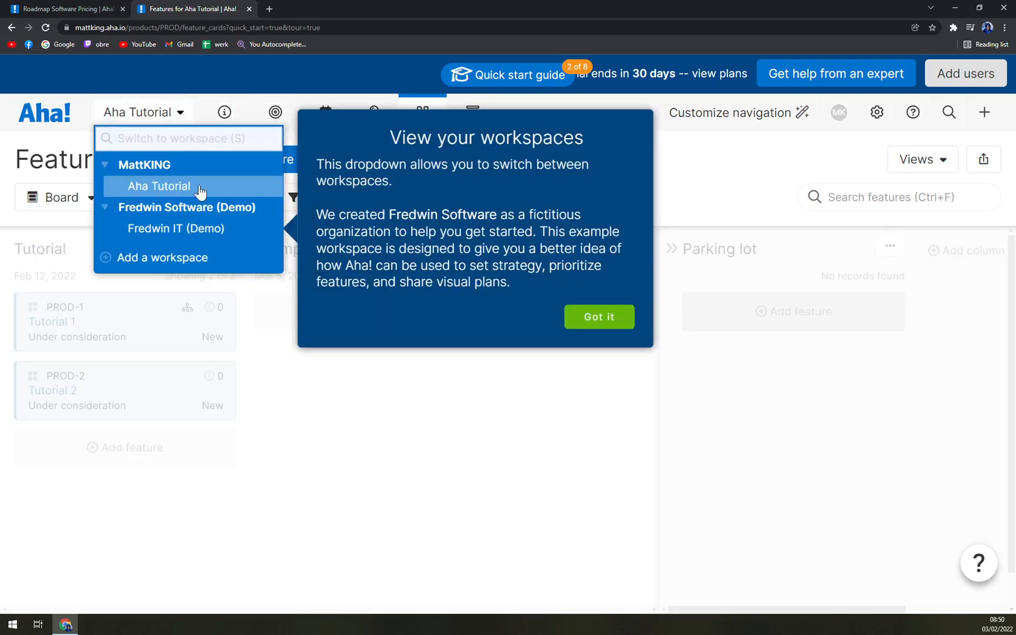
{"action": "left_click", "coordinate": [598, 317]}
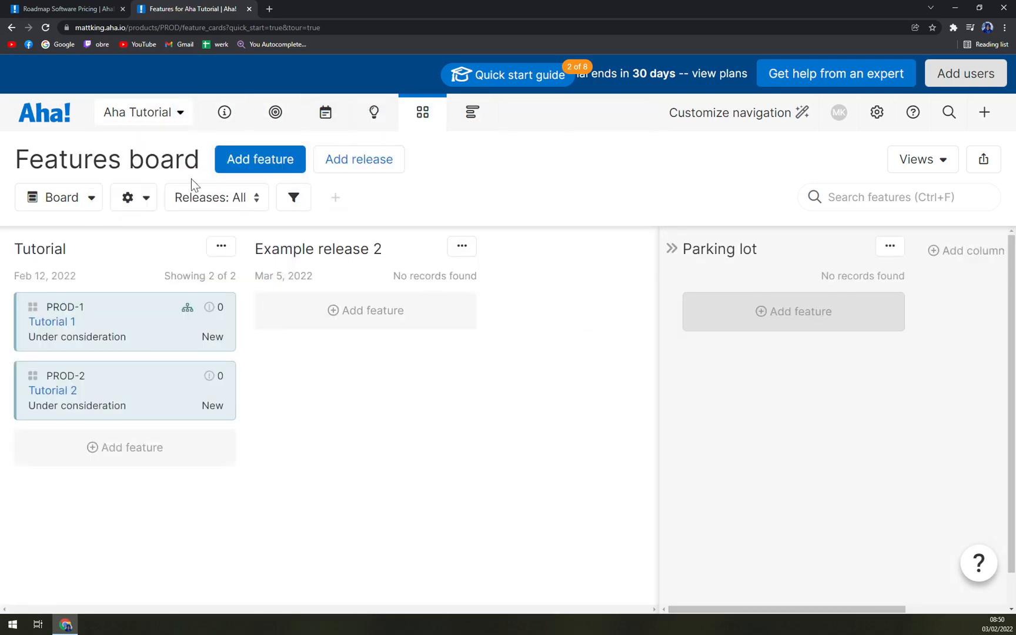
{"action": "left_click", "coordinate": [274, 112]}
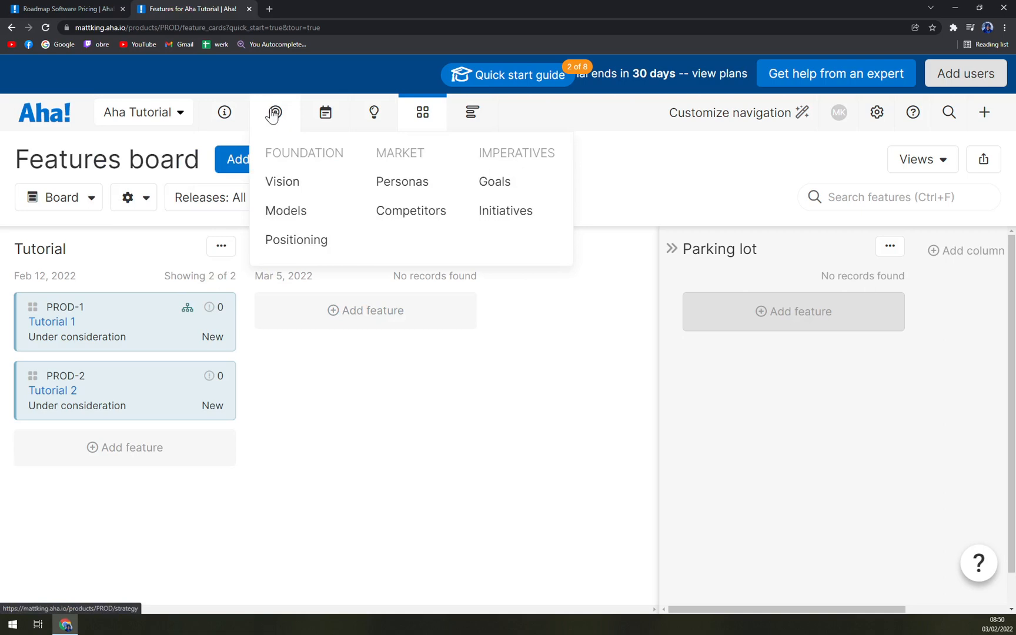
{"action": "mouse_move", "coordinate": [292, 182]}
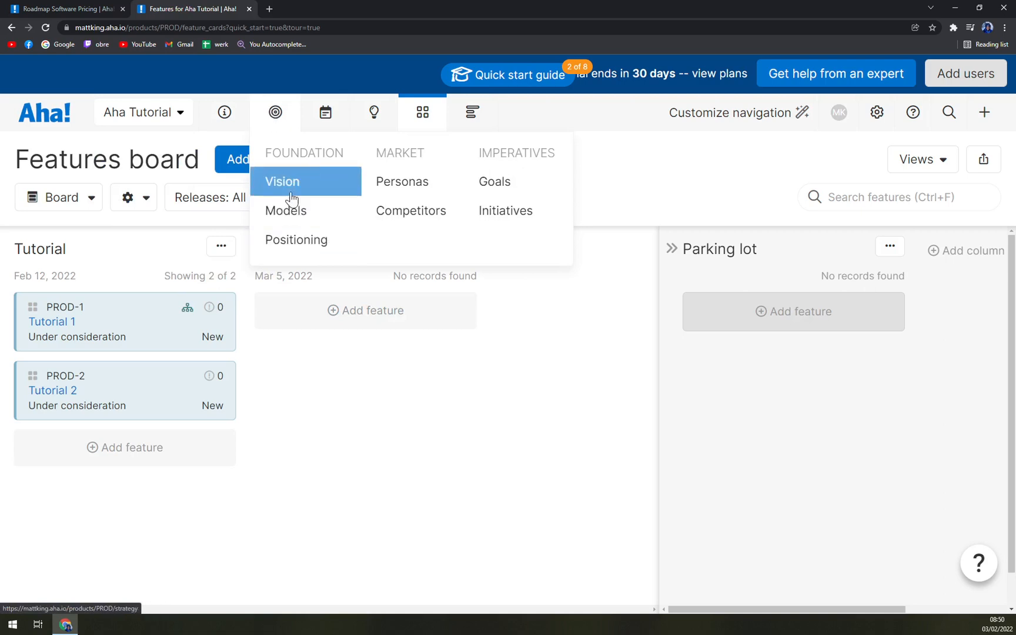
{"action": "mouse_move", "coordinate": [410, 210]}
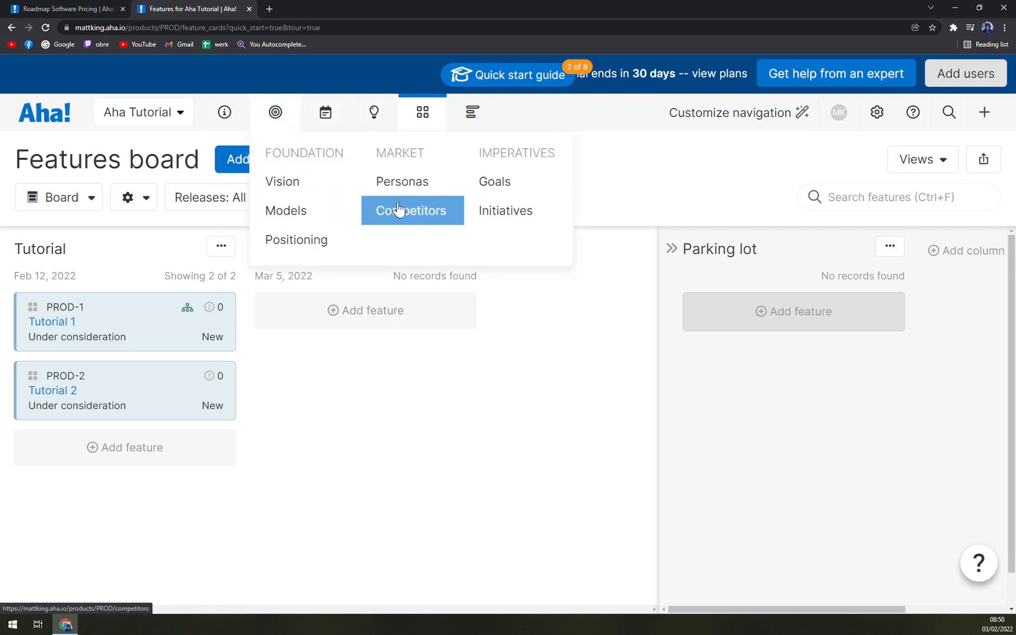
Visit the Personas and Vision pages, then show Strategic goals with Example goal 1
{"action": "left_click", "coordinate": [402, 182]}
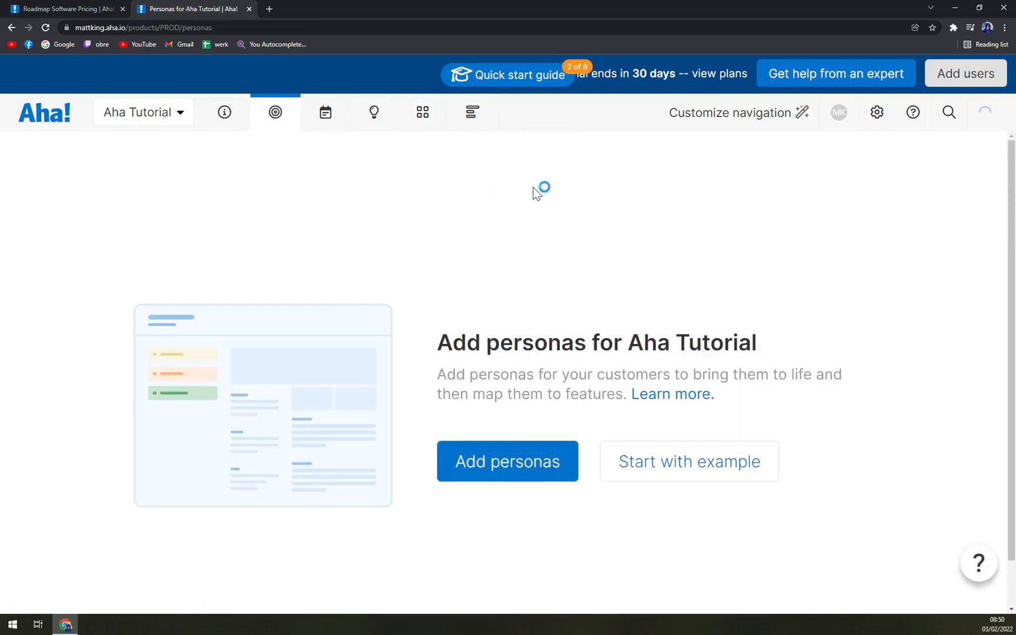
{"action": "left_click", "coordinate": [275, 112]}
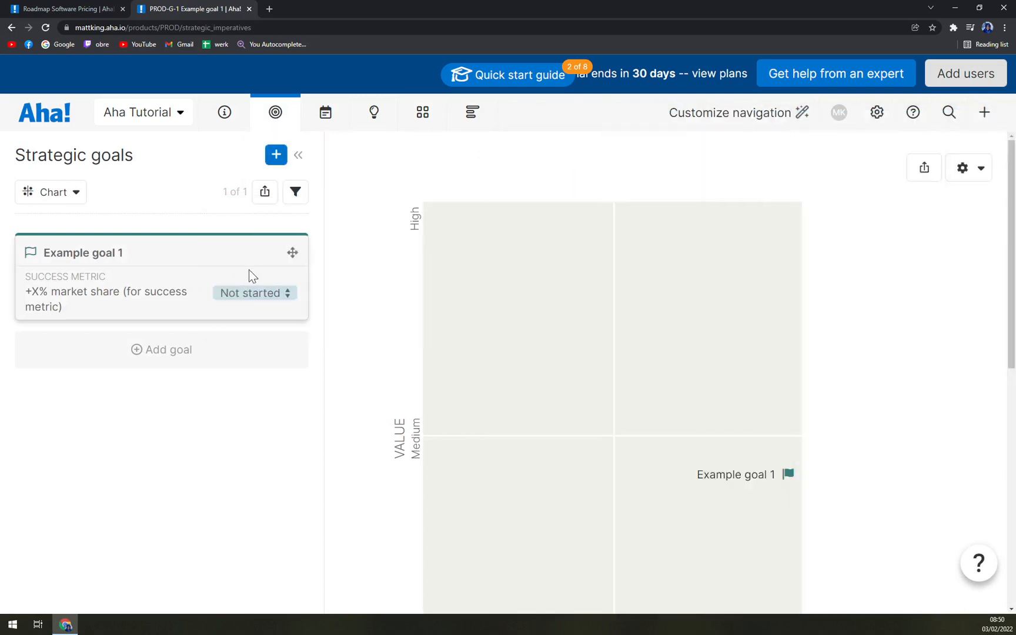
{"action": "left_click", "coordinate": [275, 113]}
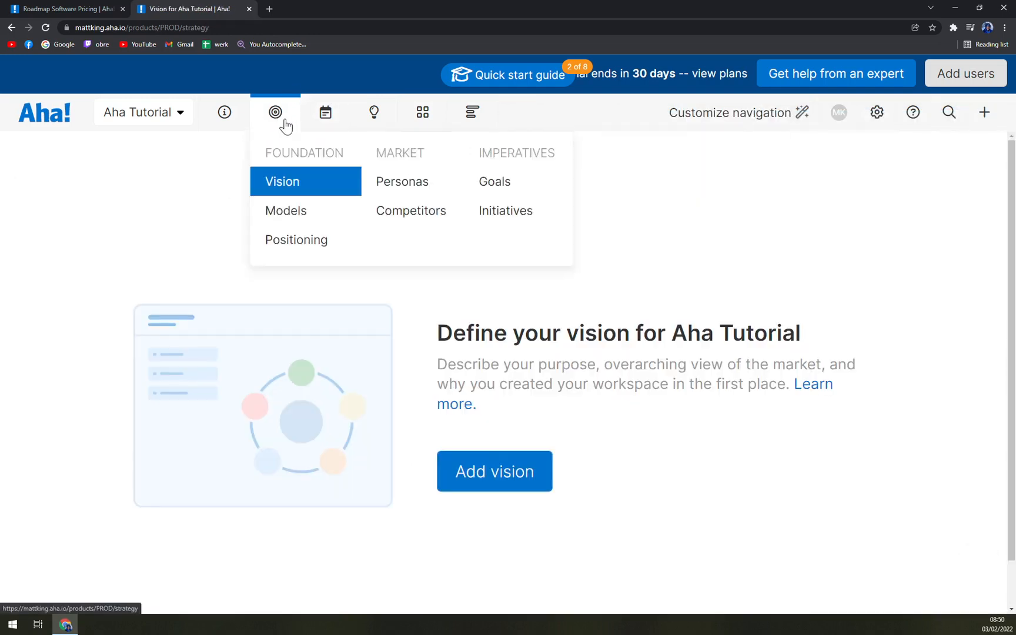
{"action": "mouse_move", "coordinate": [495, 181]}
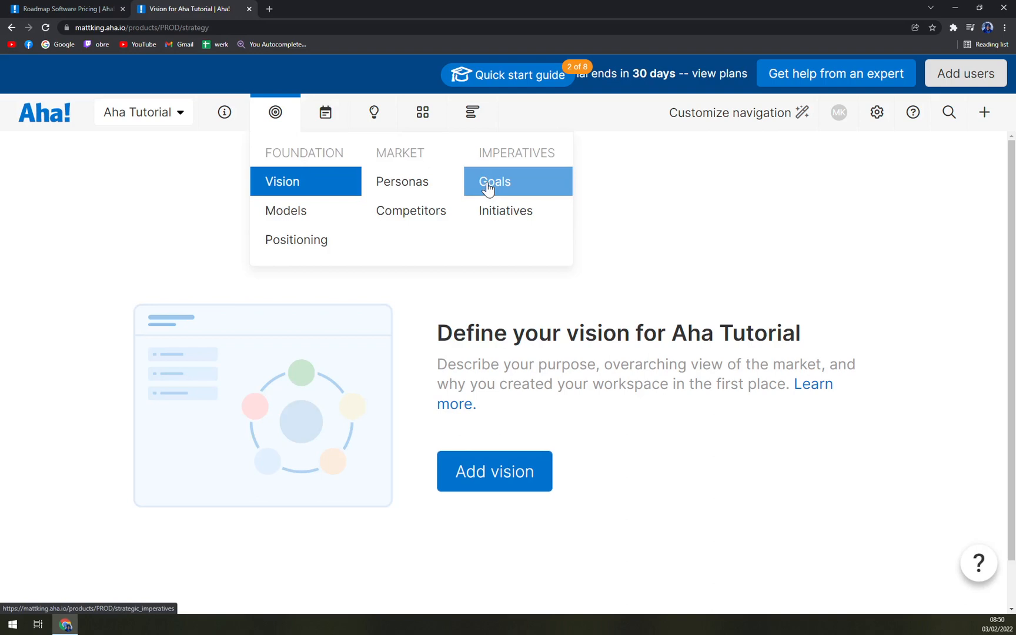
{"action": "left_click", "coordinate": [494, 181]}
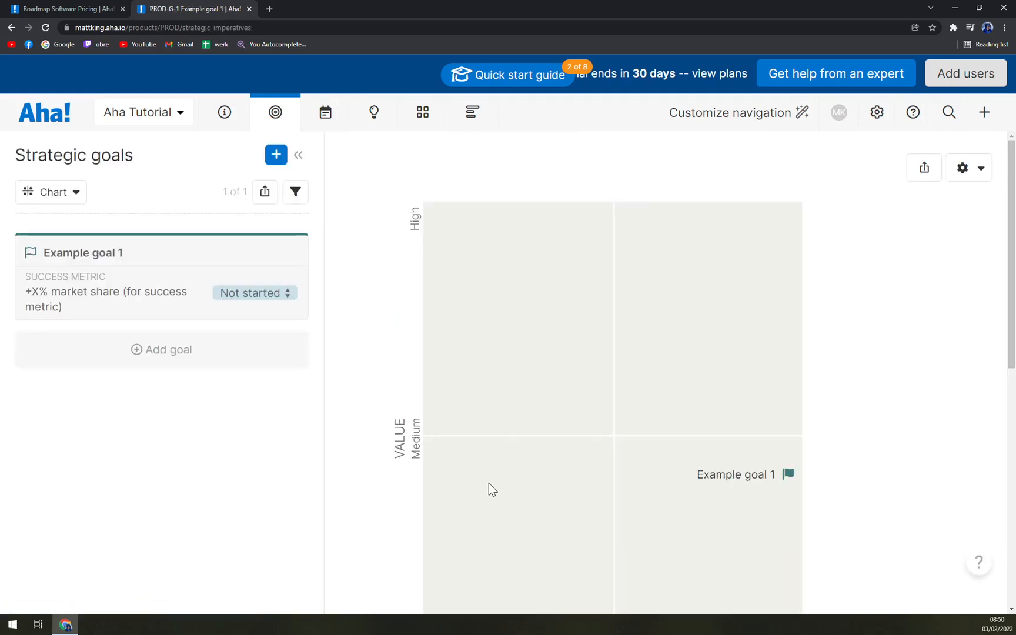
{"action": "mouse_move", "coordinate": [361, 346]}
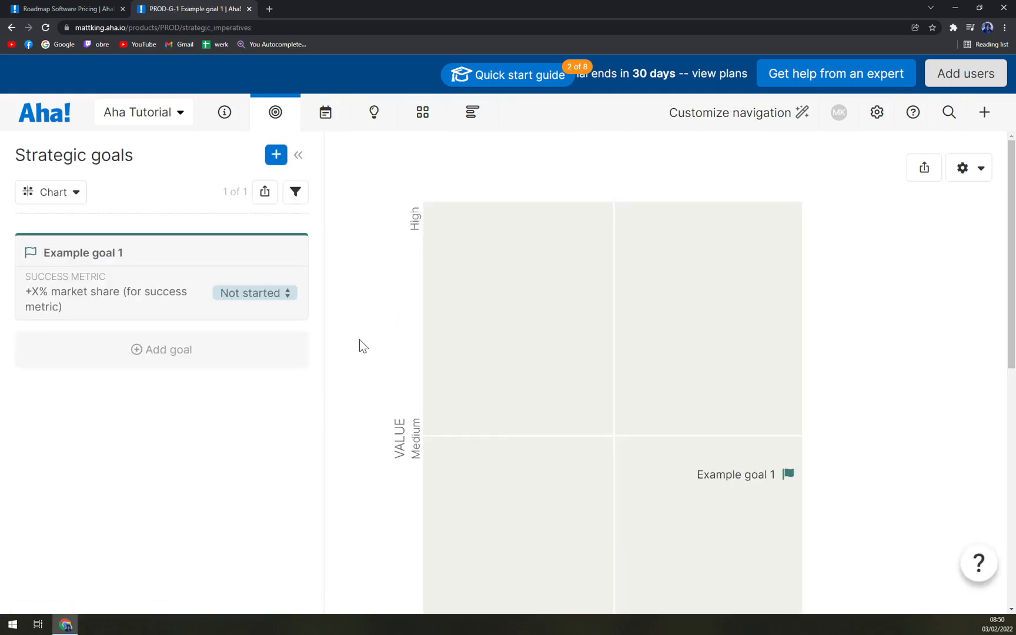
{"action": "left_click", "coordinate": [472, 112]}
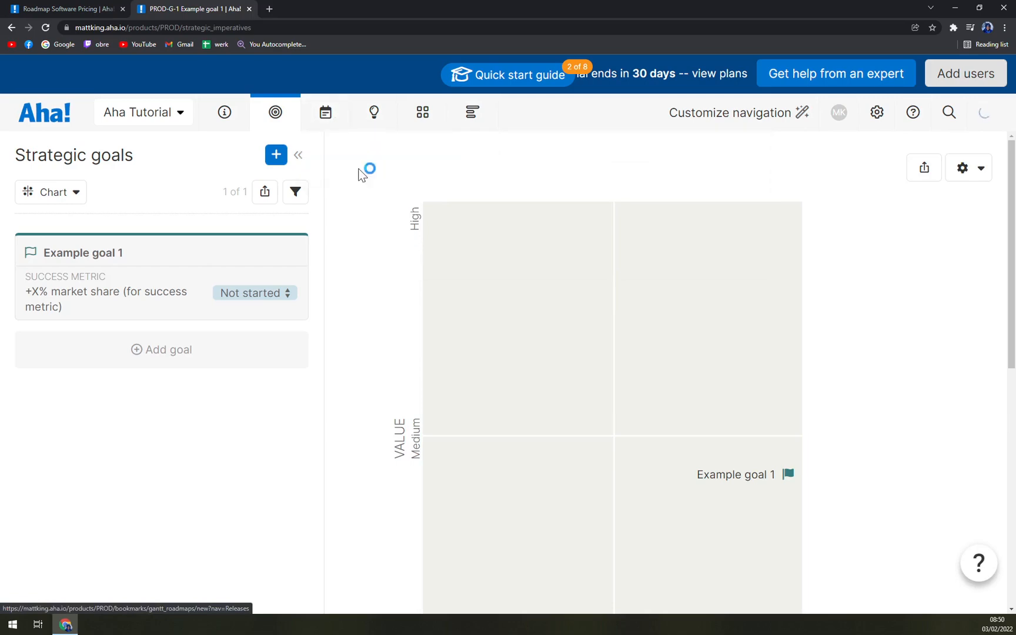
Open the releases Gantt chart, dismiss the intro tour, and zoom out the view
{"action": "left_click", "coordinate": [325, 113]}
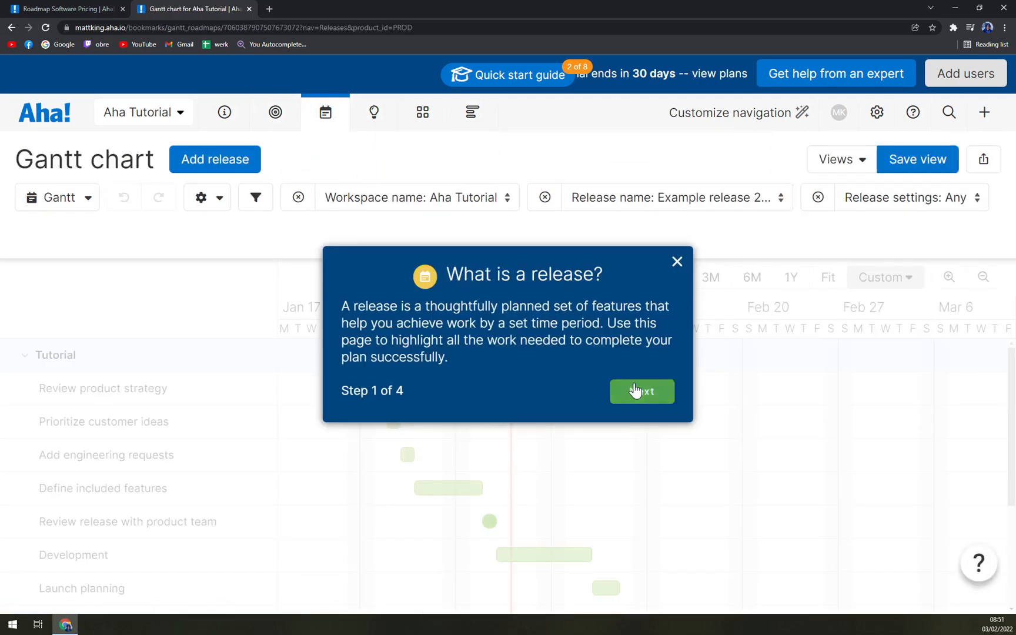
{"action": "left_click", "coordinate": [642, 392]}
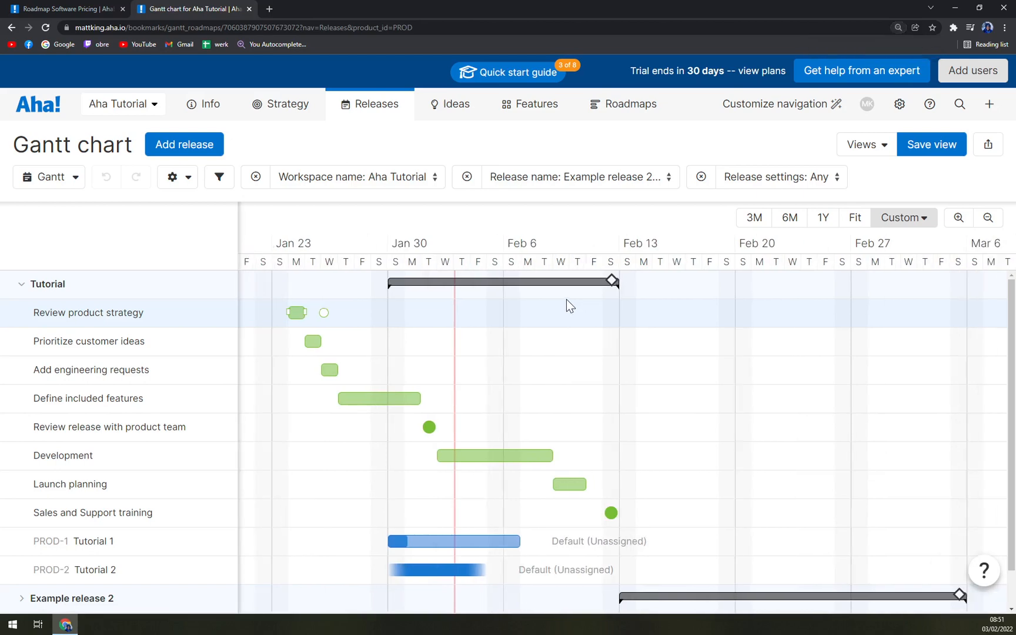
{"action": "key", "text": "ctrl+minus"}
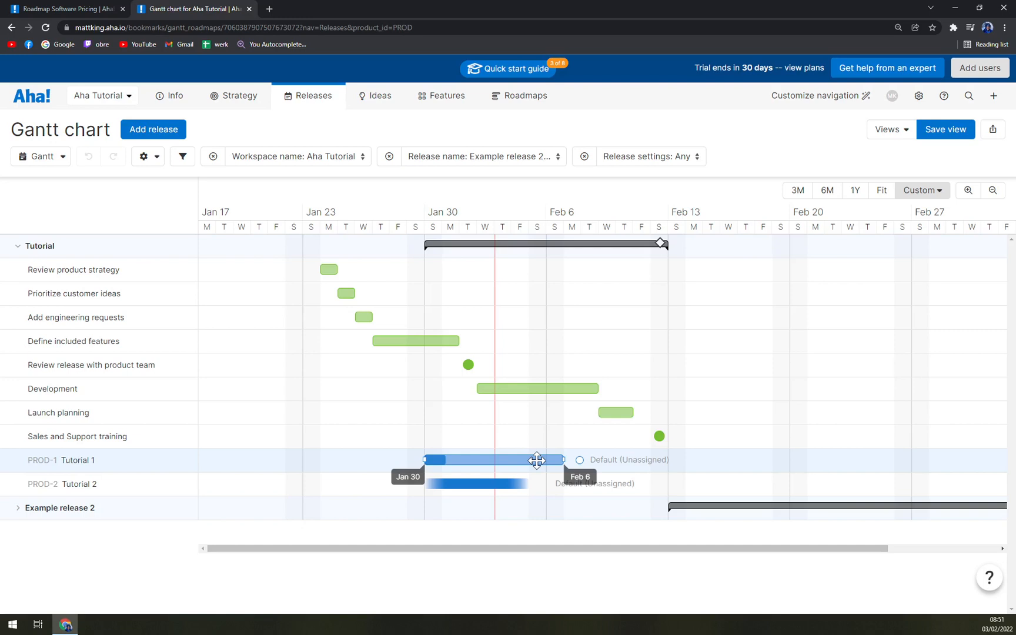
{"action": "mouse_move", "coordinate": [523, 434]}
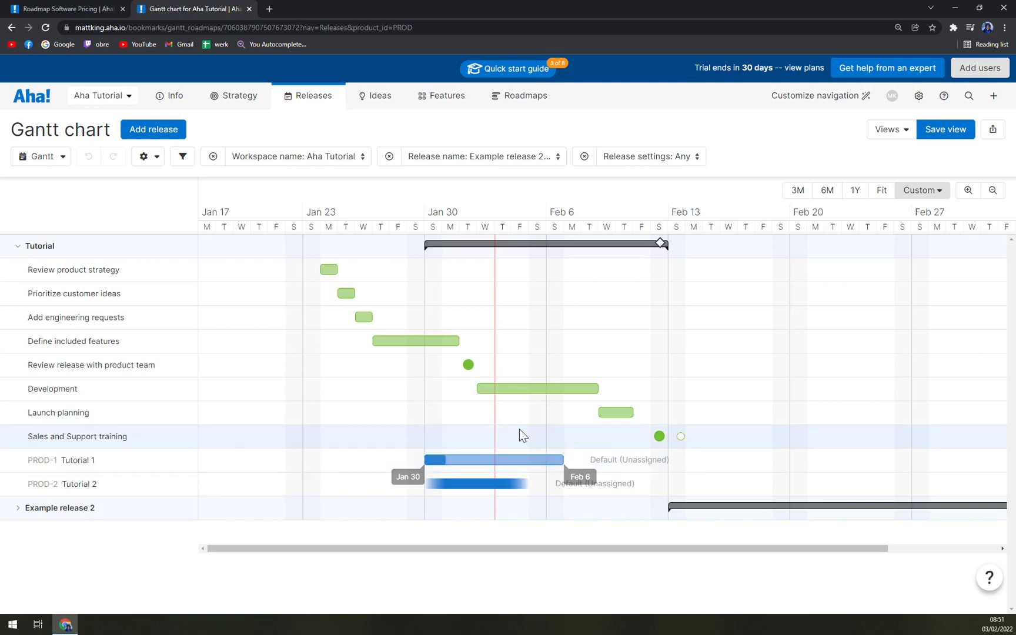
{"action": "mouse_move", "coordinate": [434, 128]}
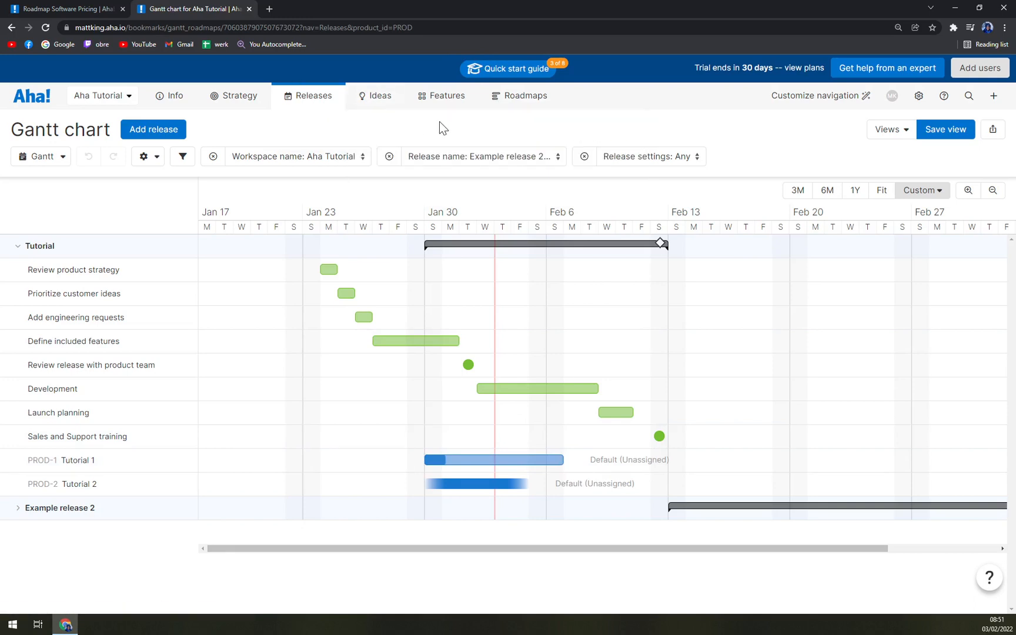
{"action": "mouse_move", "coordinate": [427, 144]}
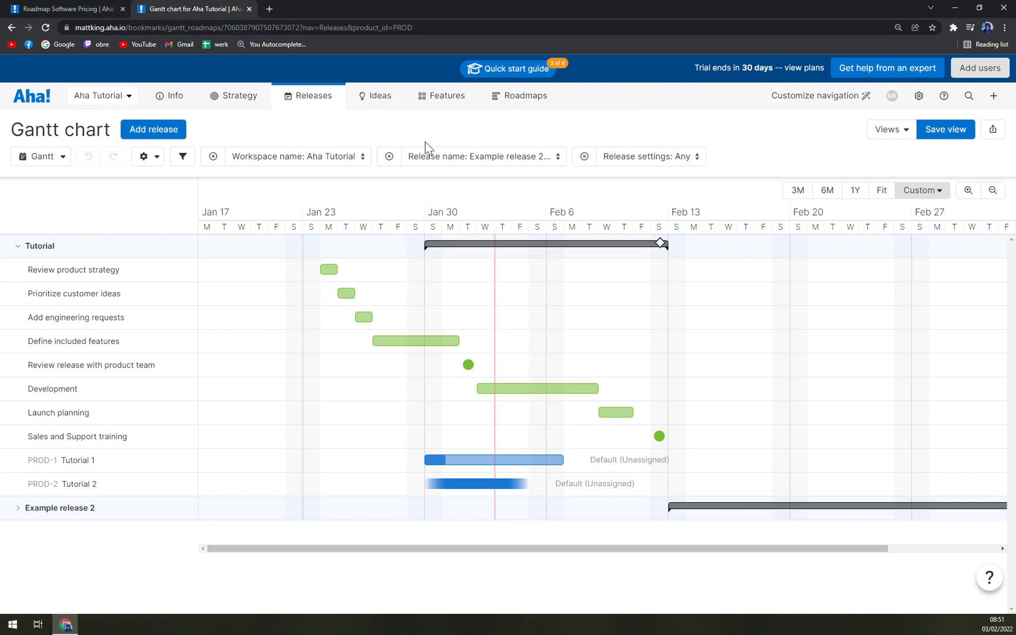
{"action": "mouse_move", "coordinate": [514, 388]}
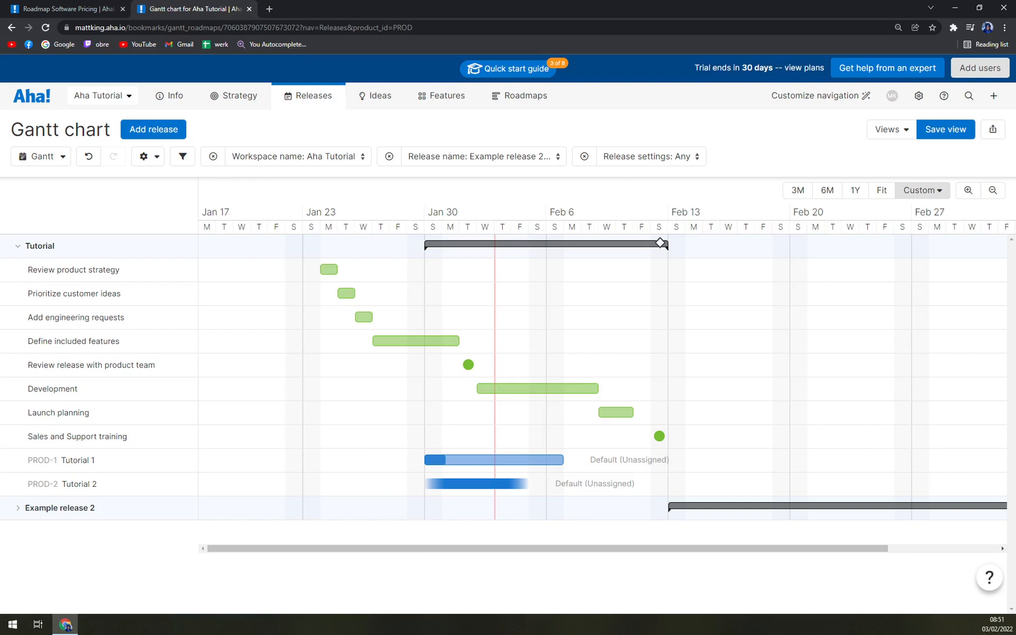
{"action": "mouse_move", "coordinate": [153, 129]}
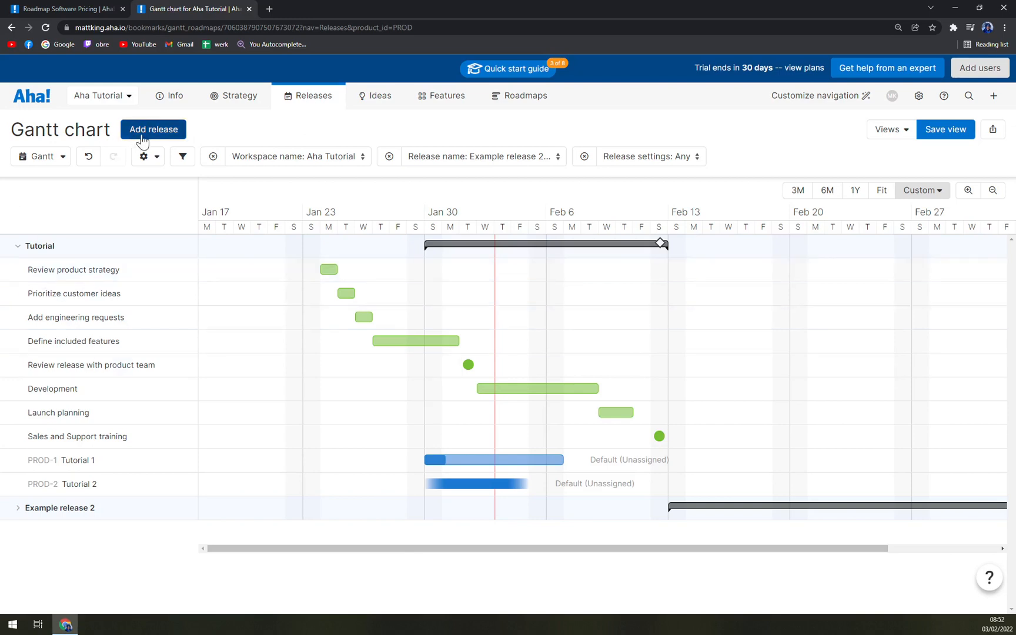
{"action": "mouse_move", "coordinate": [672, 115]}
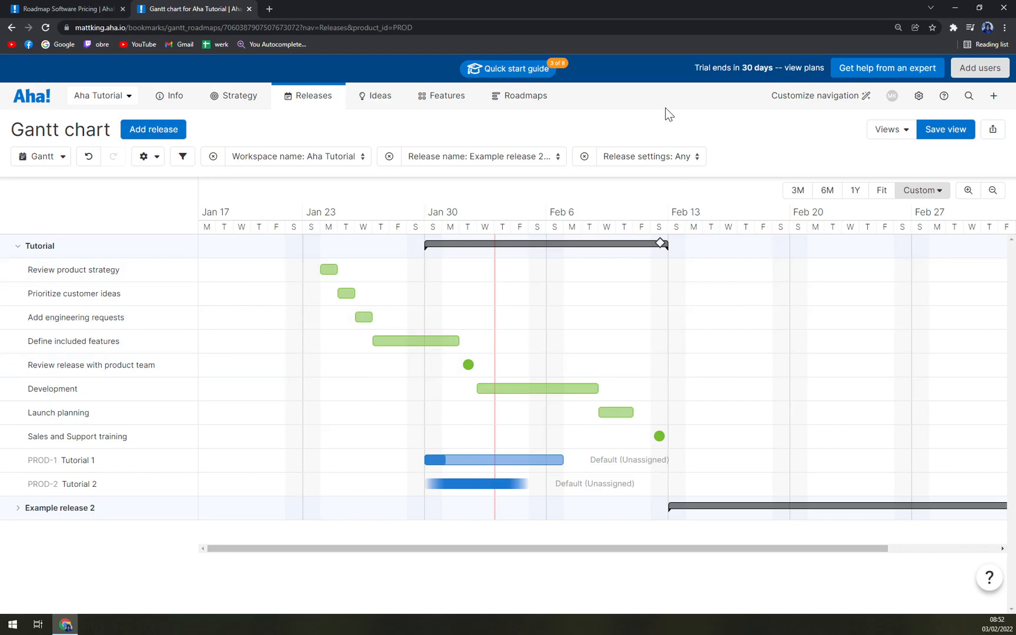
{"action": "mouse_move", "coordinate": [380, 95]}
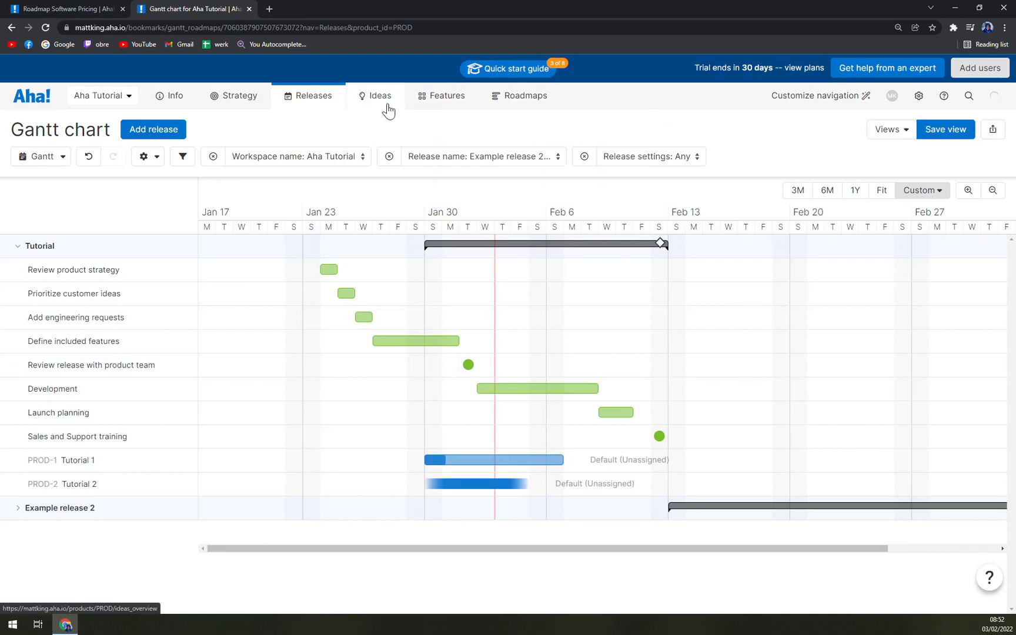
Show the Ideas overview and step through its 'What is an idea?' tour
{"action": "left_click", "coordinate": [380, 95]}
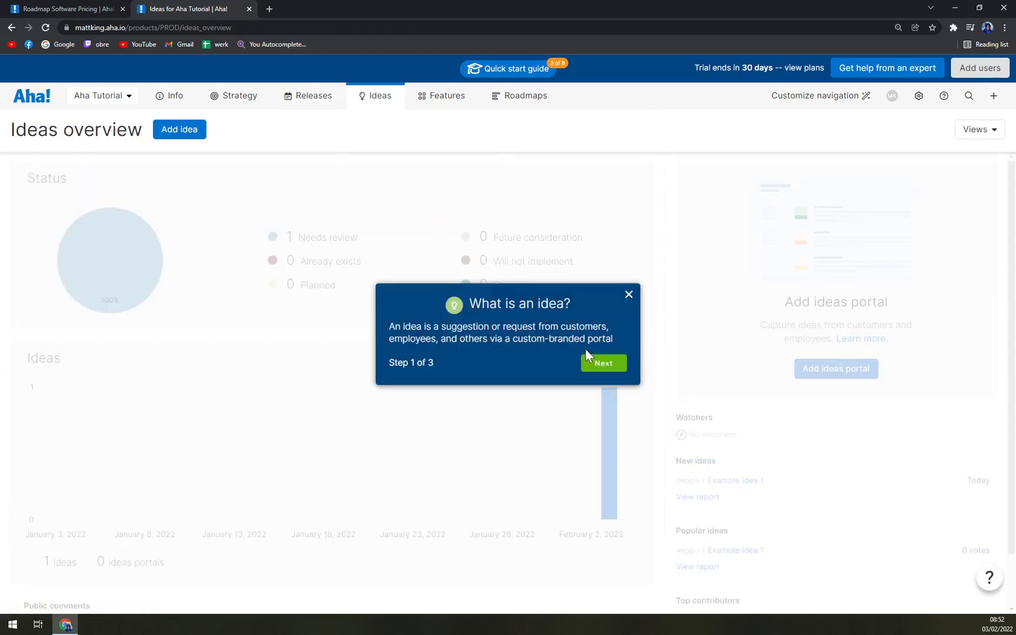
{"action": "left_click", "coordinate": [602, 362]}
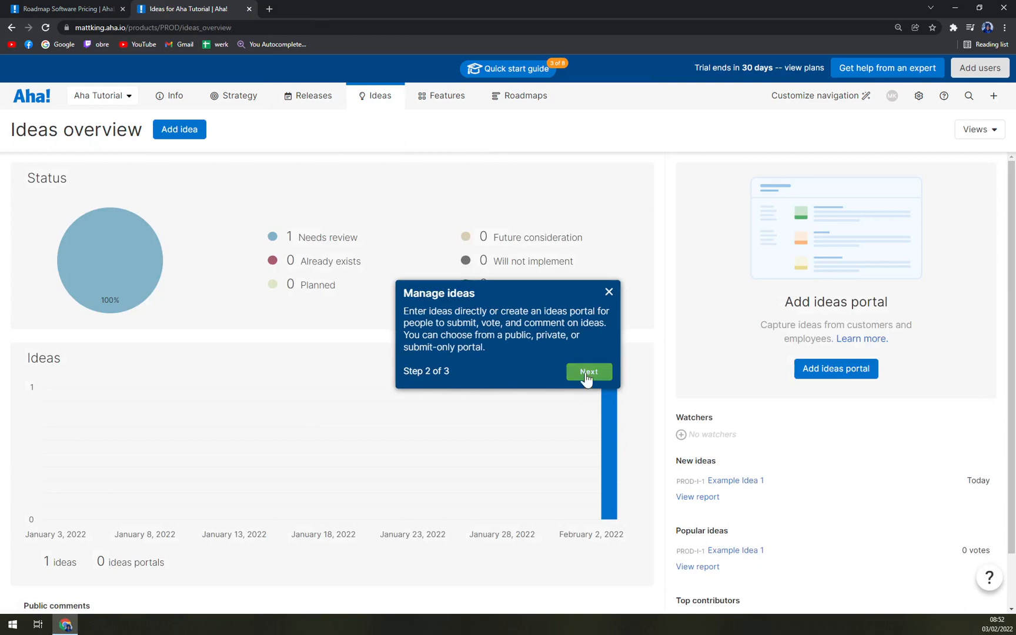
{"action": "left_click", "coordinate": [588, 371]}
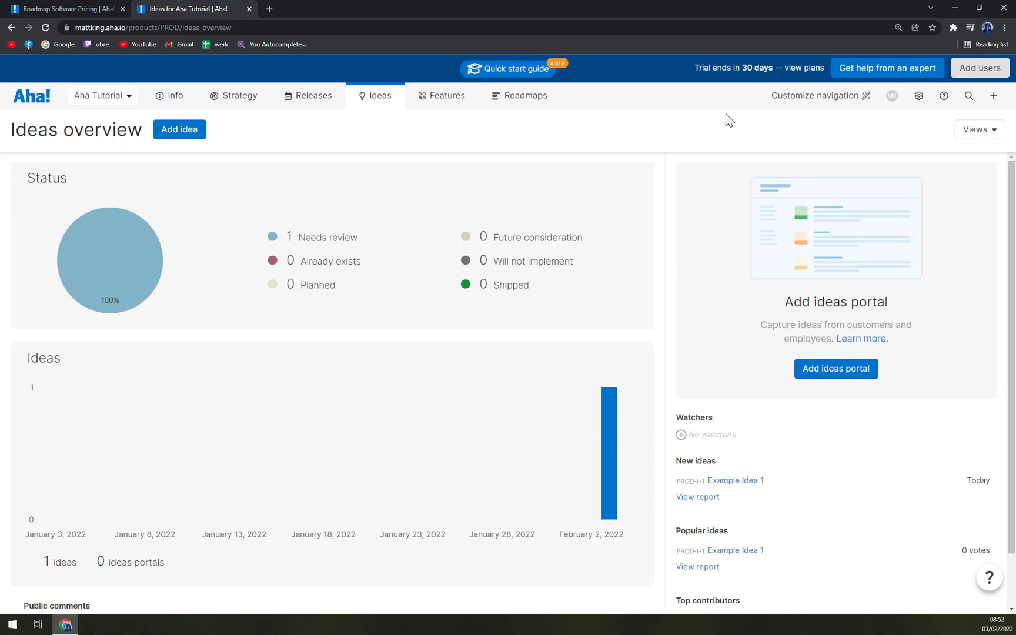
{"action": "mouse_move", "coordinate": [389, 145]}
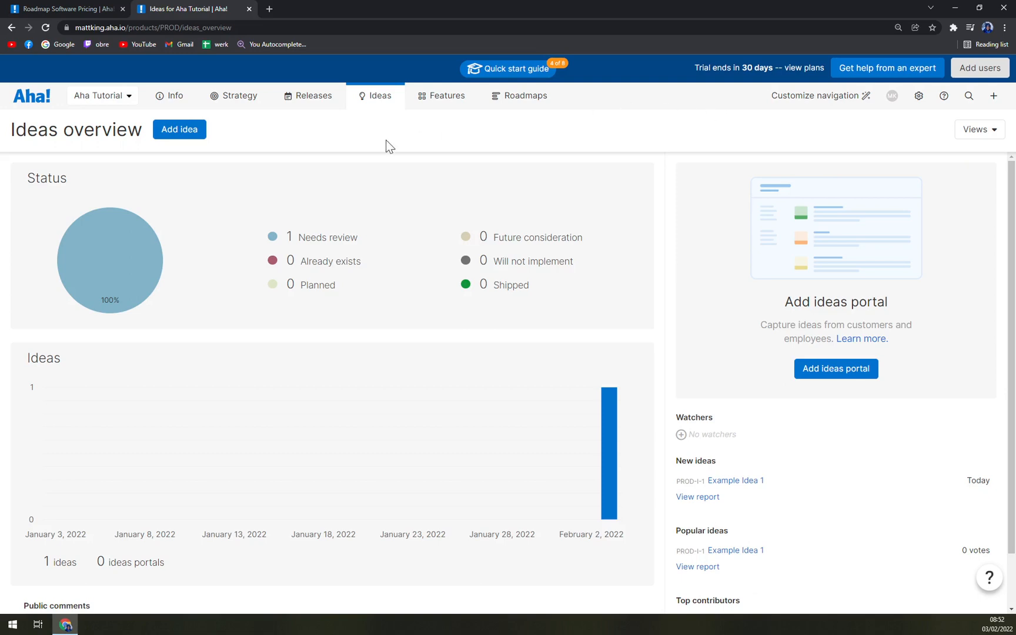
Create the idea 'Long Videos' and dismiss the confirmation banner
{"action": "left_click", "coordinate": [179, 129]}
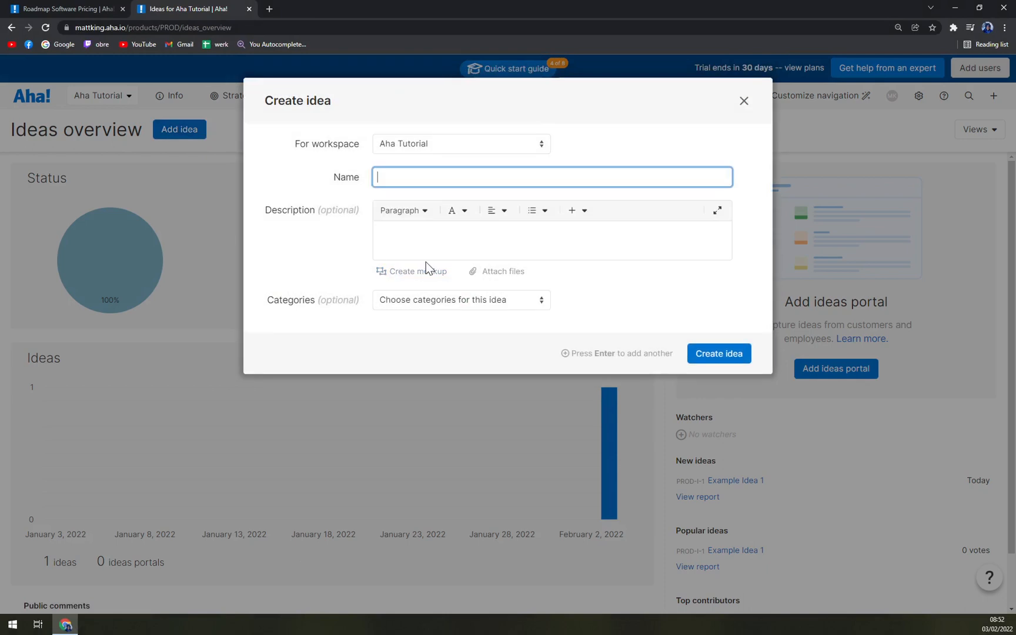
{"action": "mouse_move", "coordinate": [428, 268]}
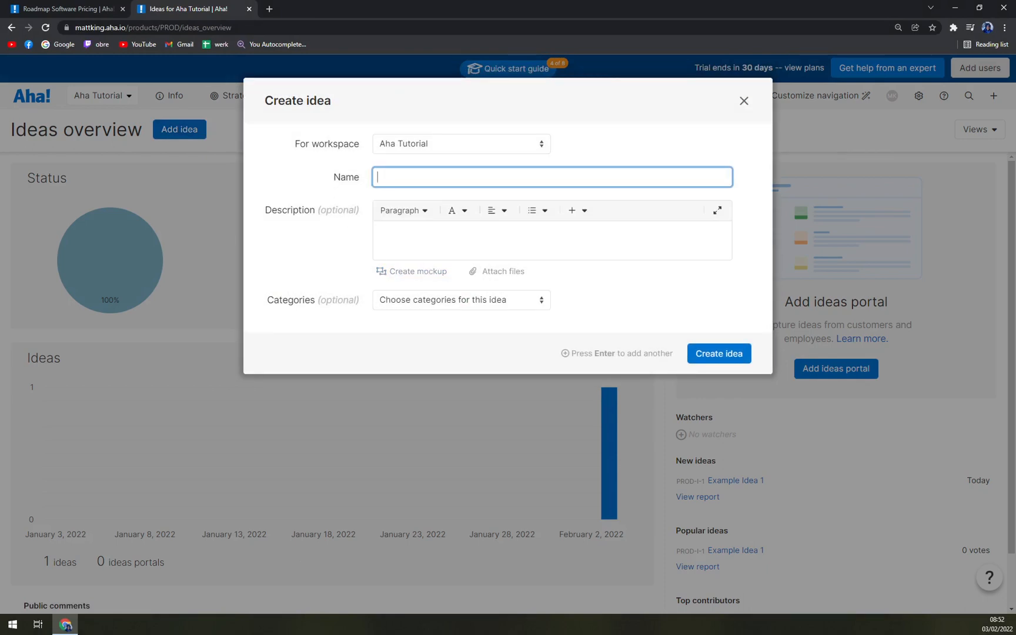
{"action": "type", "text": "Long Vid"}
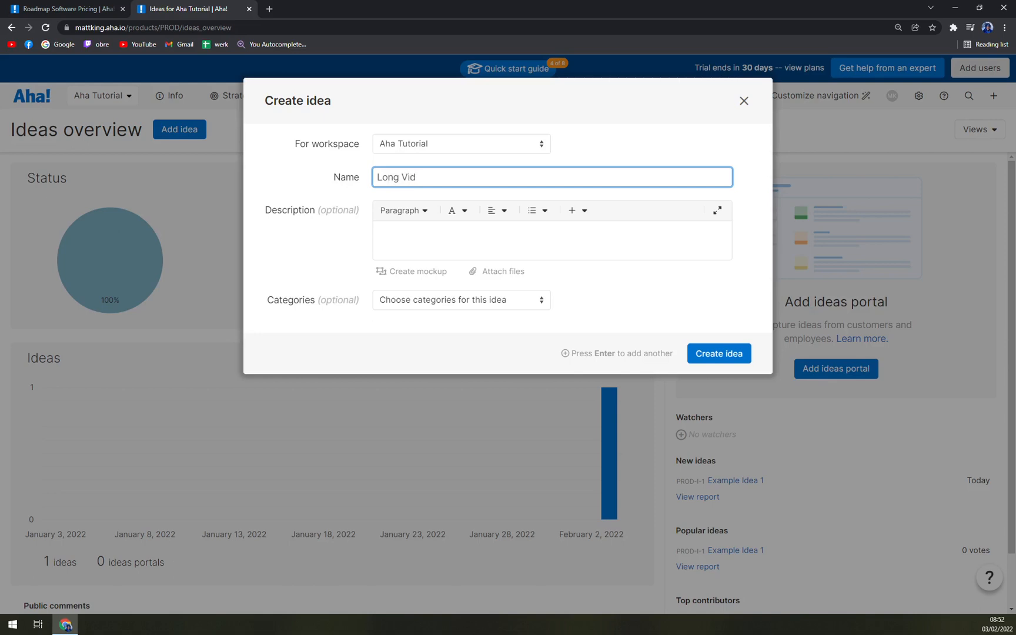
{"action": "type", "text": "eos"}
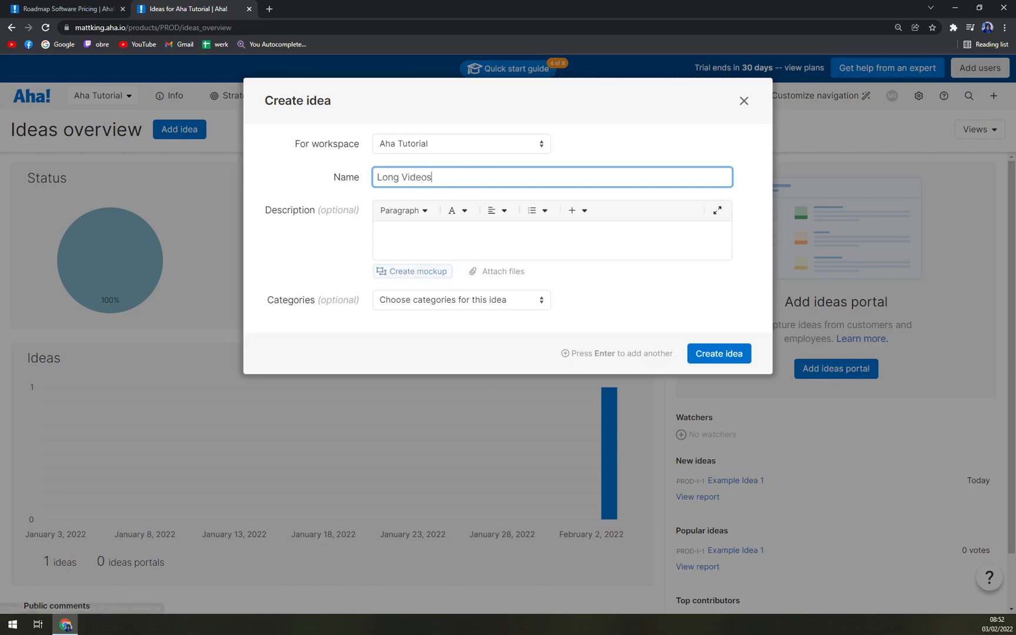
{"action": "mouse_move", "coordinate": [718, 353]}
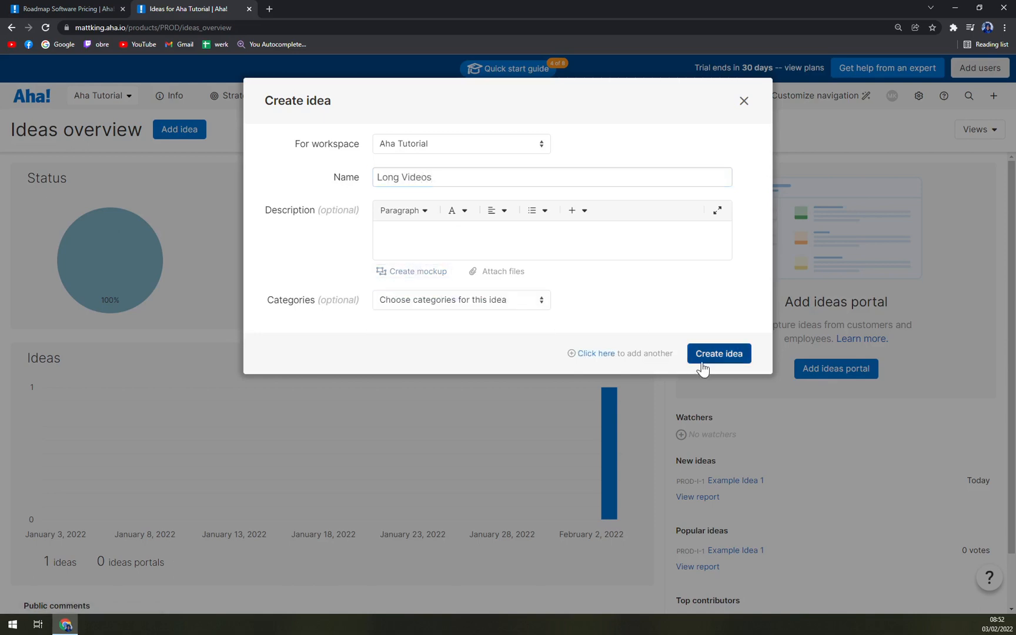
{"action": "left_click", "coordinate": [718, 353]}
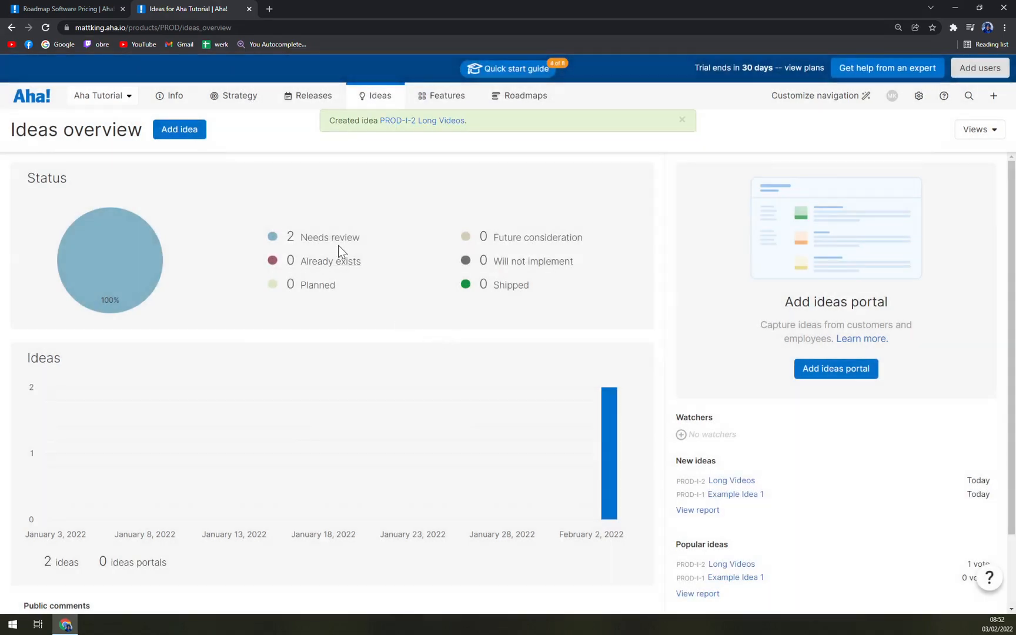
{"action": "mouse_move", "coordinate": [329, 237]}
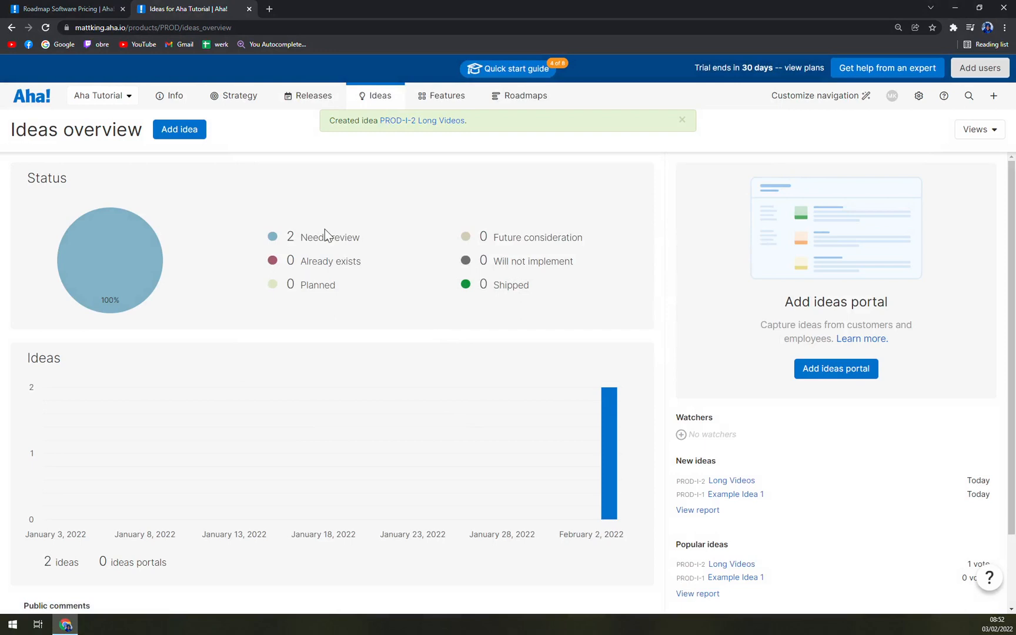
{"action": "left_click", "coordinate": [681, 120]}
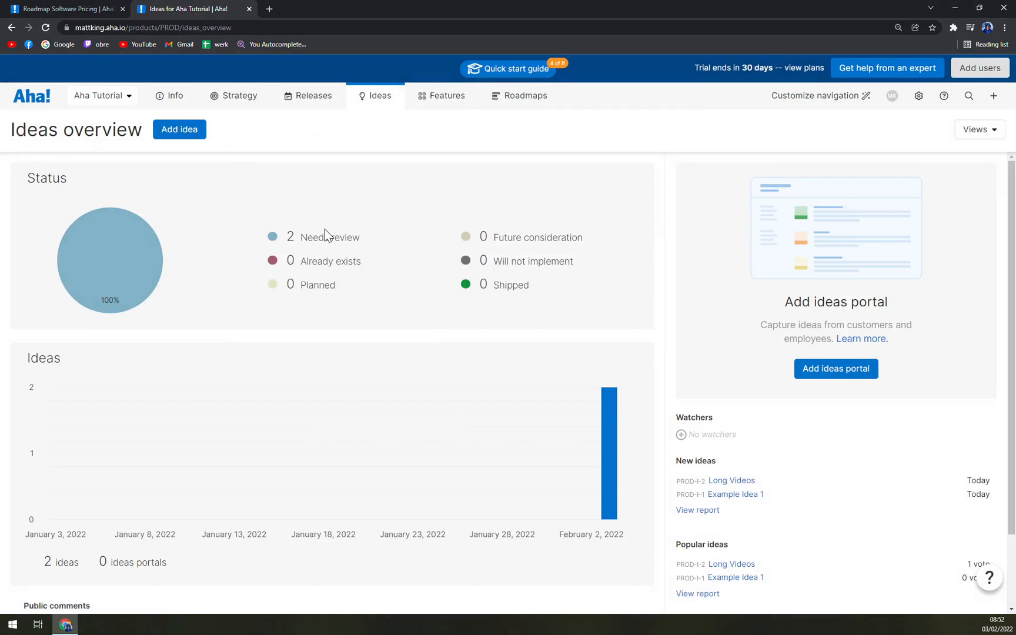
{"action": "mouse_move", "coordinate": [227, 171]}
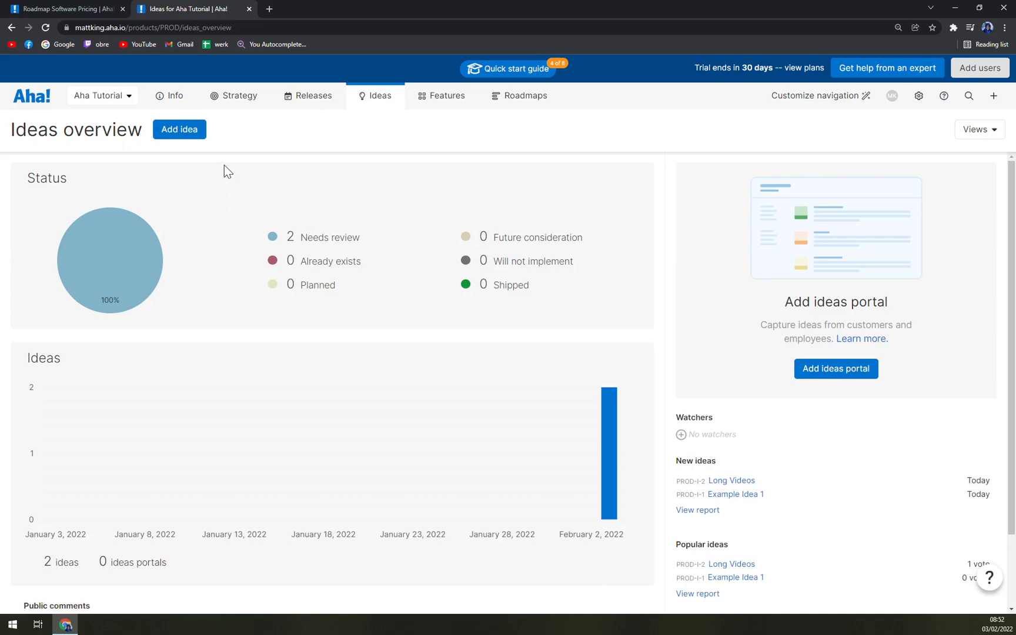
{"action": "mouse_move", "coordinate": [751, 150]}
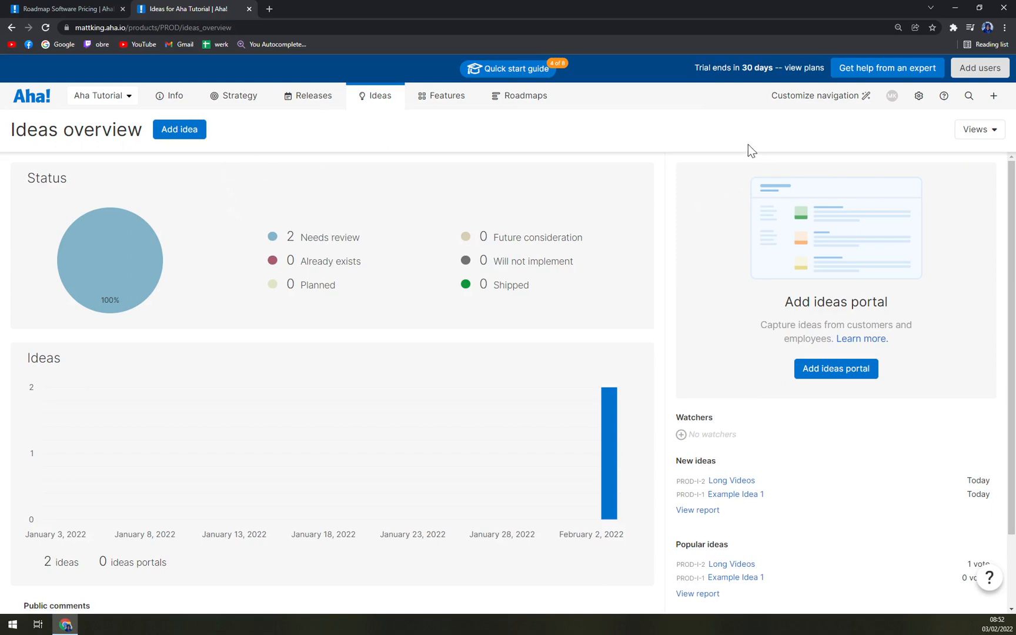
{"action": "mouse_move", "coordinate": [944, 96]}
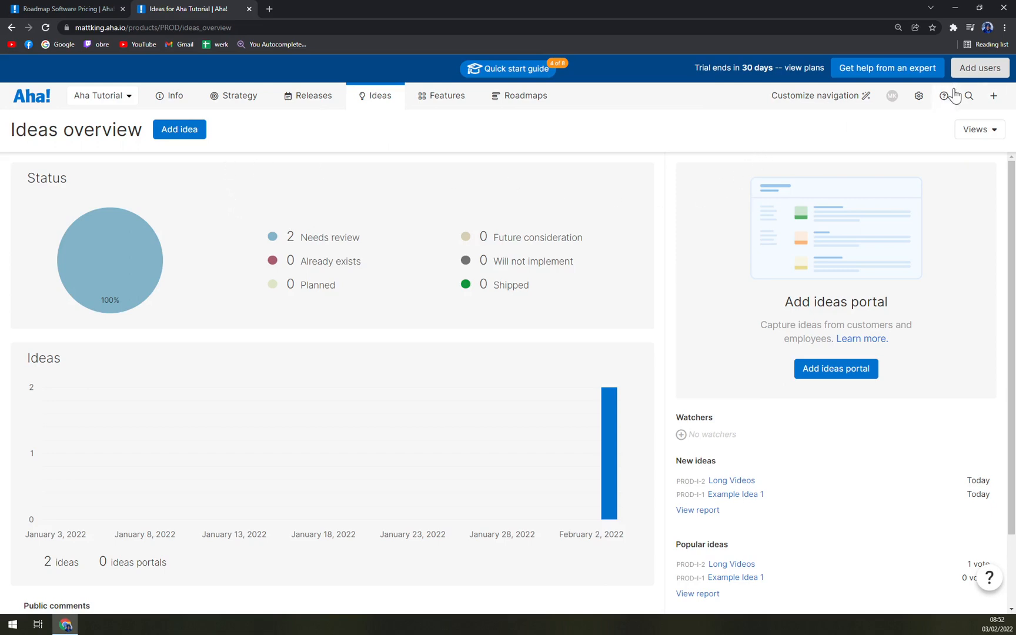
View the Personal profile settings from the gear menu, then return to the Features board
{"action": "left_click", "coordinate": [919, 96]}
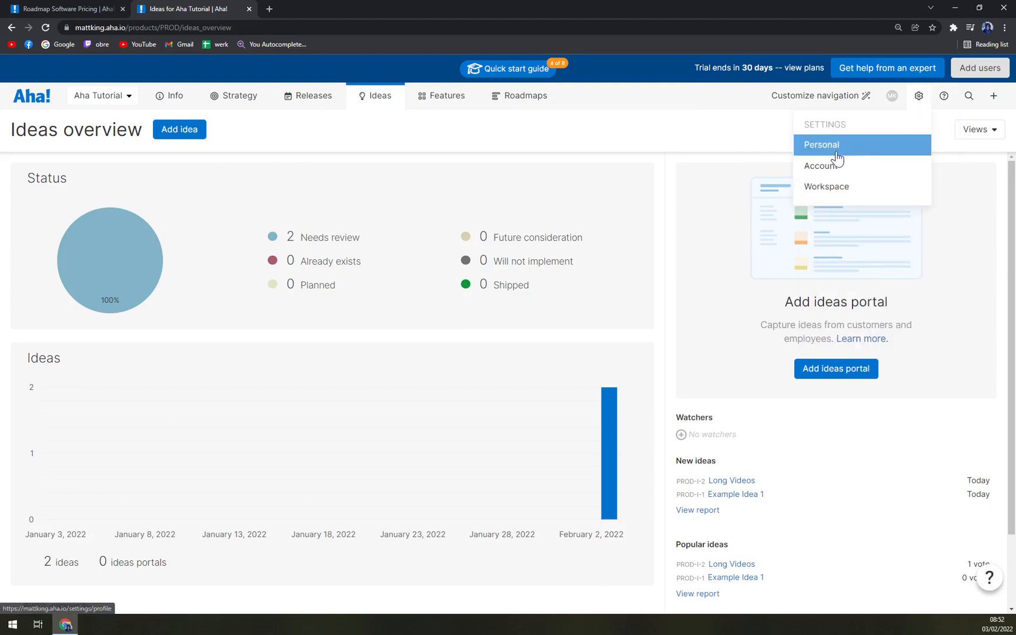
{"action": "left_click", "coordinate": [821, 145]}
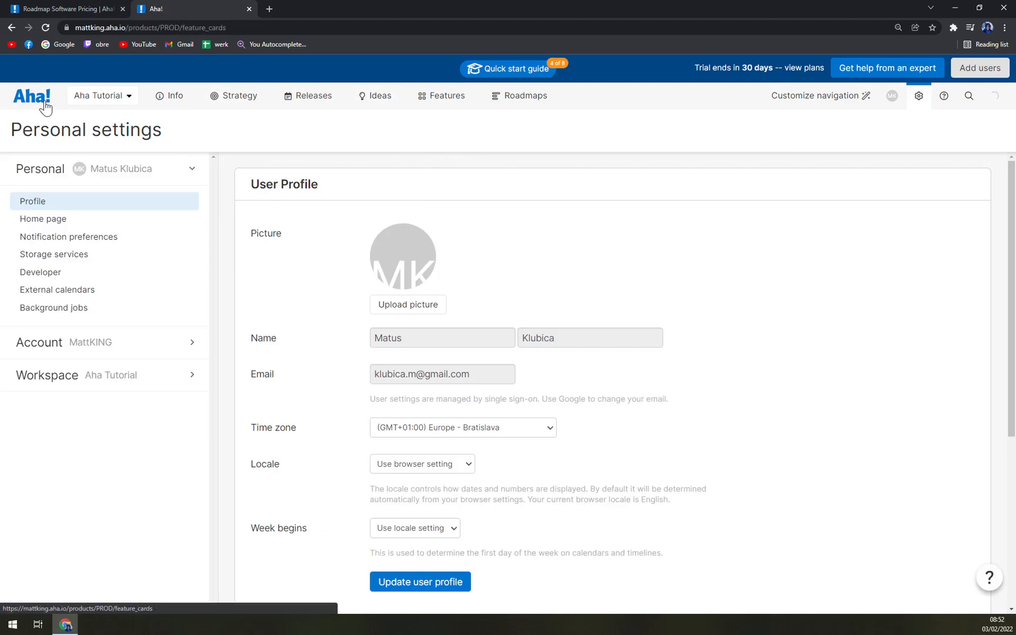
{"action": "left_click", "coordinate": [447, 95]}
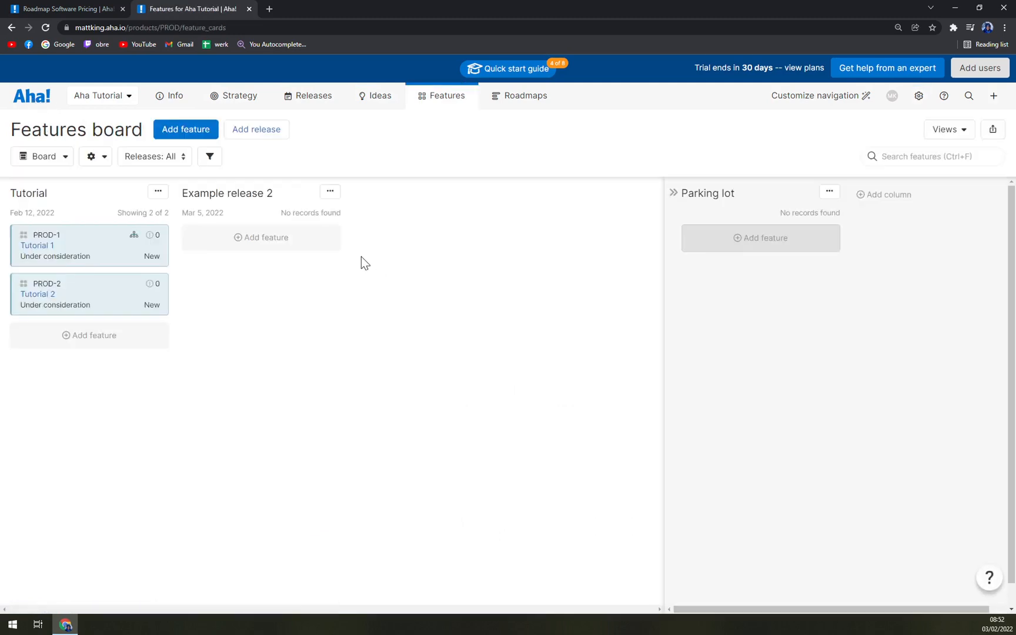